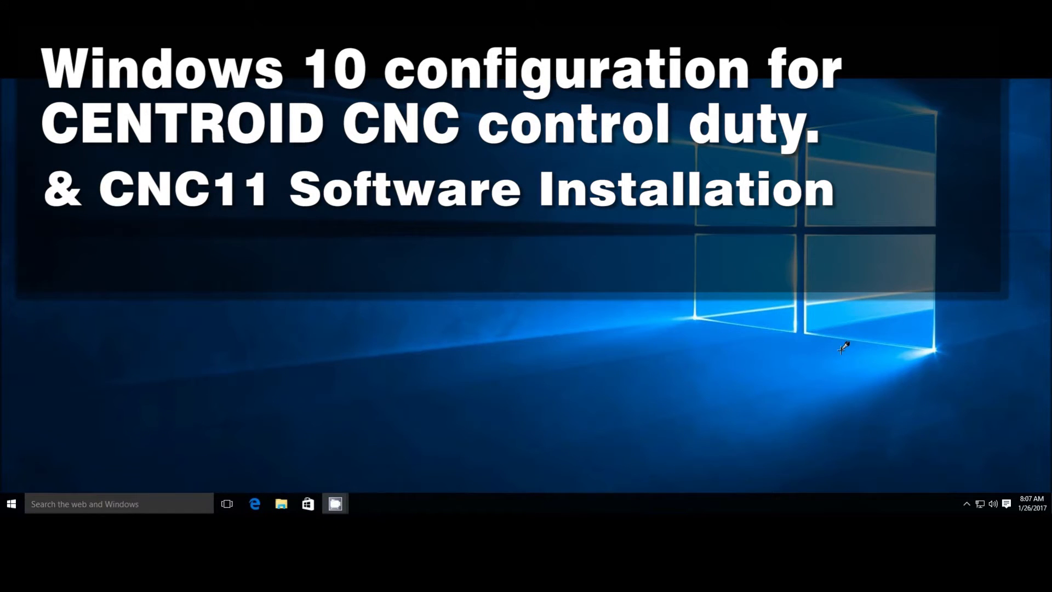
mouse_move(835, 354)
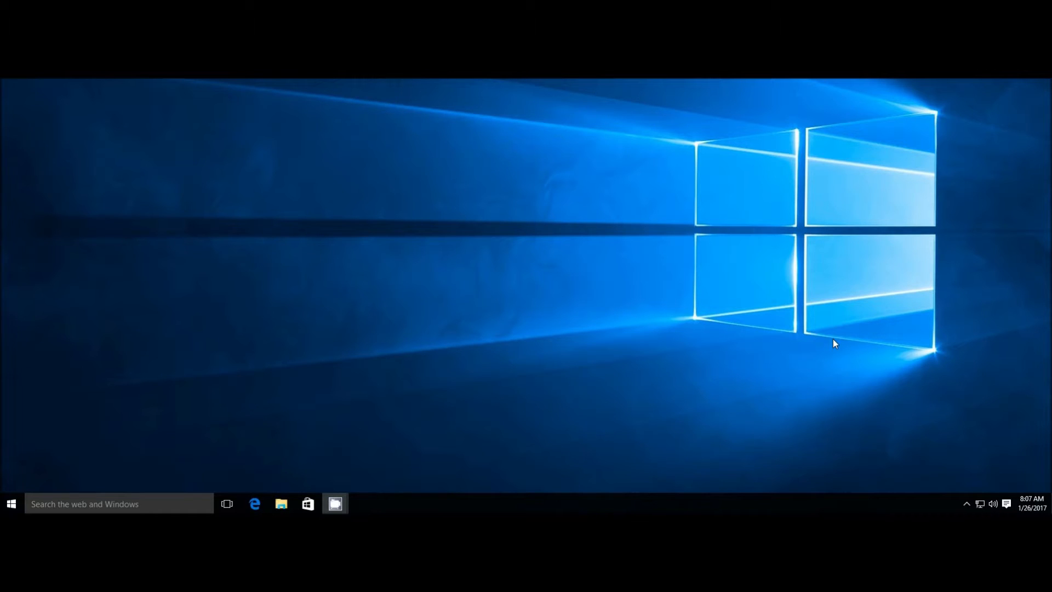
mouse_move(546, 376)
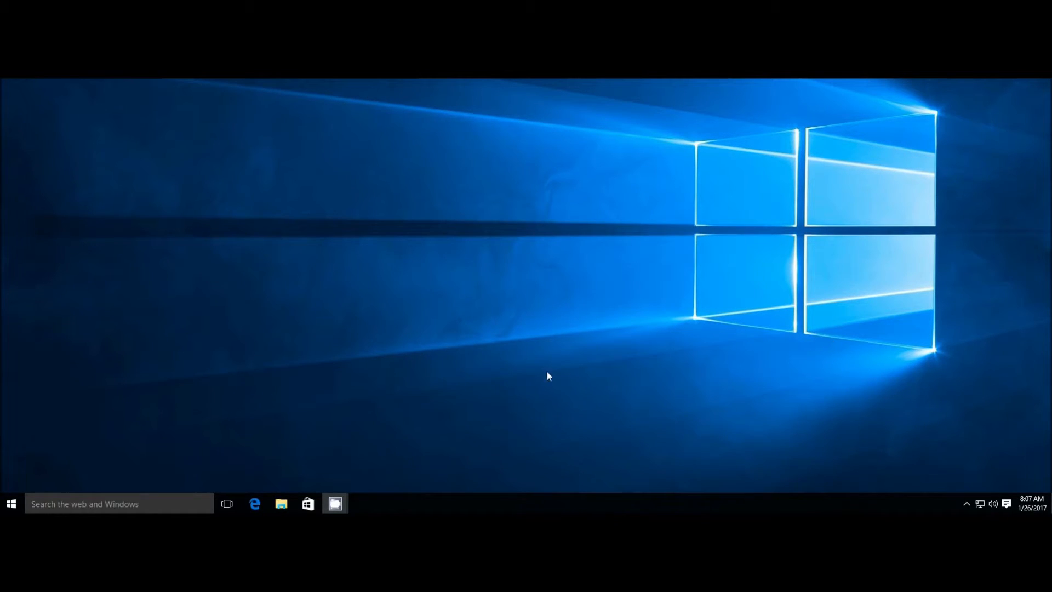
mouse_move(523, 363)
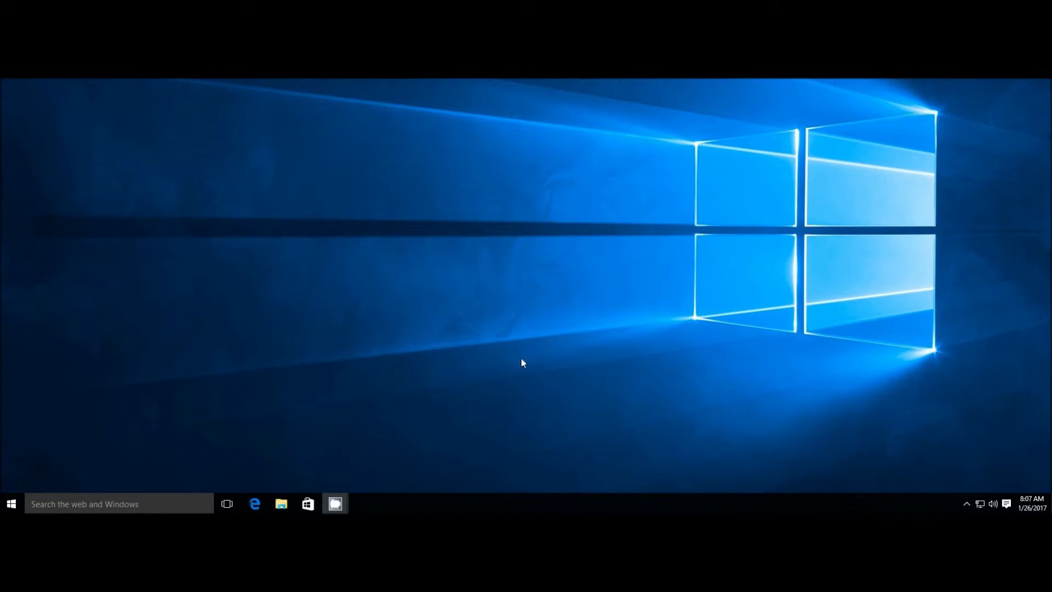
mouse_move(364, 394)
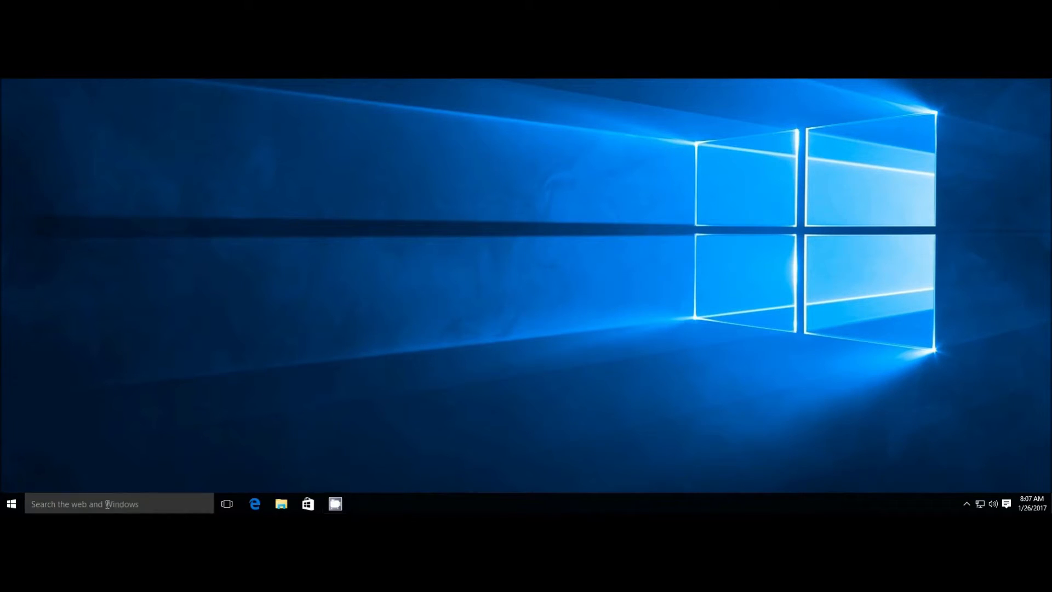
Search the taskbar for 'control' to bring up Control Panel
click(119, 504)
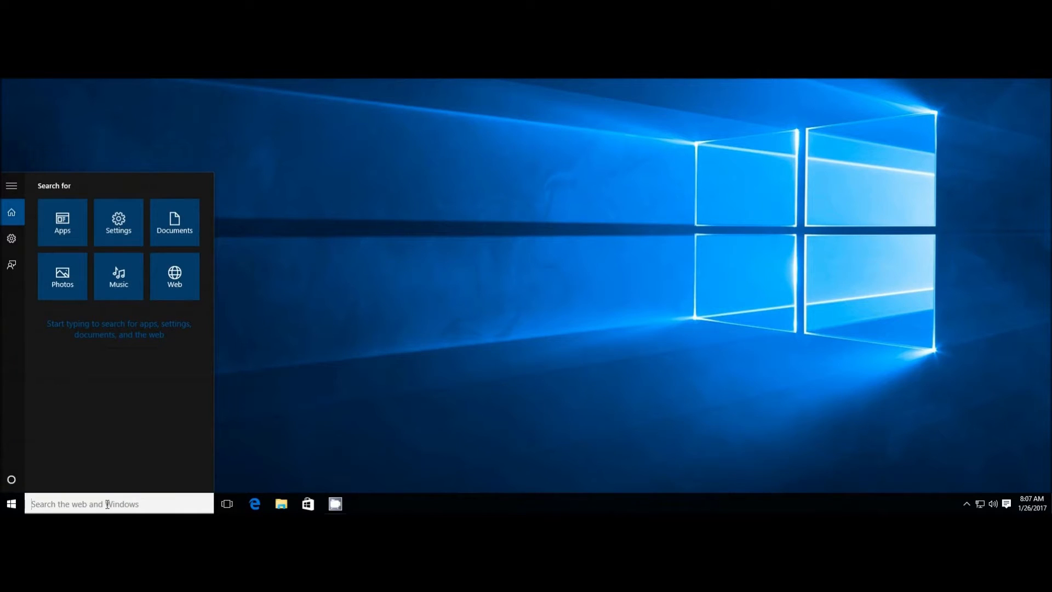
text(control)
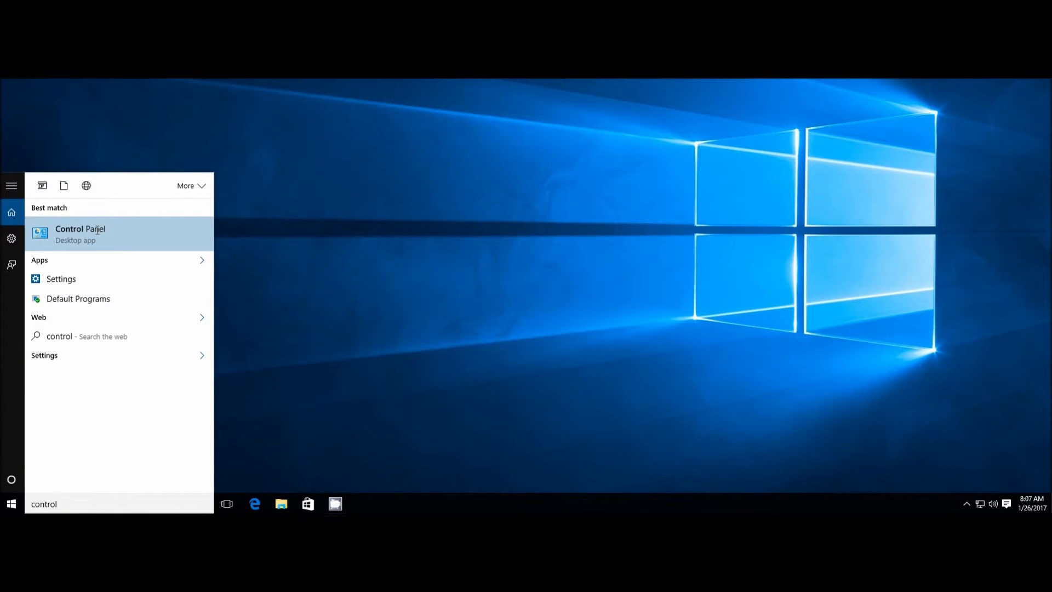
mouse_move(86, 221)
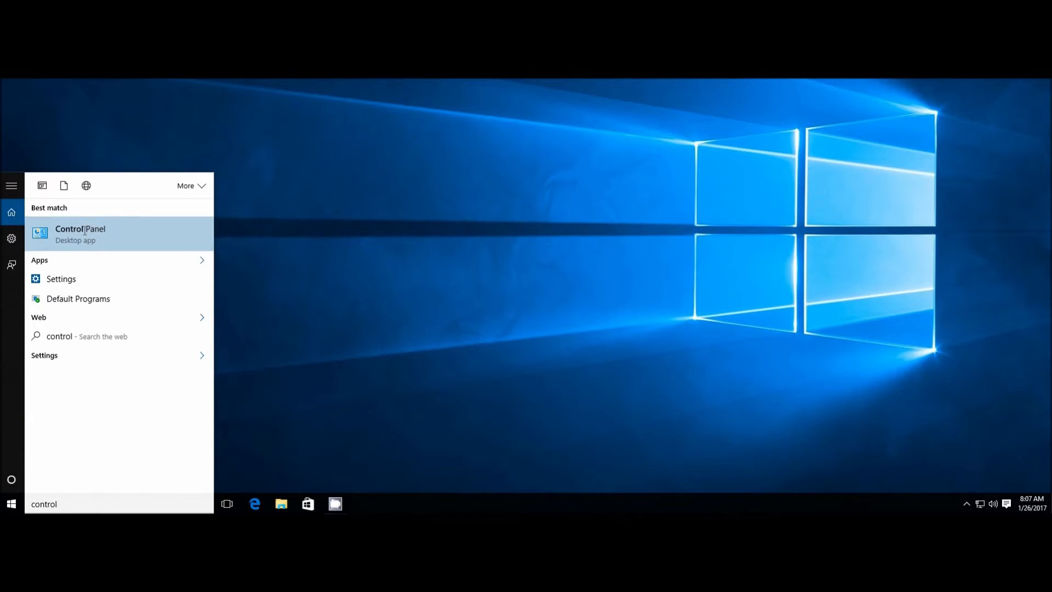
Launch Control Panel and view the current user's account type under User Accounts
click(80, 233)
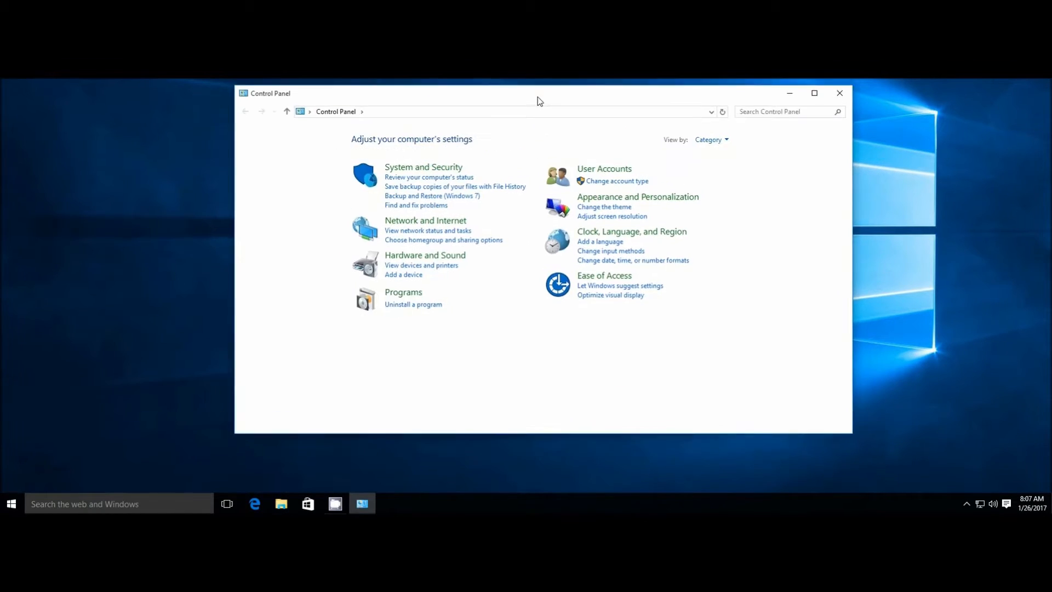
click(604, 169)
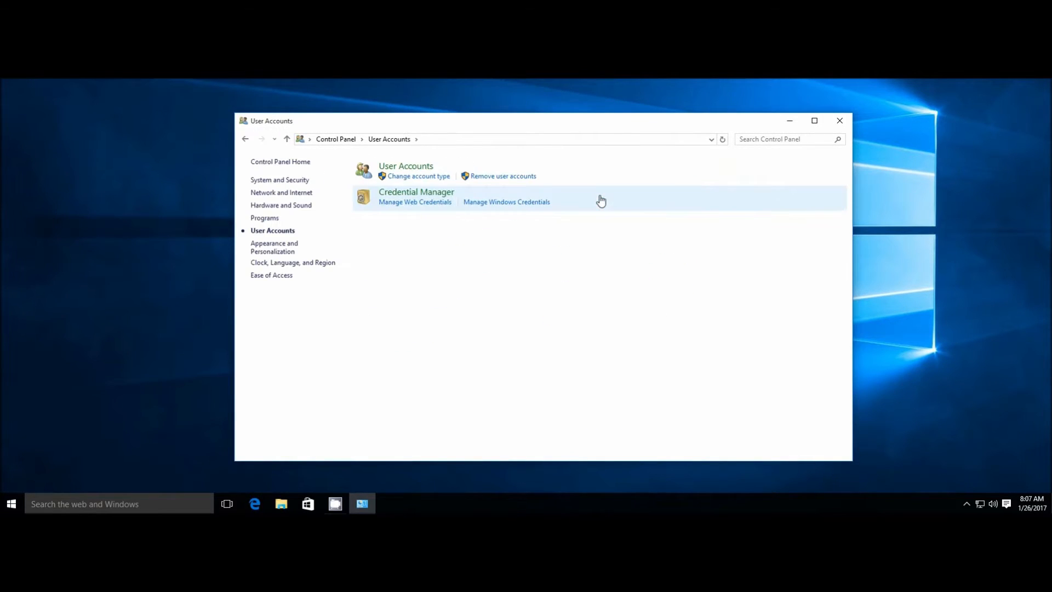
click(405, 166)
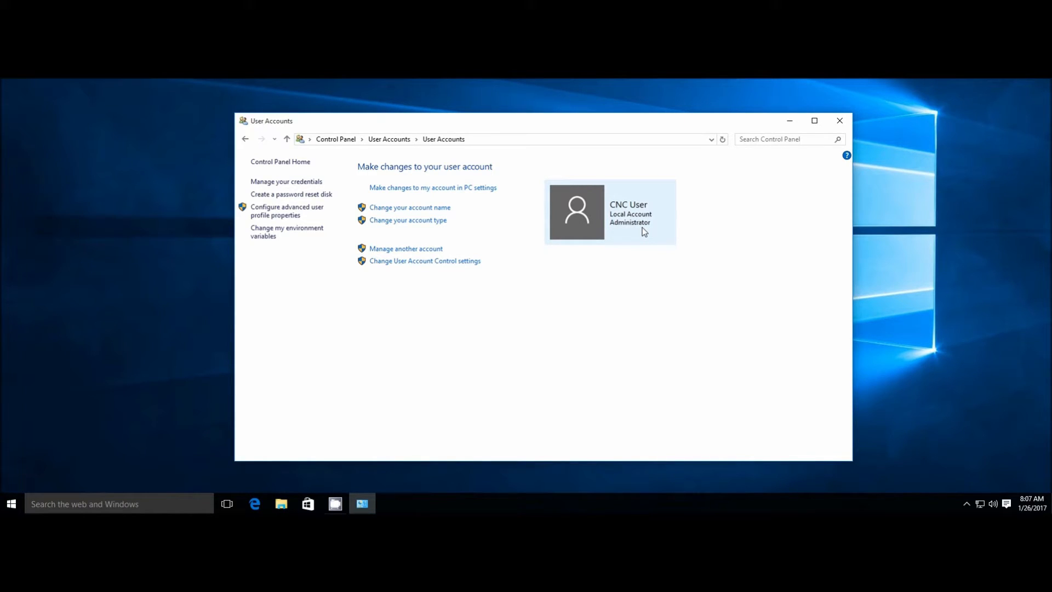
mouse_move(630, 249)
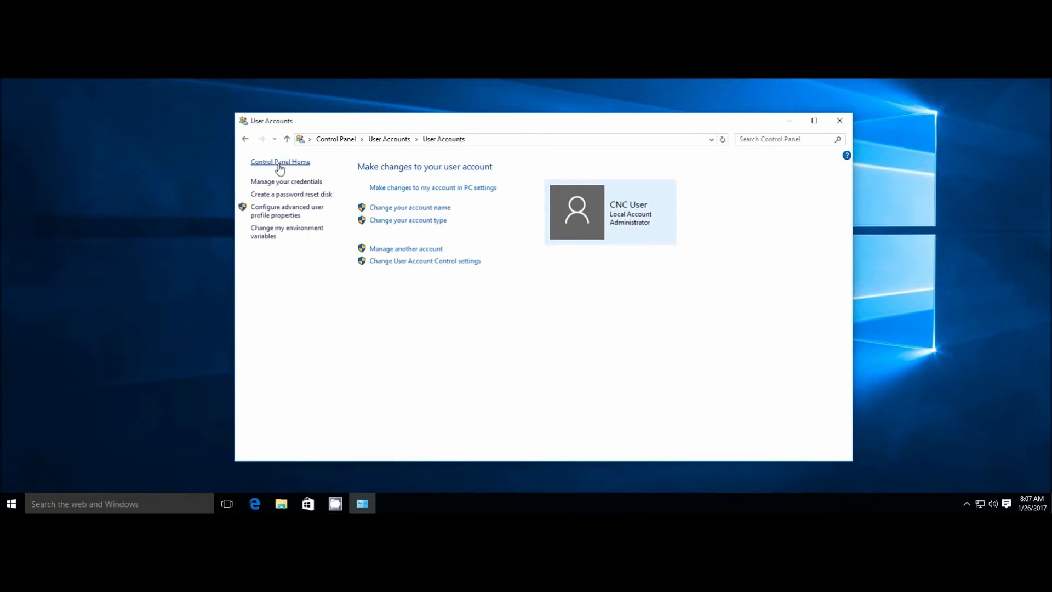
Uncheck all optional messages in Security and Maintenance settings and save with OK
click(280, 161)
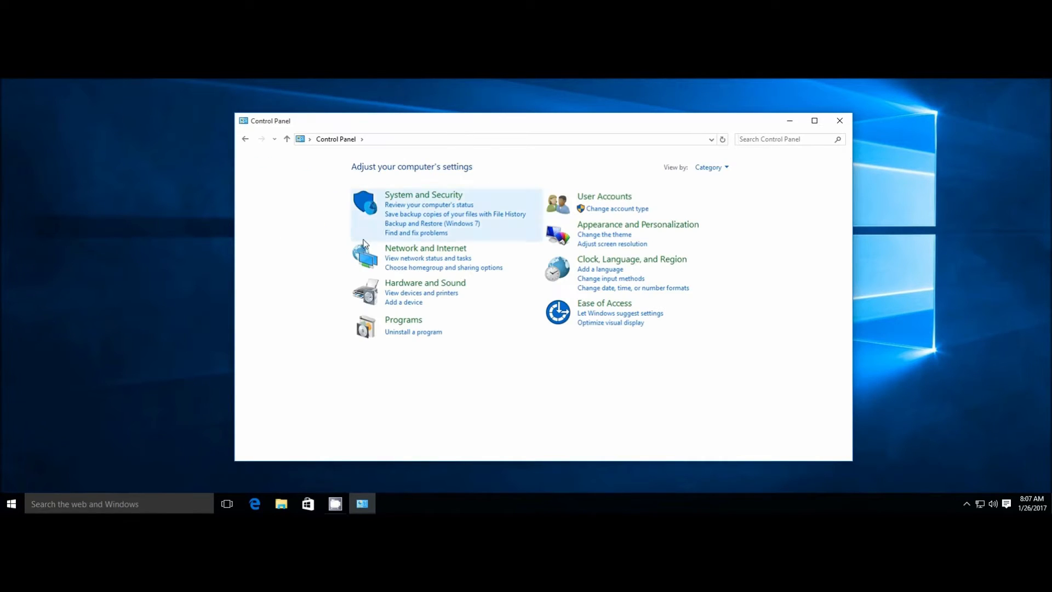
click(424, 194)
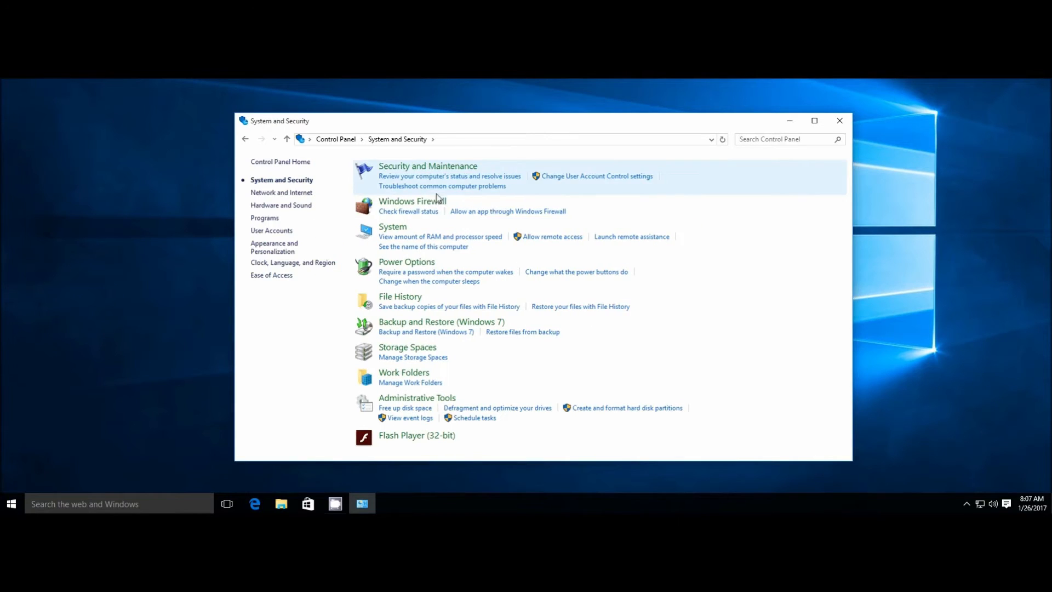
mouse_move(437, 171)
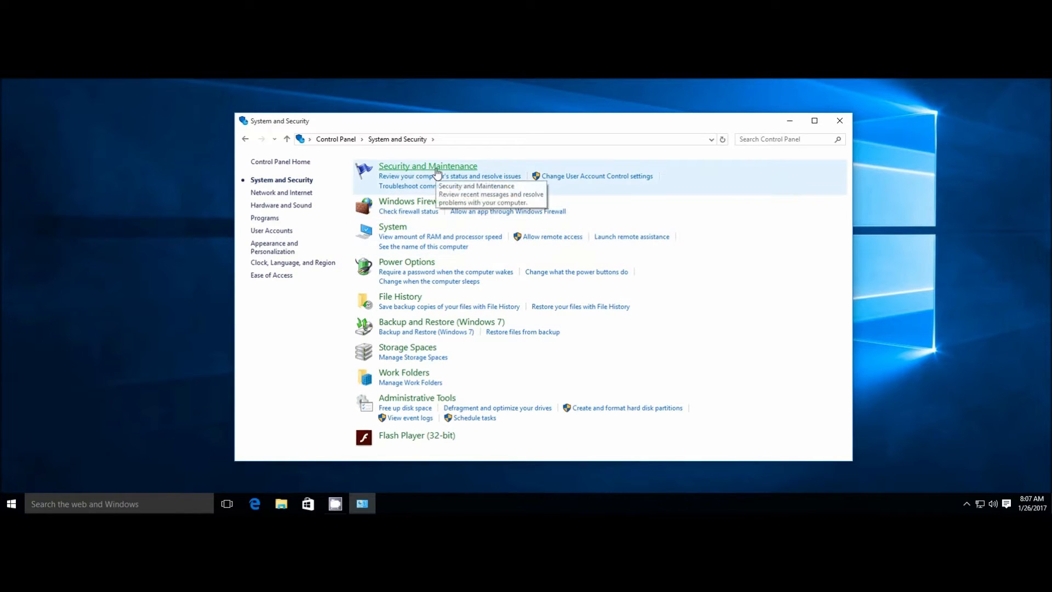
click(427, 165)
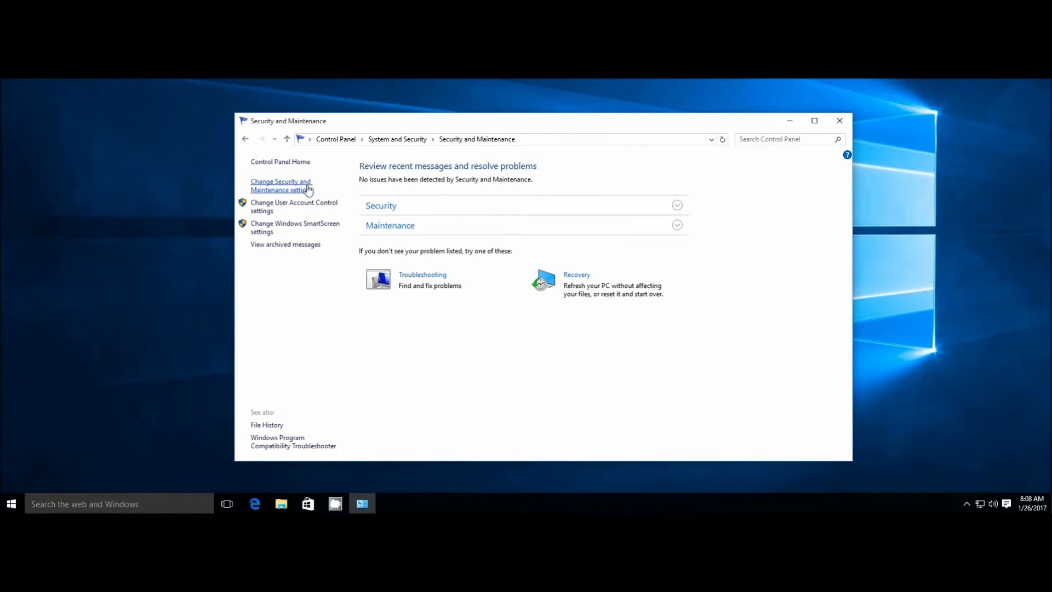
click(280, 185)
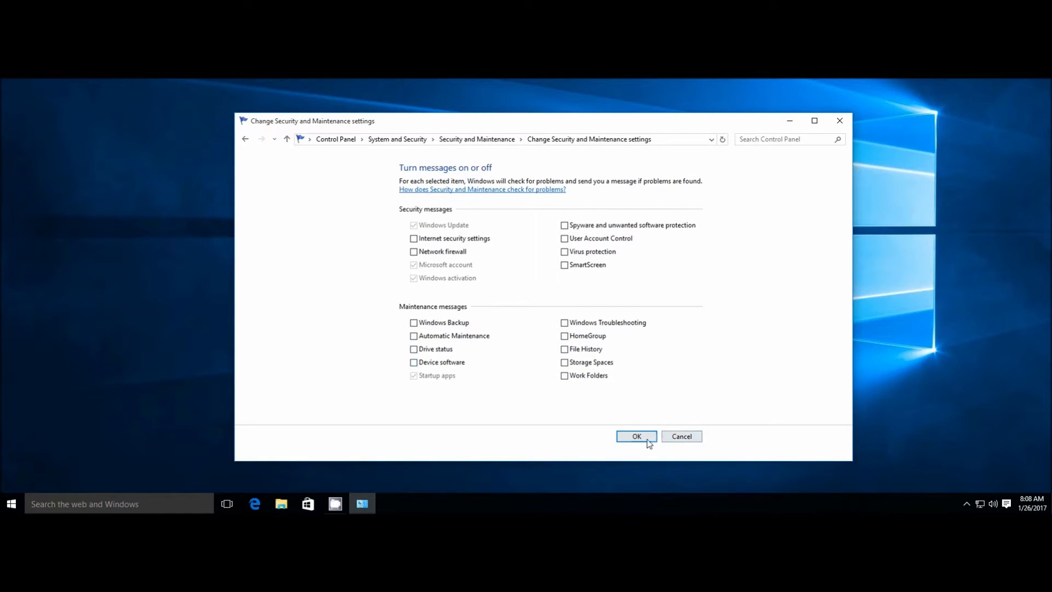
click(636, 436)
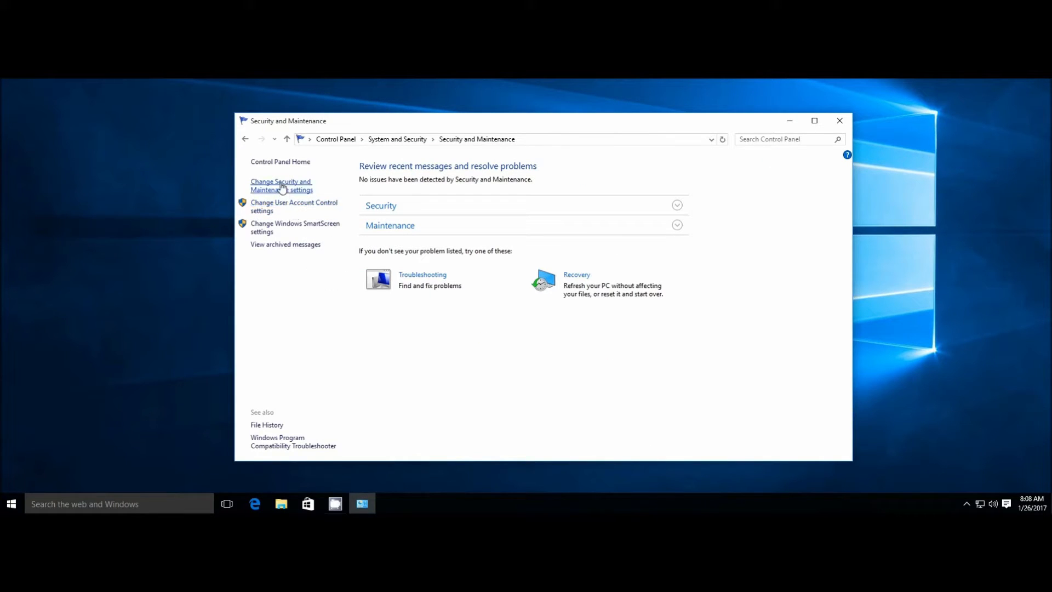
mouse_move(294, 209)
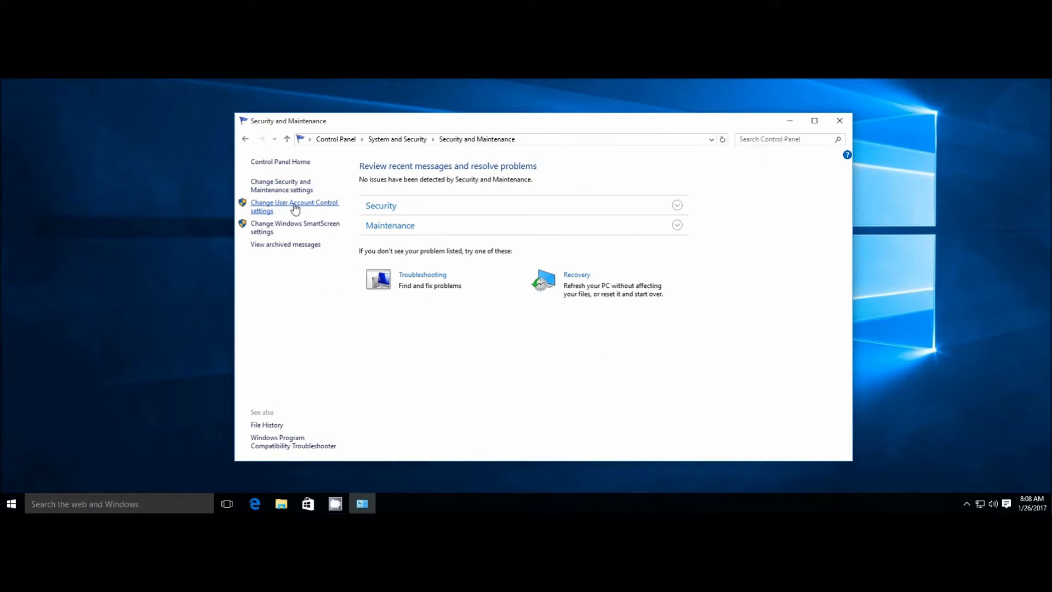
Lower the User Account Control slider to Never notify and apply it
click(294, 206)
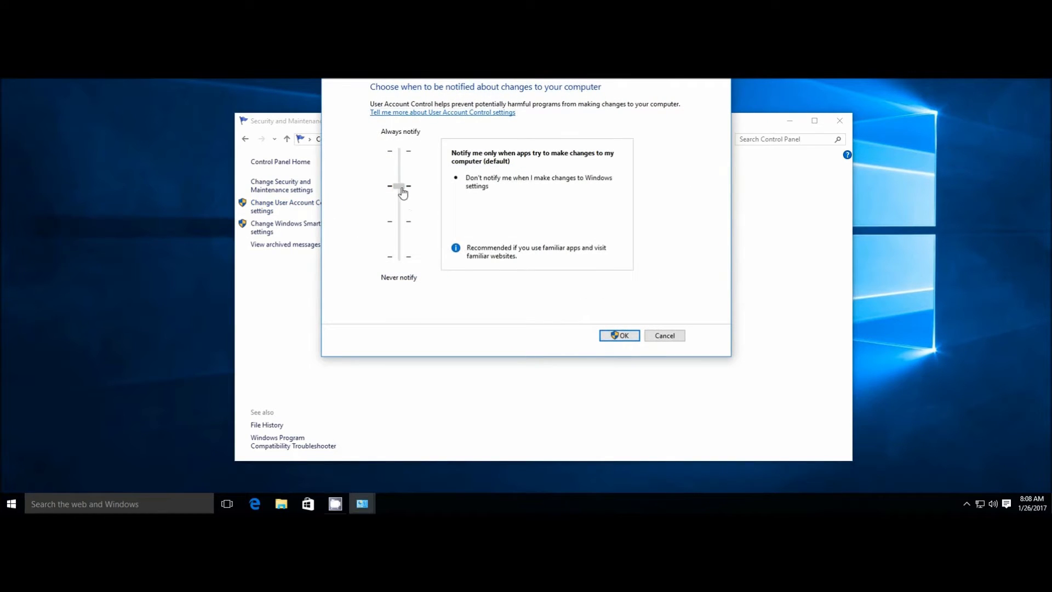
drag(400, 186, 400, 257)
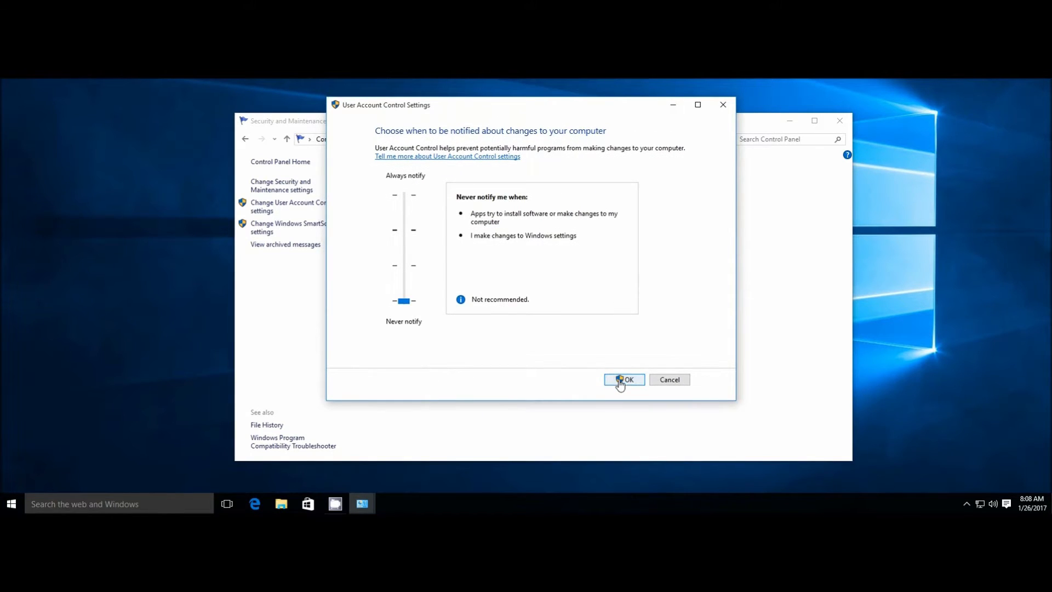
click(624, 379)
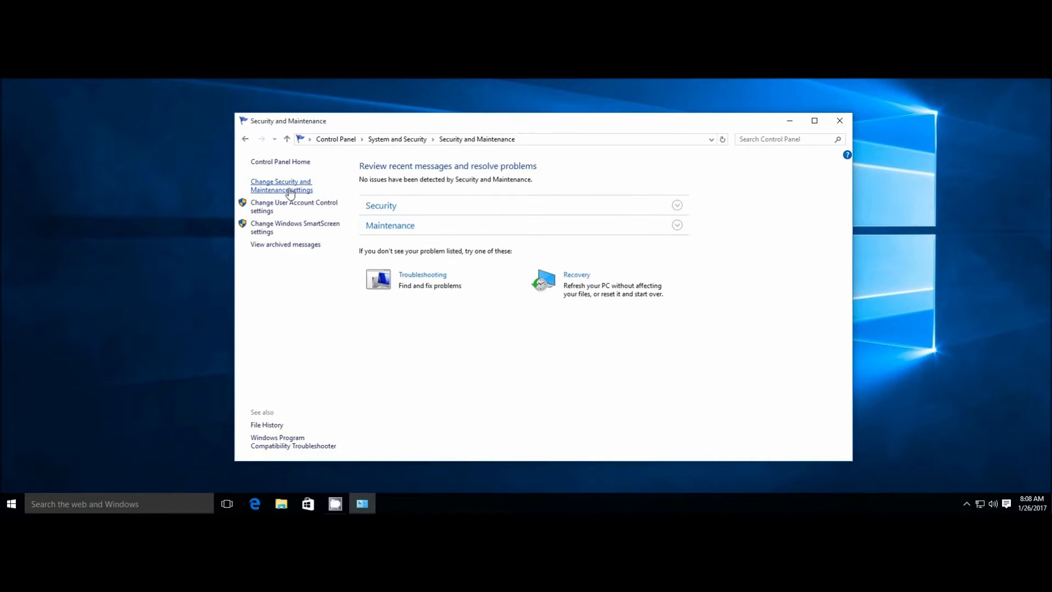
Select 'Turn off Windows Firewall' for private and public networks under System and Security
click(335, 139)
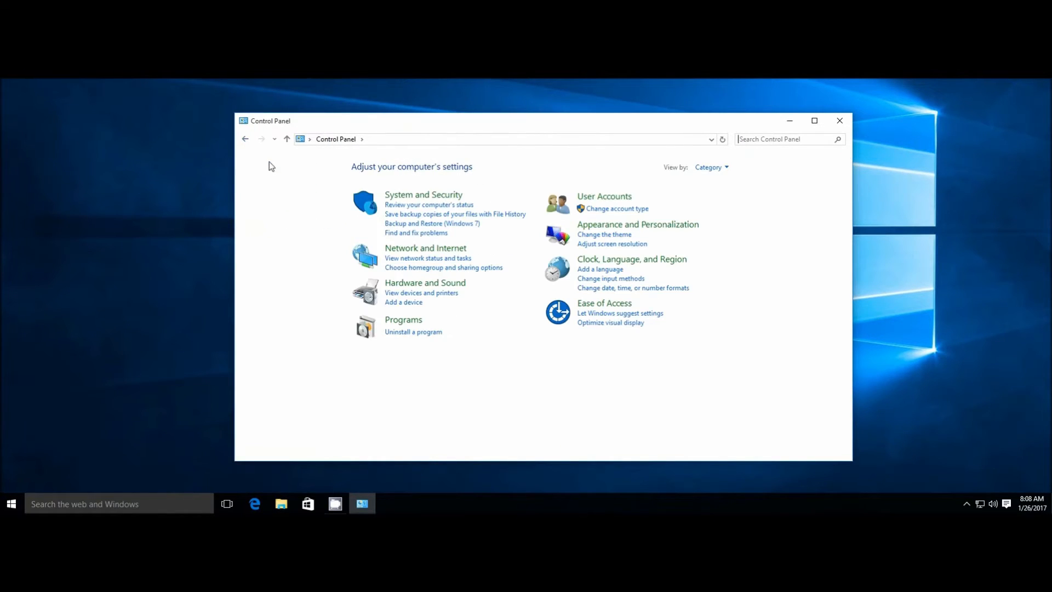
click(423, 194)
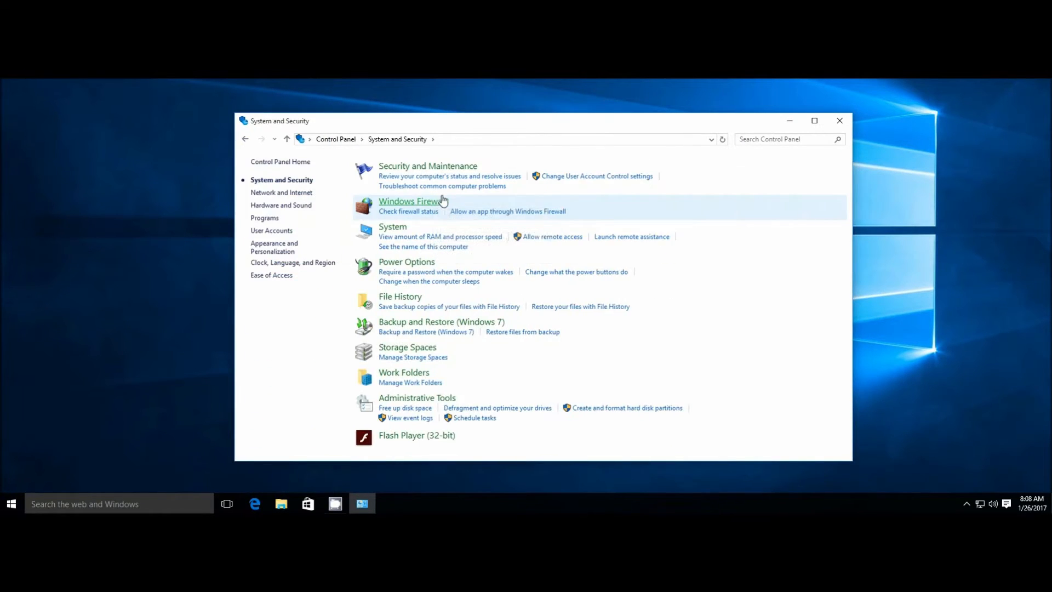
mouse_move(439, 204)
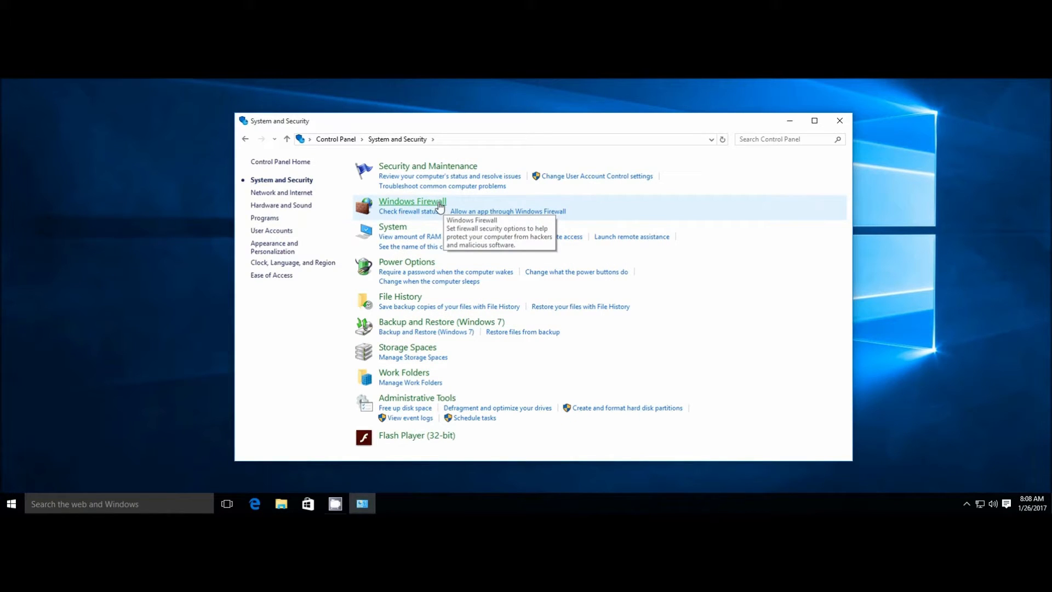
click(412, 201)
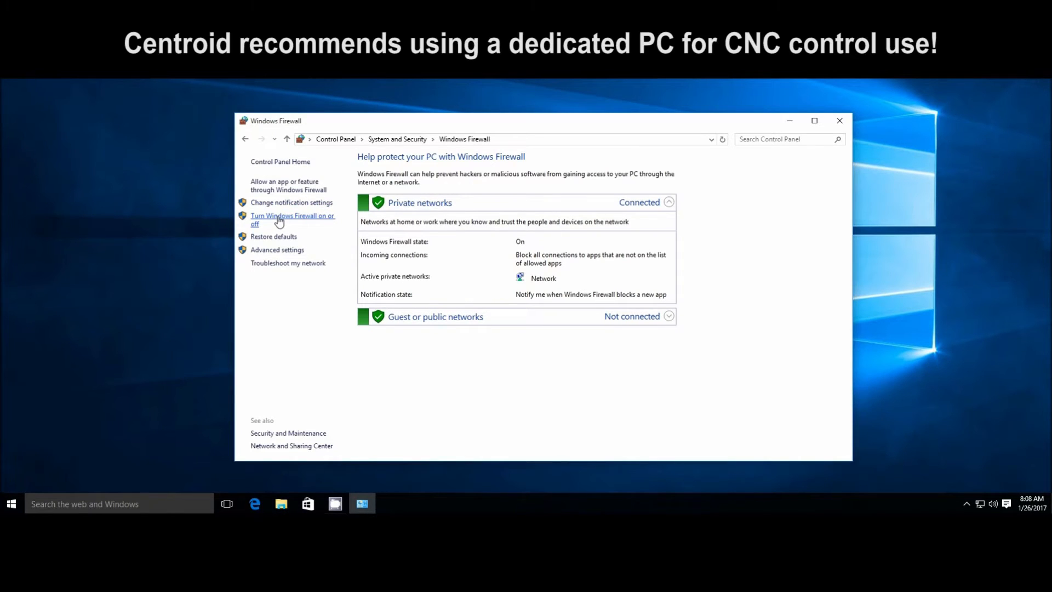
click(286, 219)
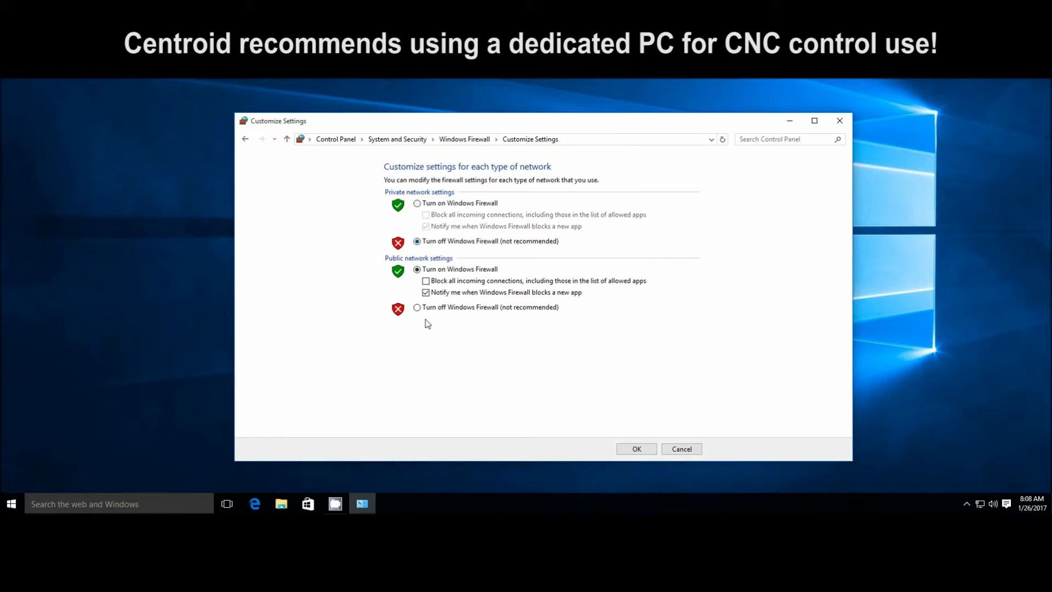
click(637, 449)
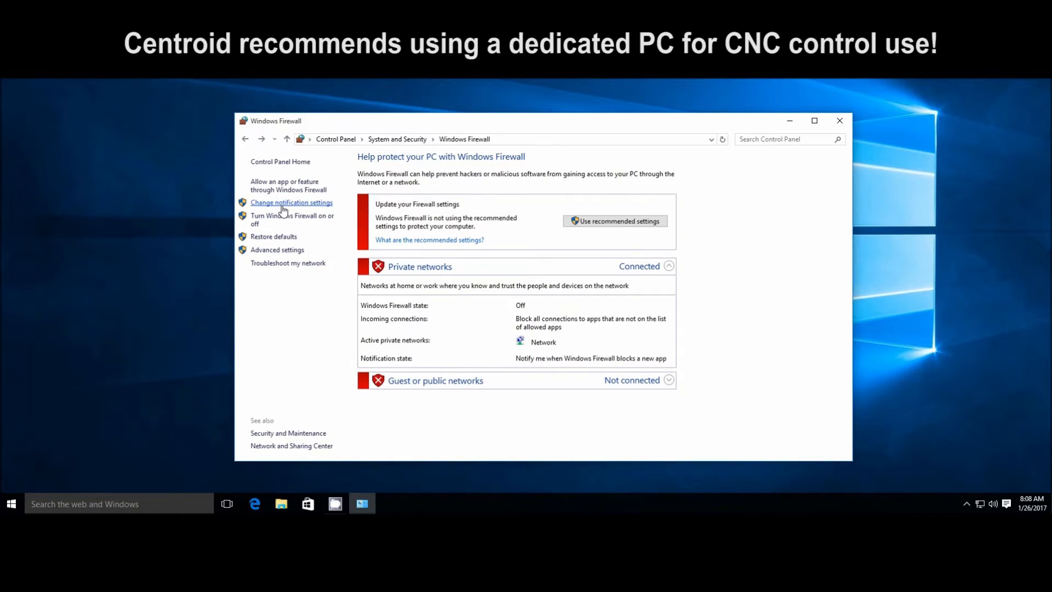
click(291, 202)
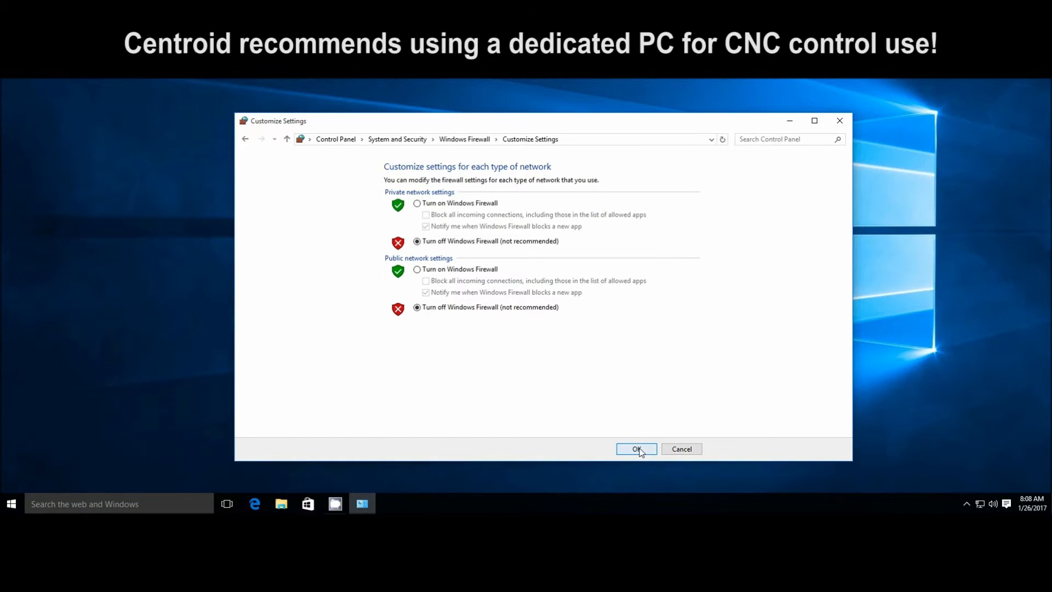
click(636, 448)
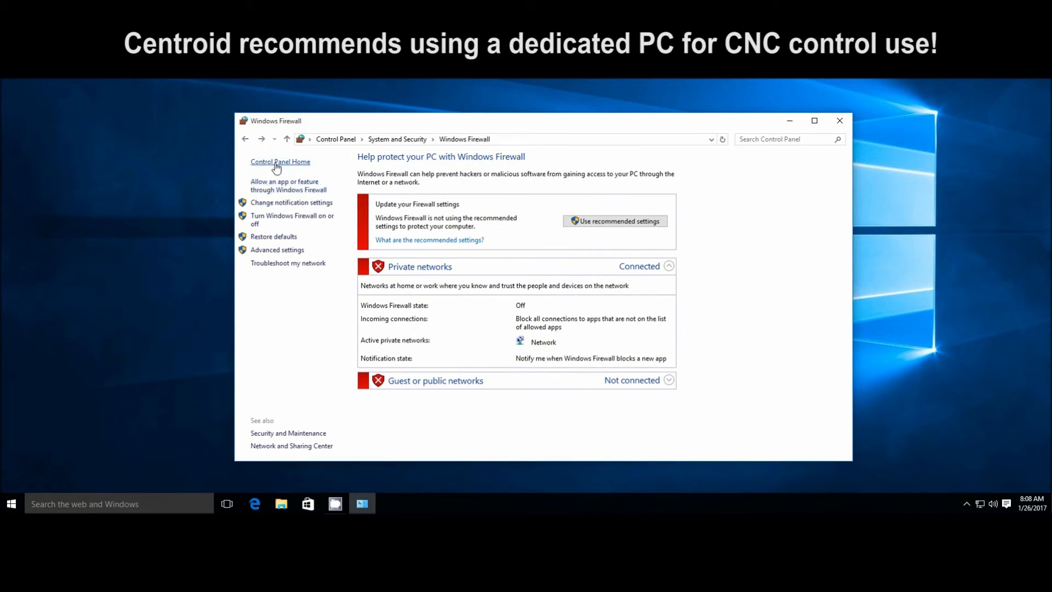
Choose High performance in Power Options and bring up its Change plan settings page
click(280, 162)
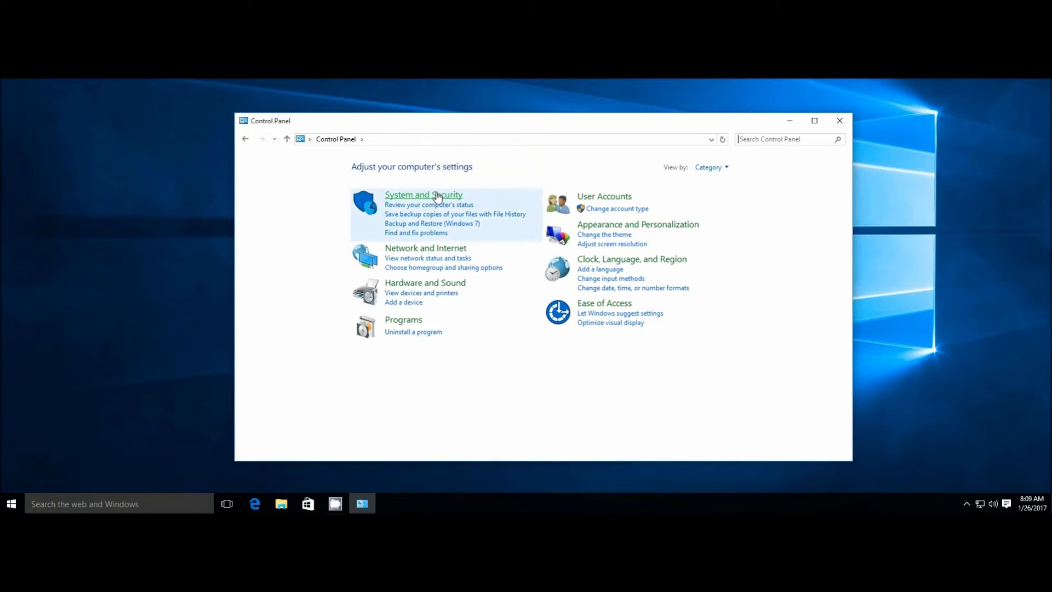
click(423, 195)
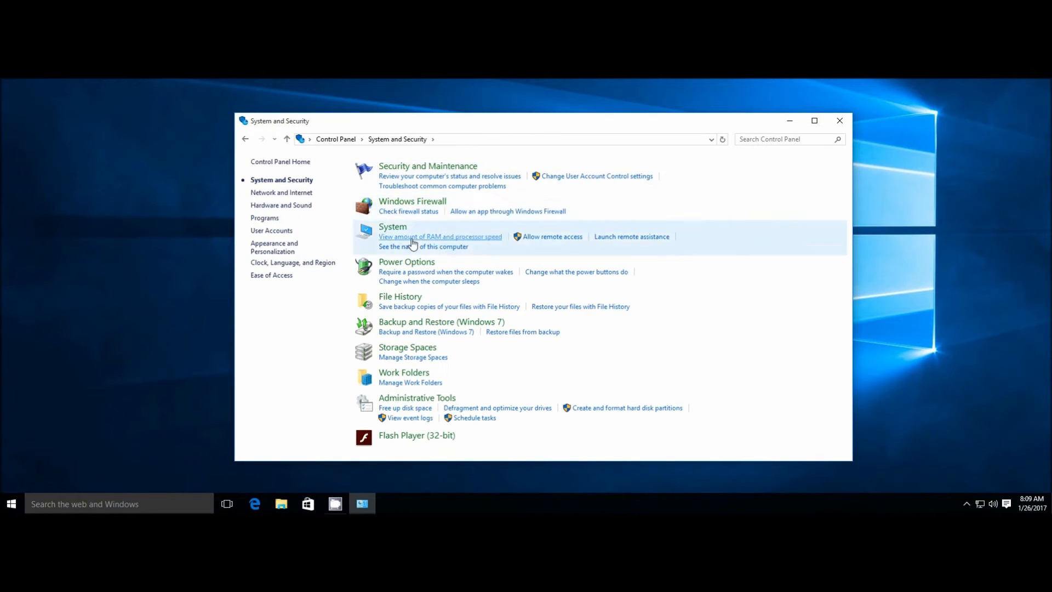
click(406, 262)
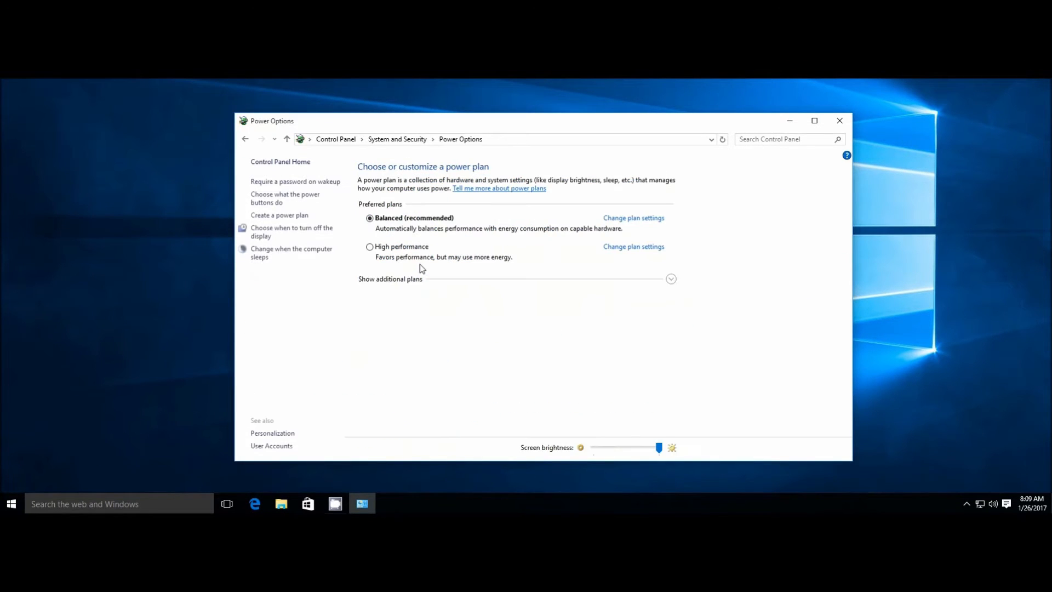
mouse_move(399, 250)
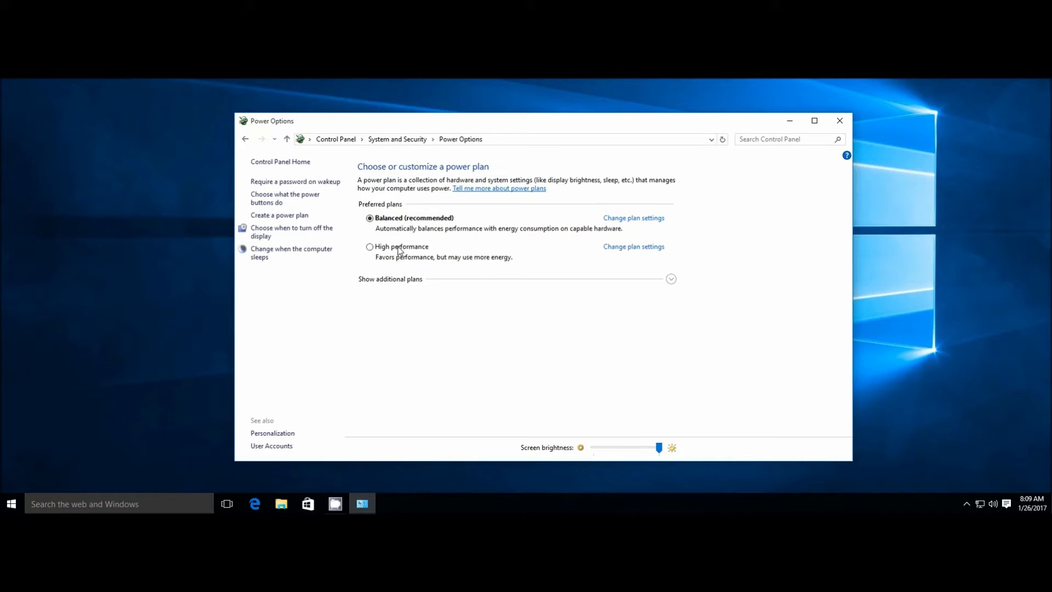
click(369, 246)
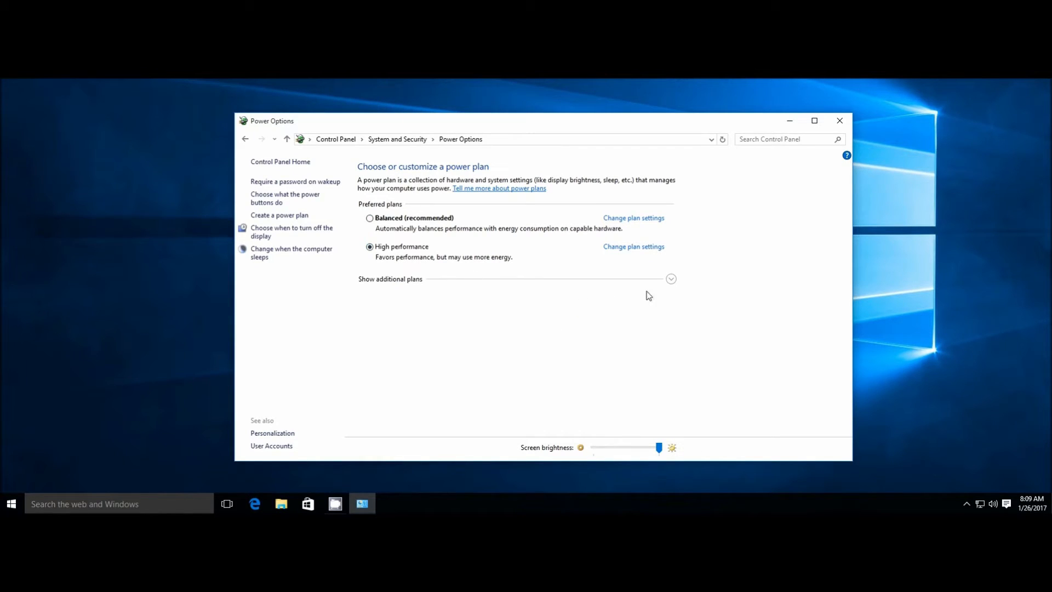
click(671, 279)
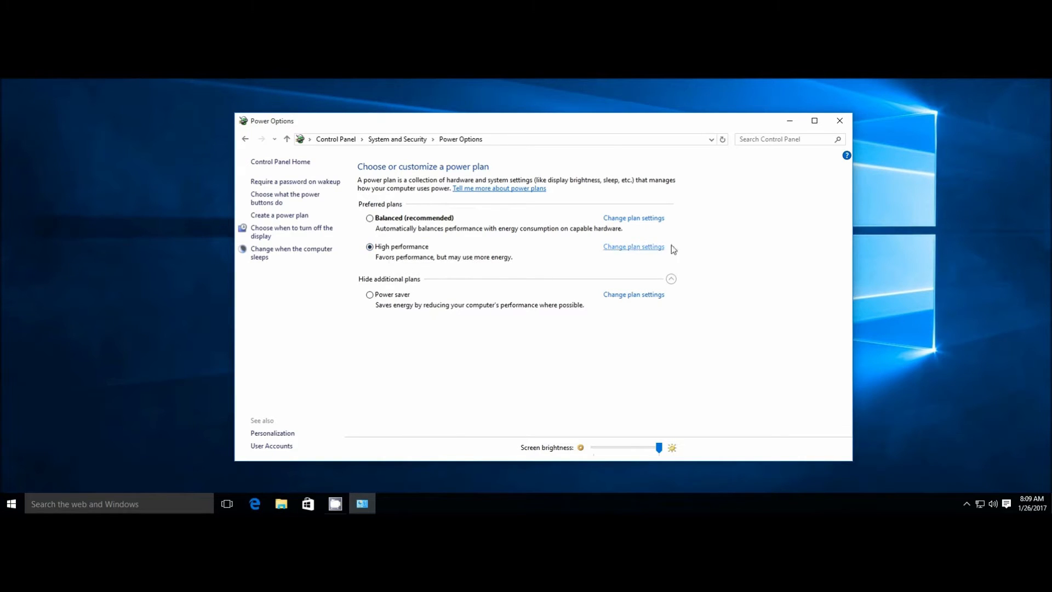
click(632, 247)
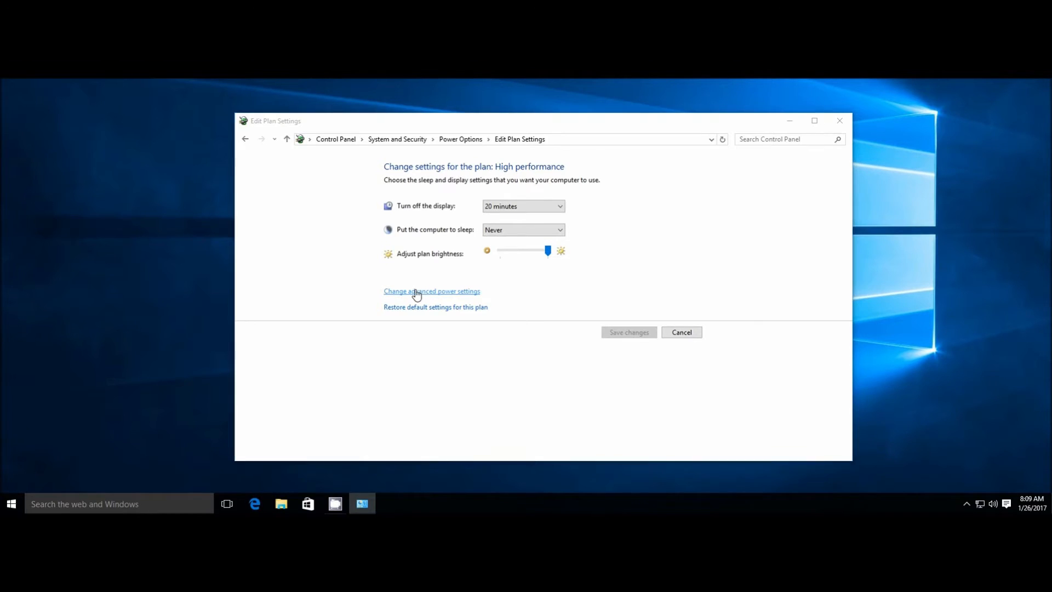
In advanced power settings, set the hard disk turn-off time to 0 and review Sleep
click(432, 291)
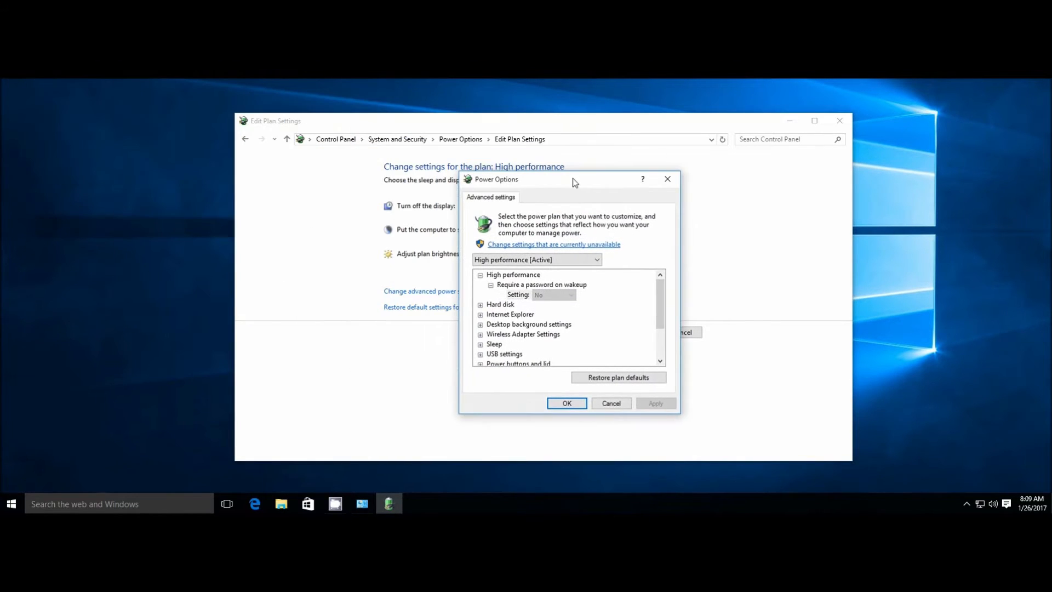
scroll(down, 3)
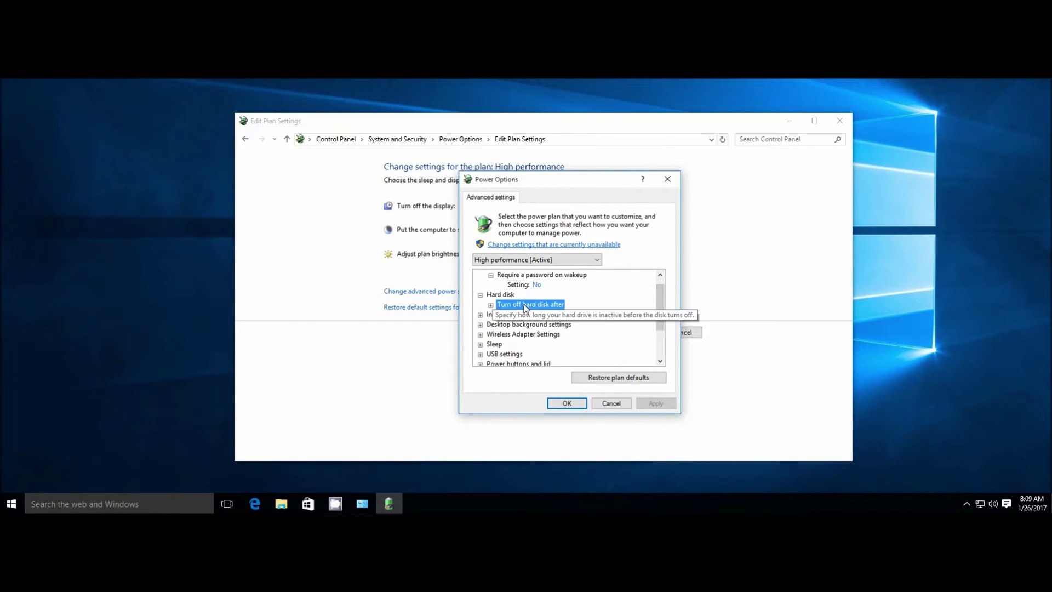
click(490, 304)
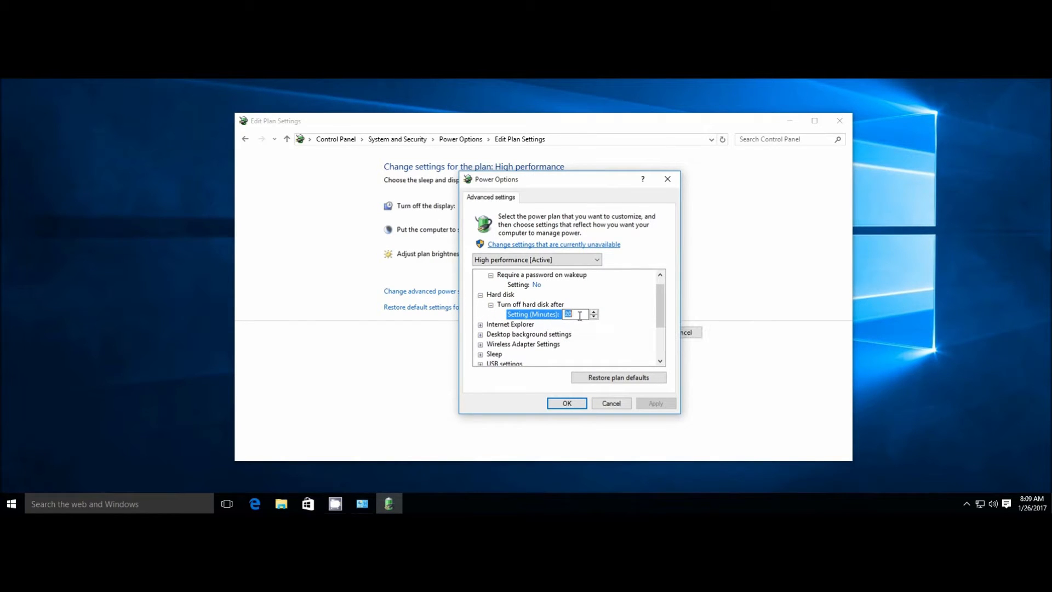
text(0)
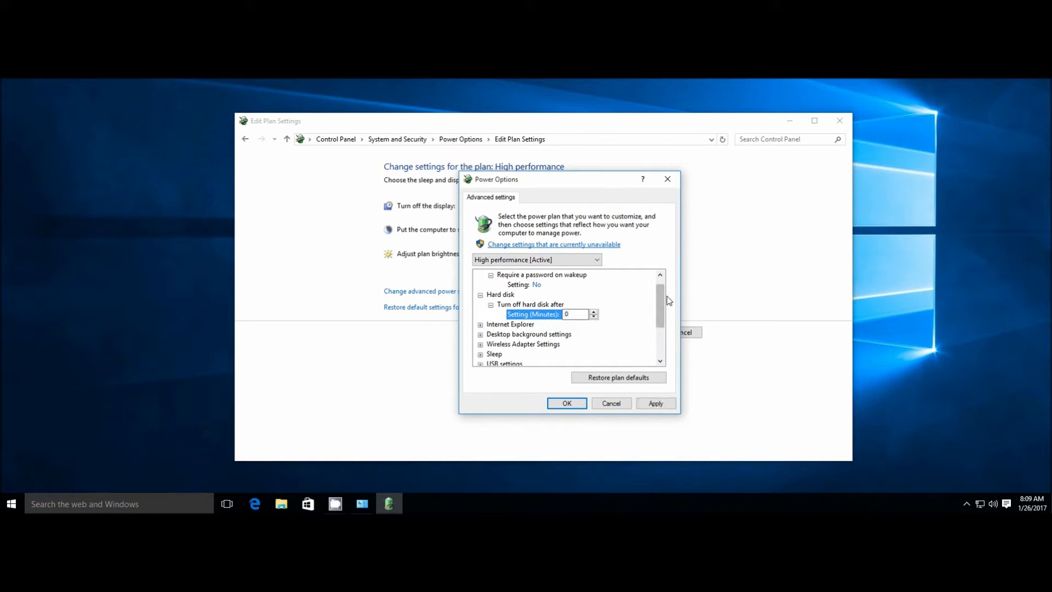
scroll(down, 3)
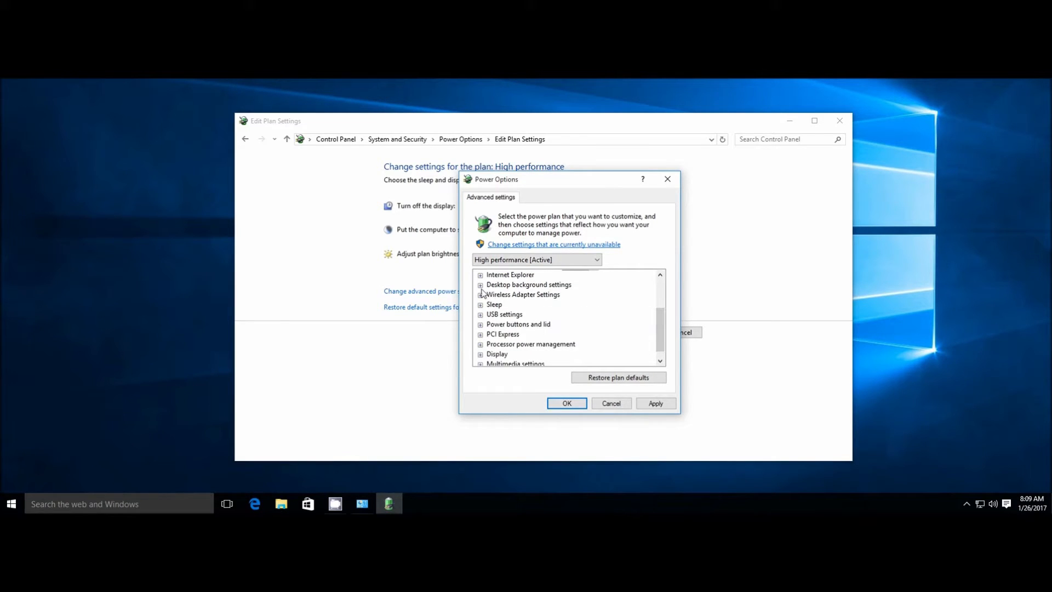
click(479, 304)
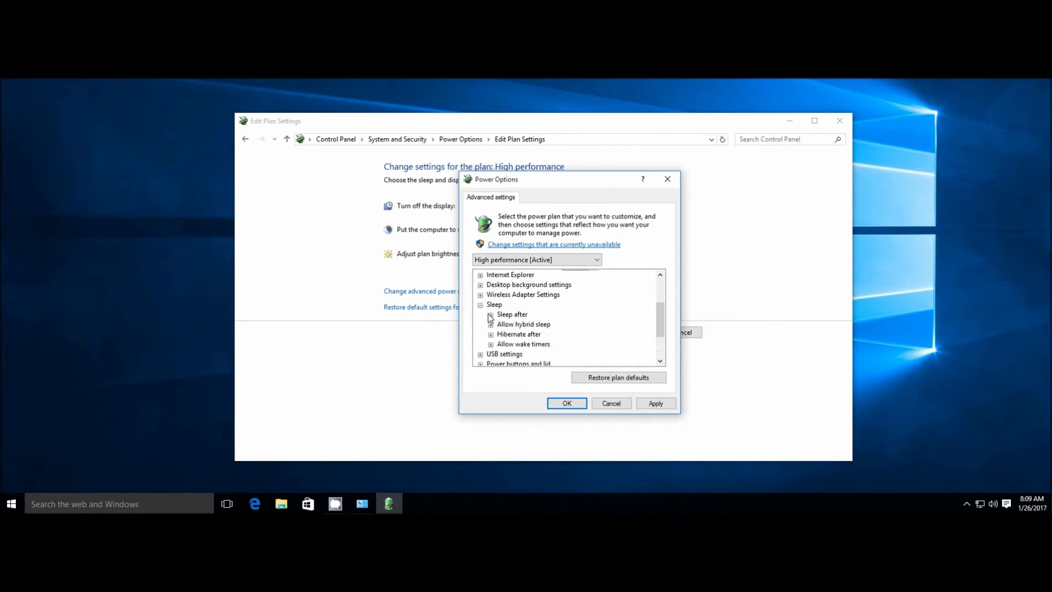
click(490, 314)
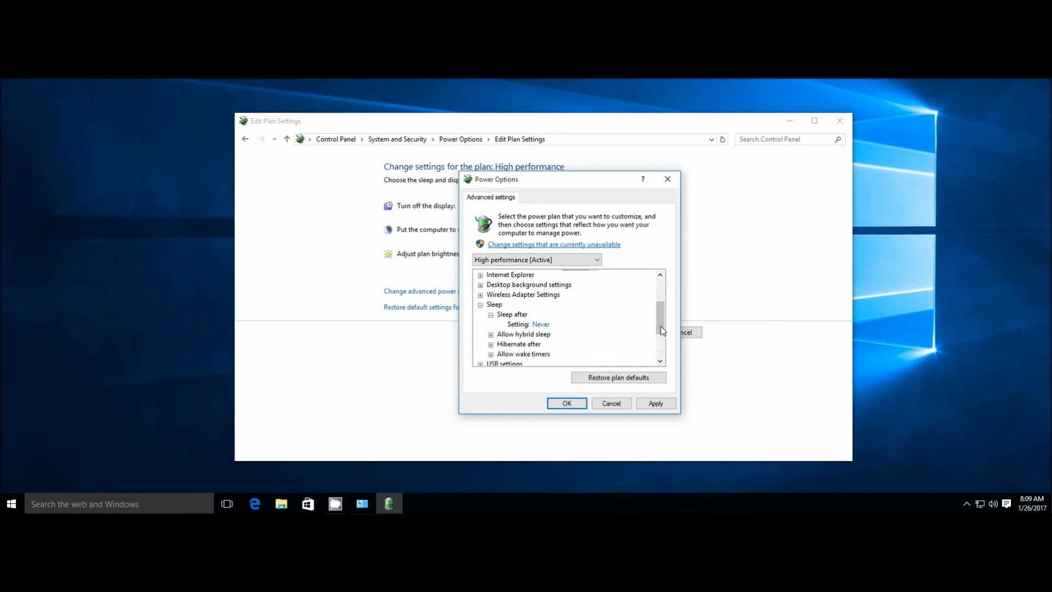
Disable USB selective suspend, set display turn-off to 0, and save the settings
scroll(down, 3)
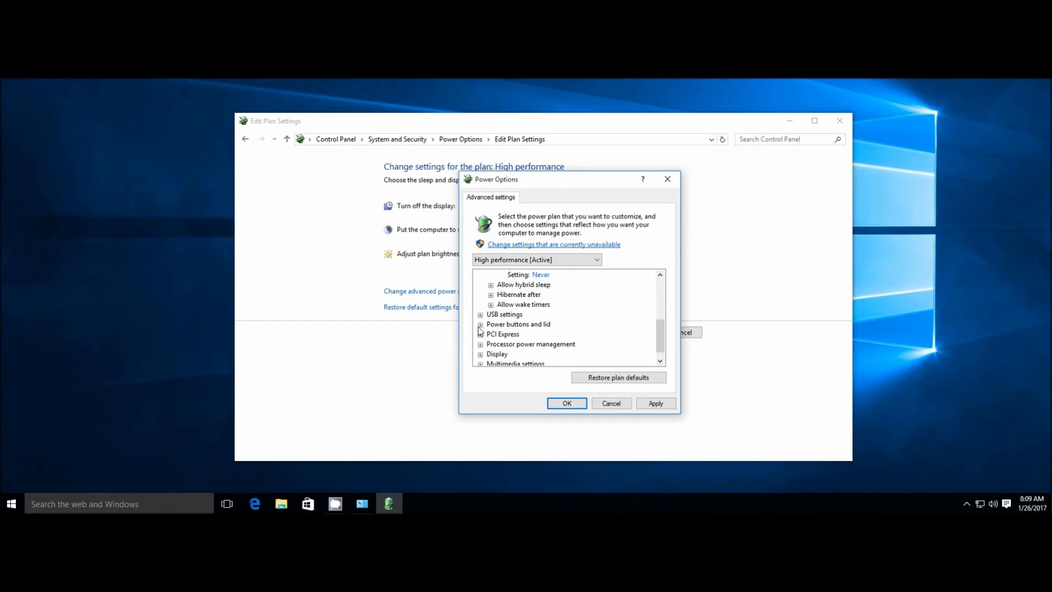
click(480, 314)
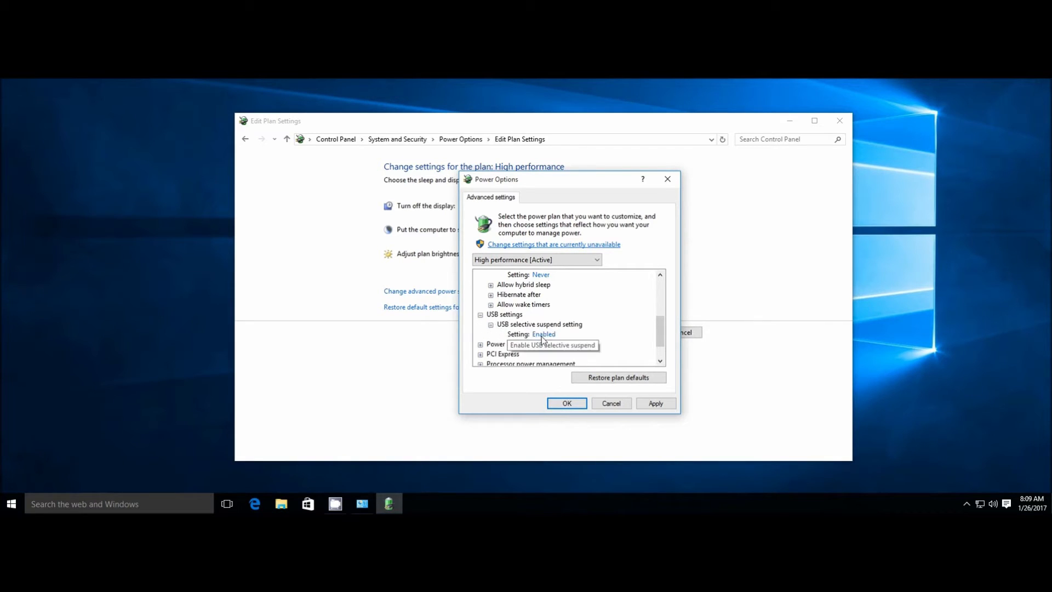
click(544, 334)
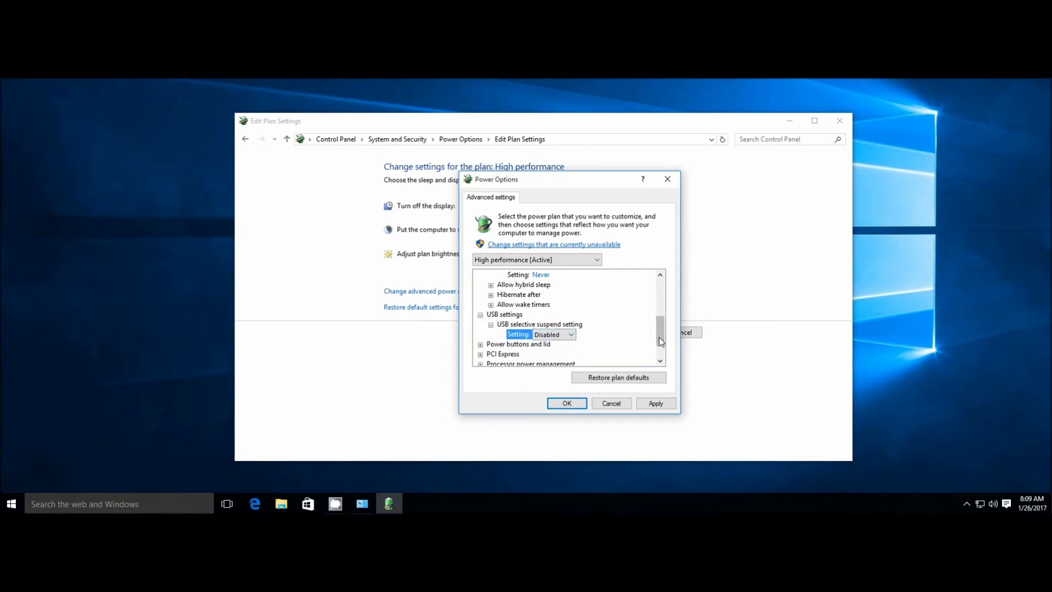
scroll(down, 3)
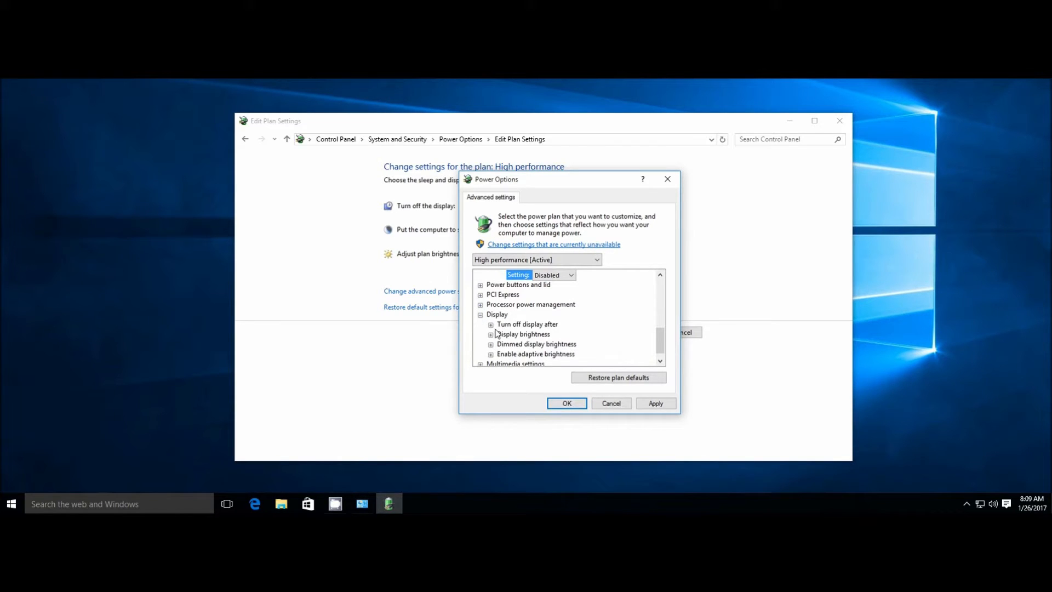
click(489, 324)
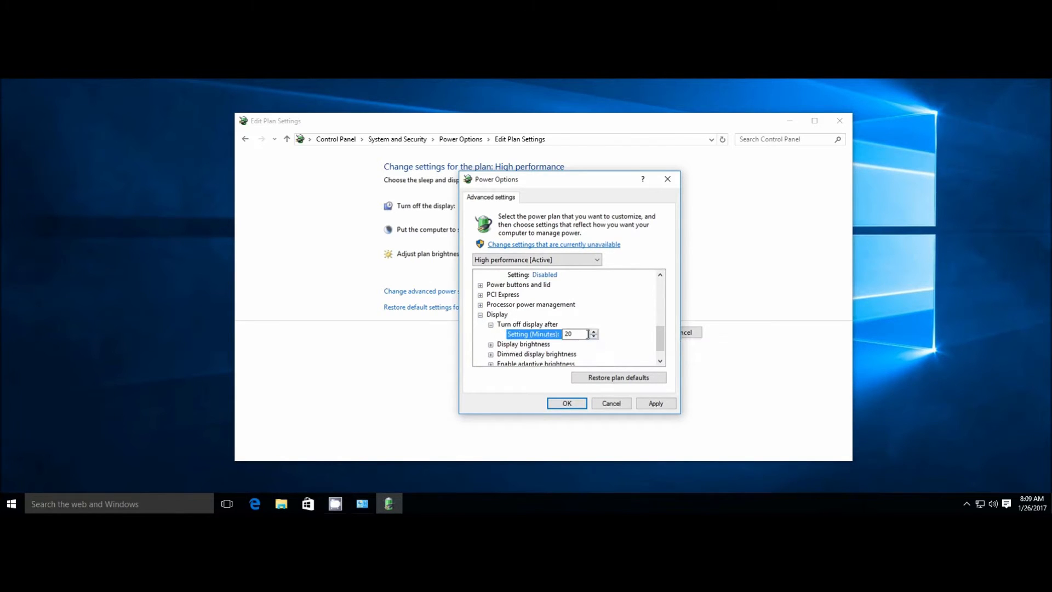
text(0)
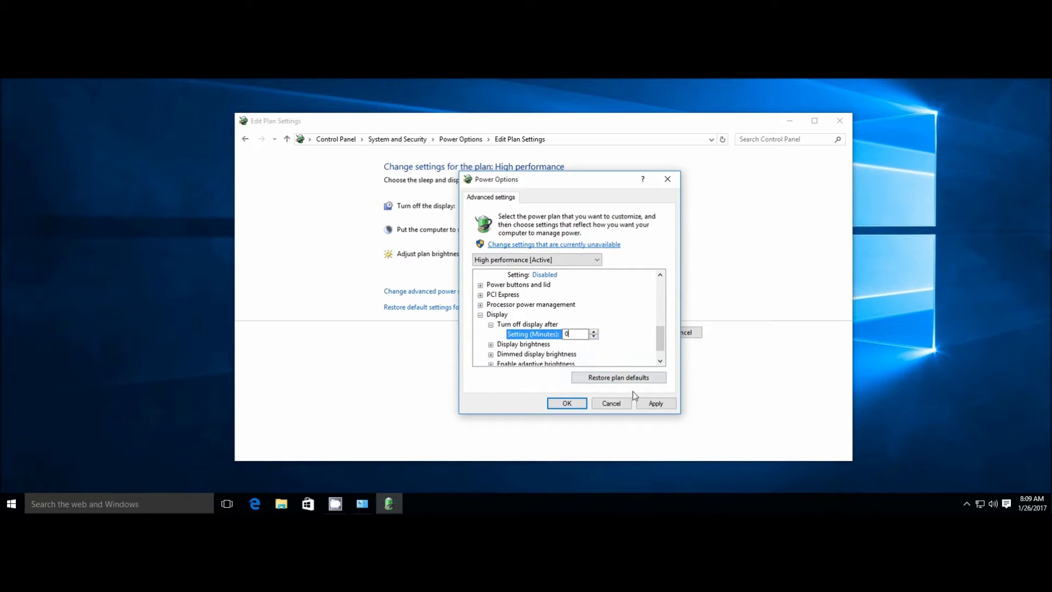
click(656, 403)
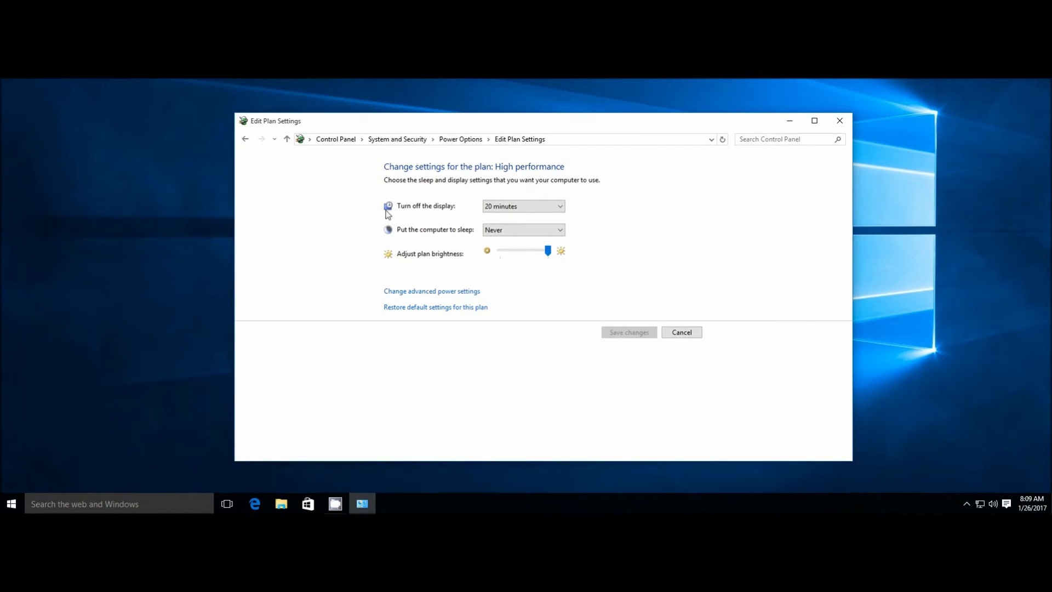
click(245, 139)
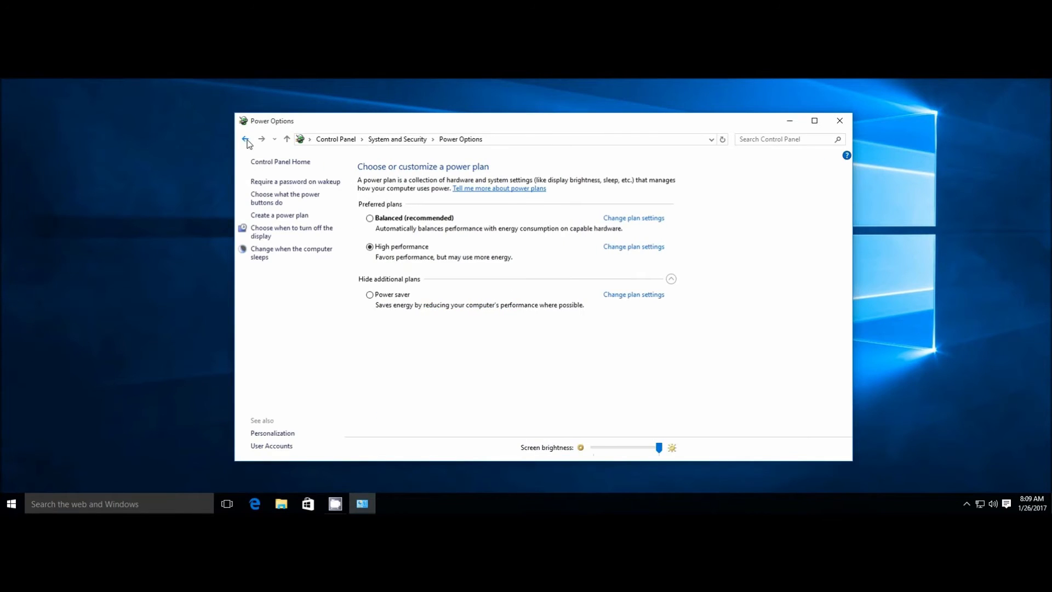
click(245, 139)
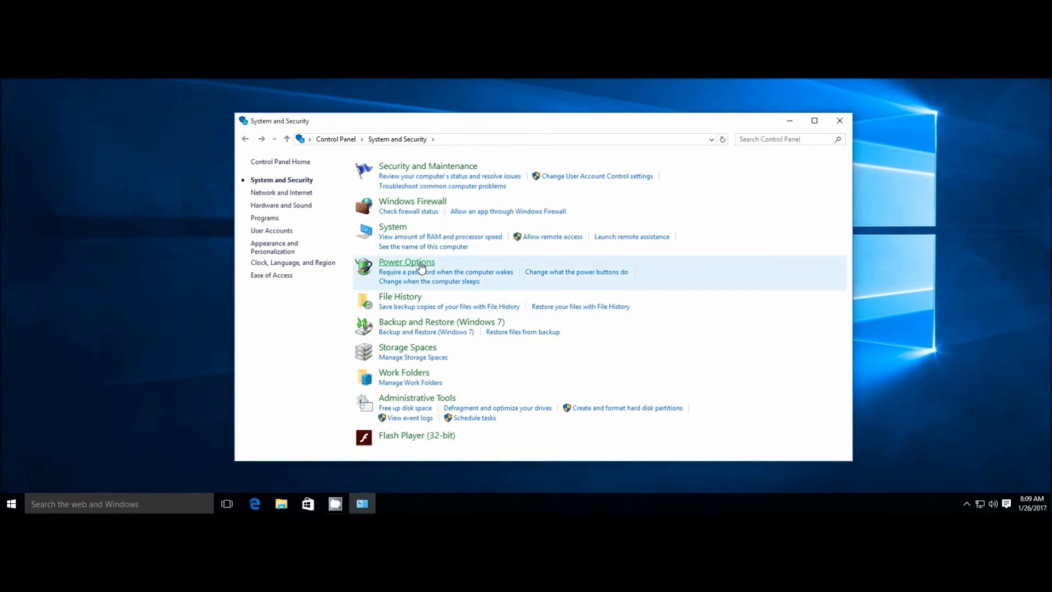
mouse_move(934, 359)
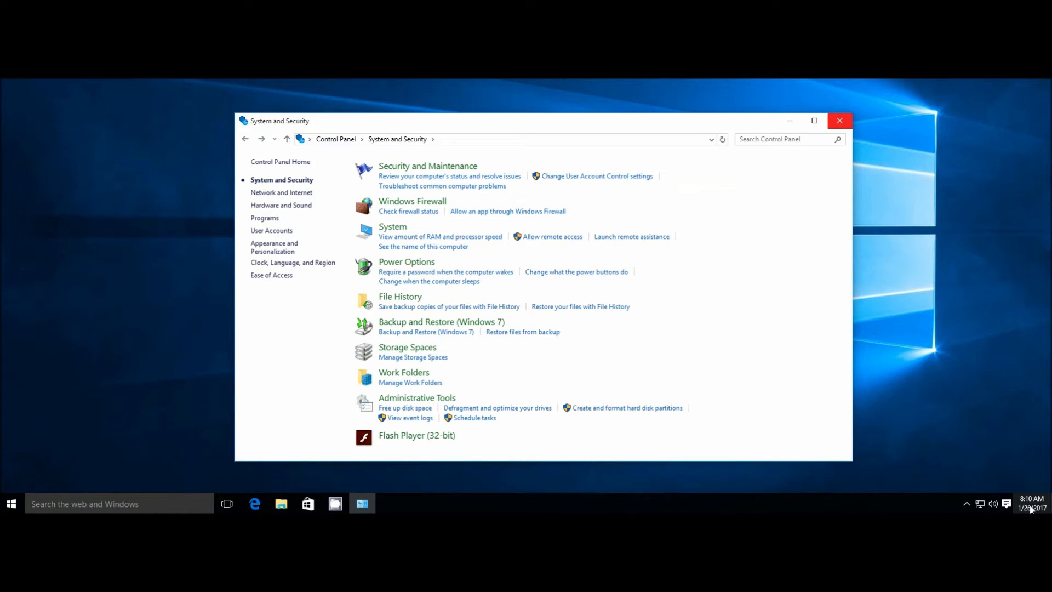
click(1032, 504)
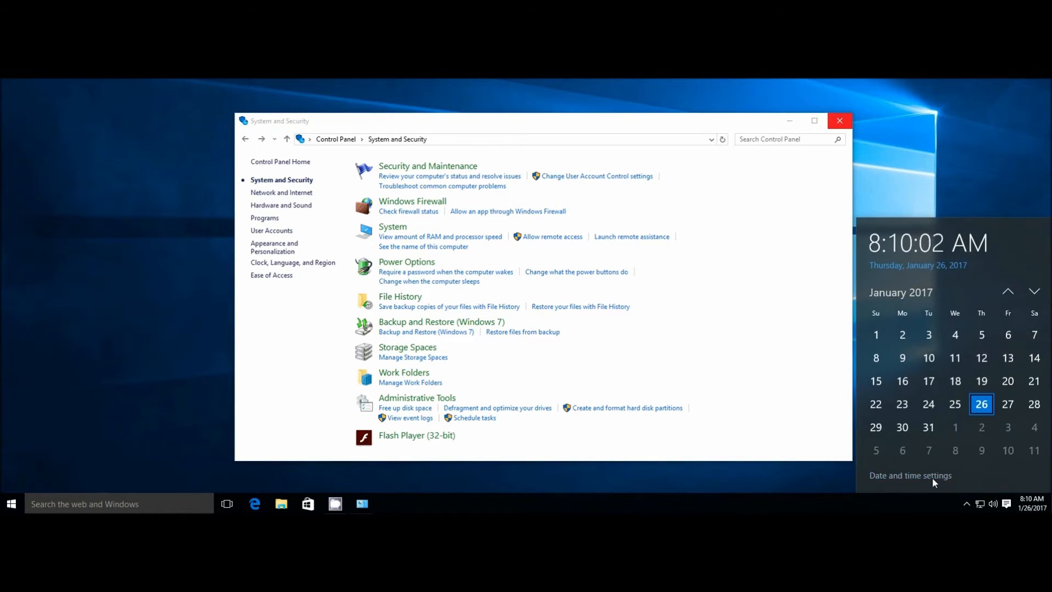
click(910, 475)
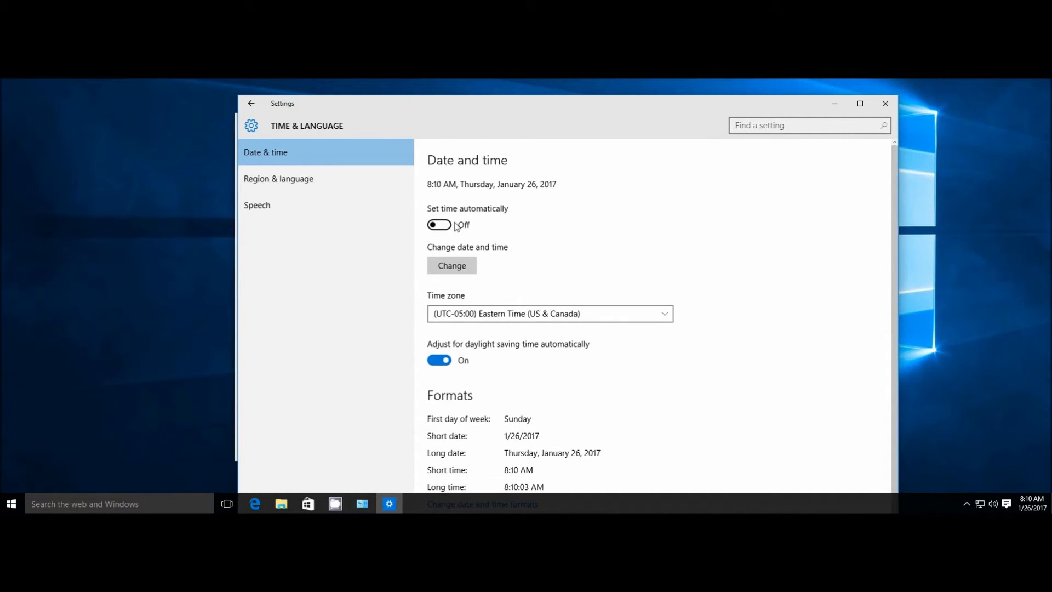
click(438, 225)
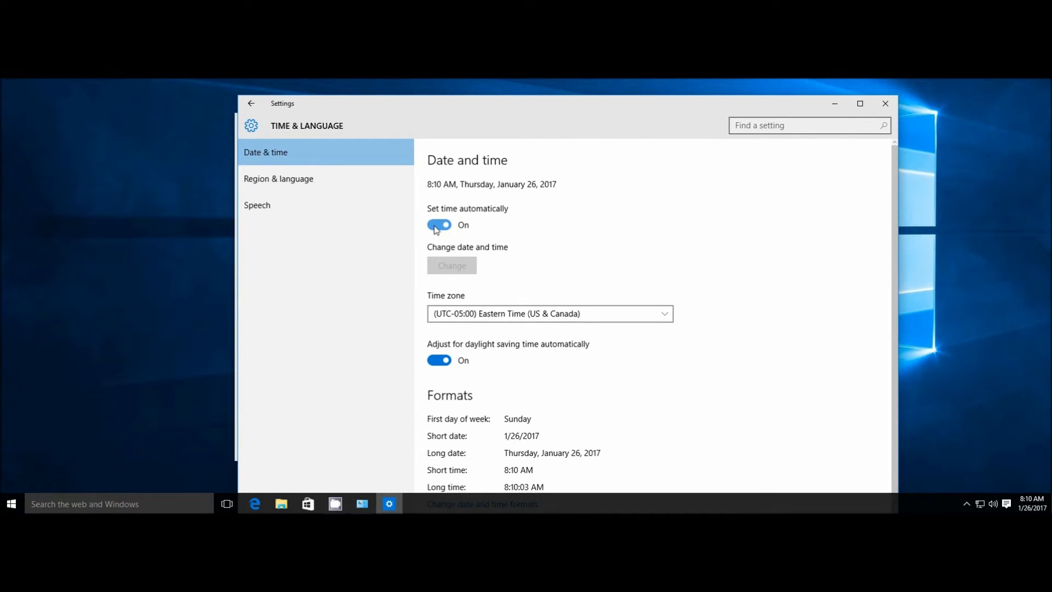
click(438, 225)
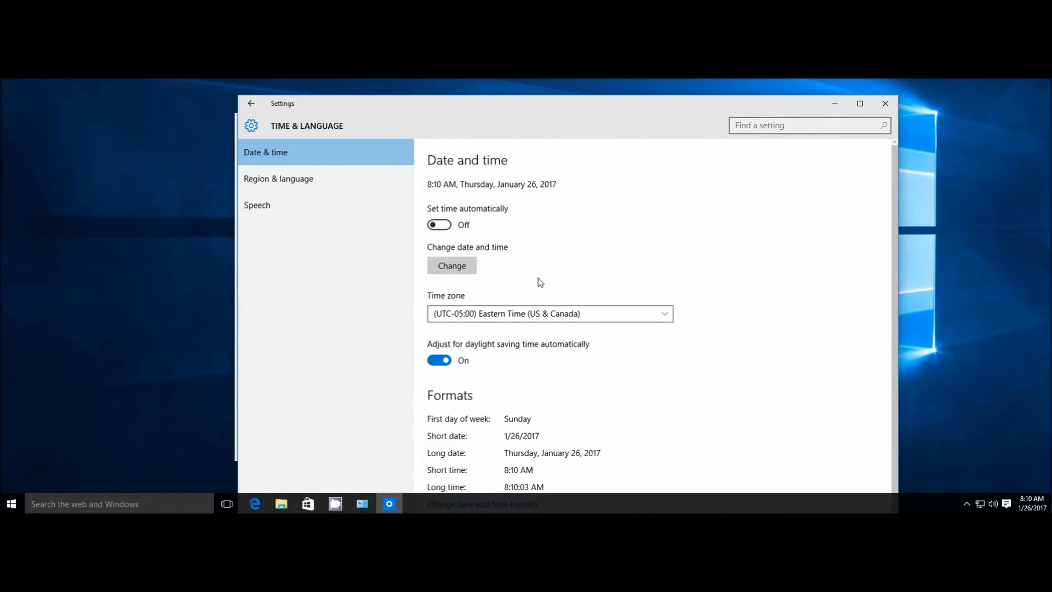
mouse_move(560, 293)
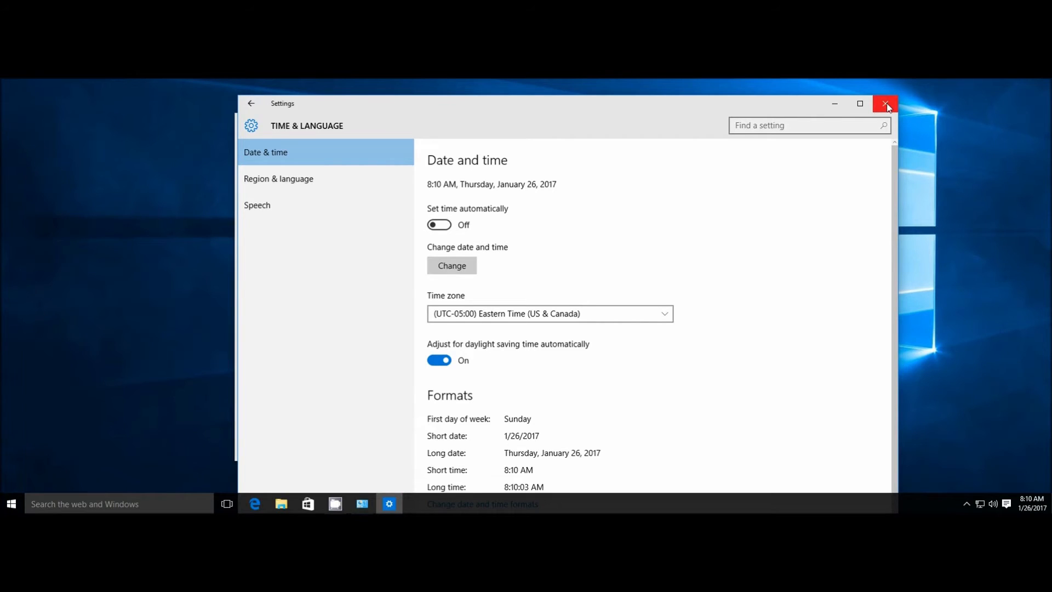
click(885, 104)
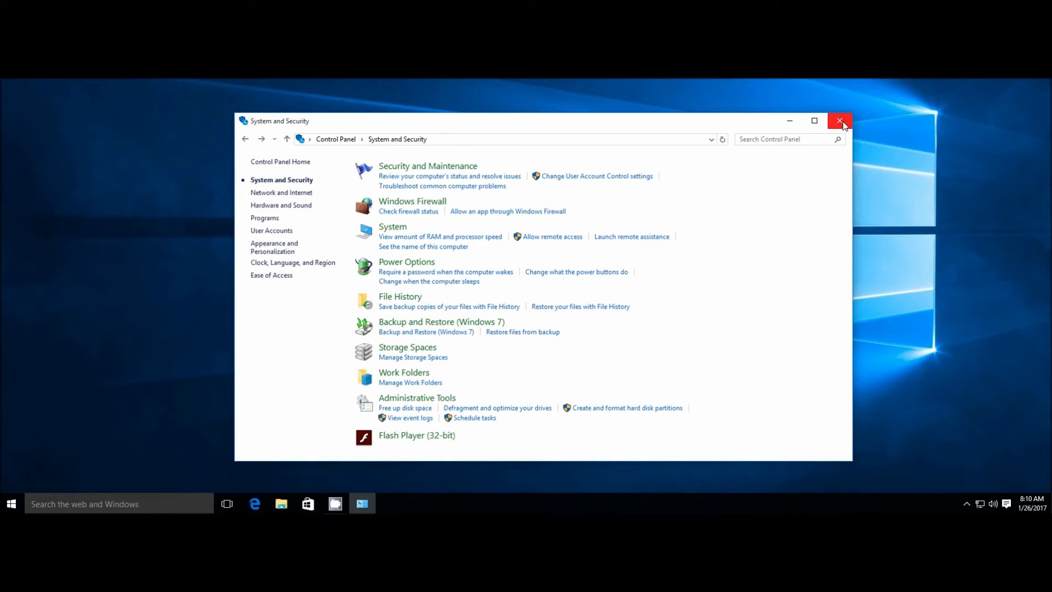
Close Control Panel and select setup in the centroid-cnc11-v316-D folder on Removable Disk (D:)
click(839, 121)
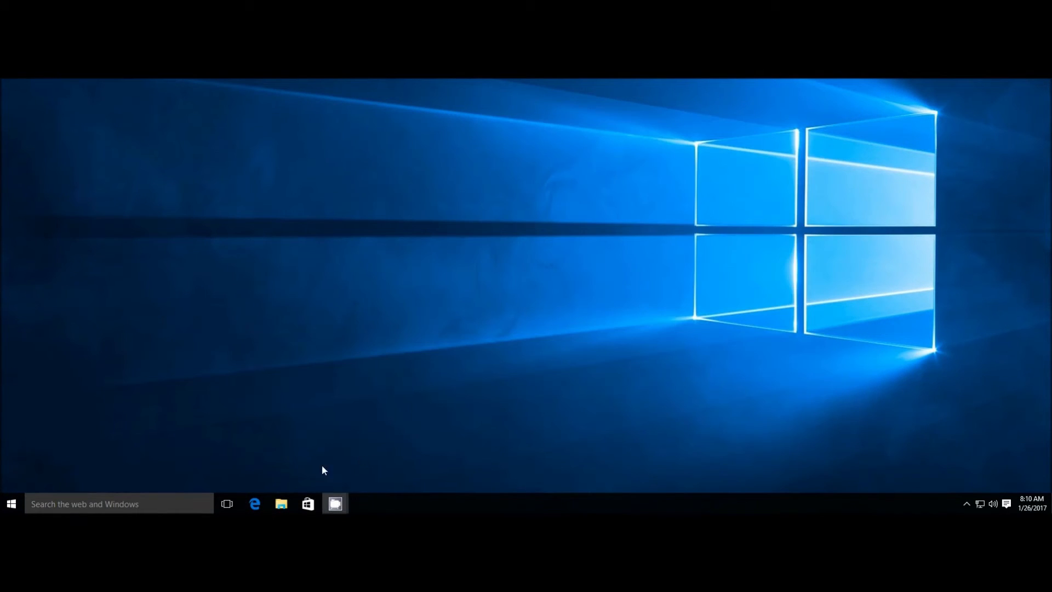
click(280, 503)
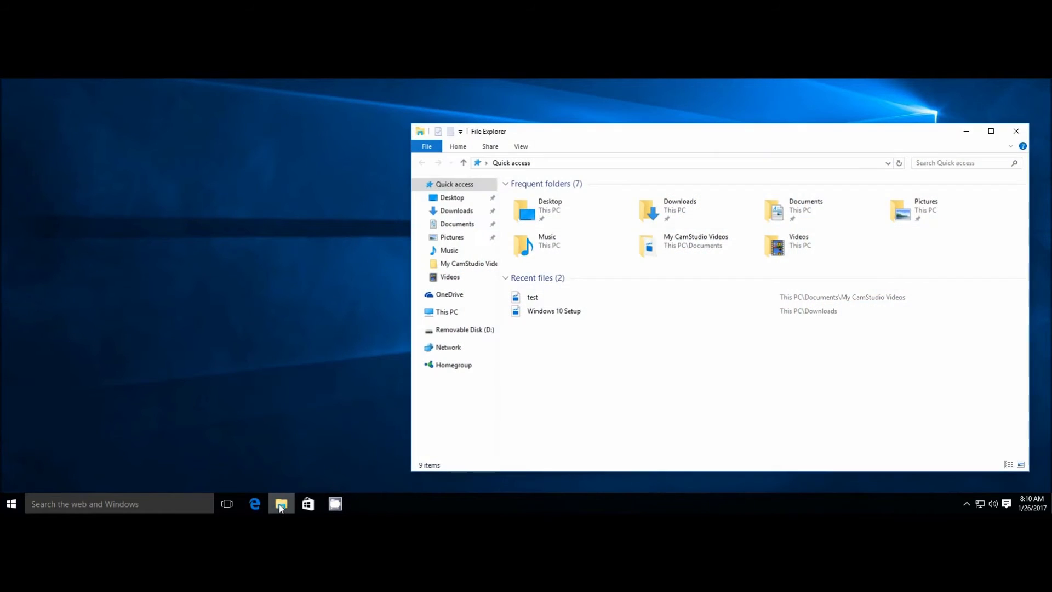
mouse_move(630, 392)
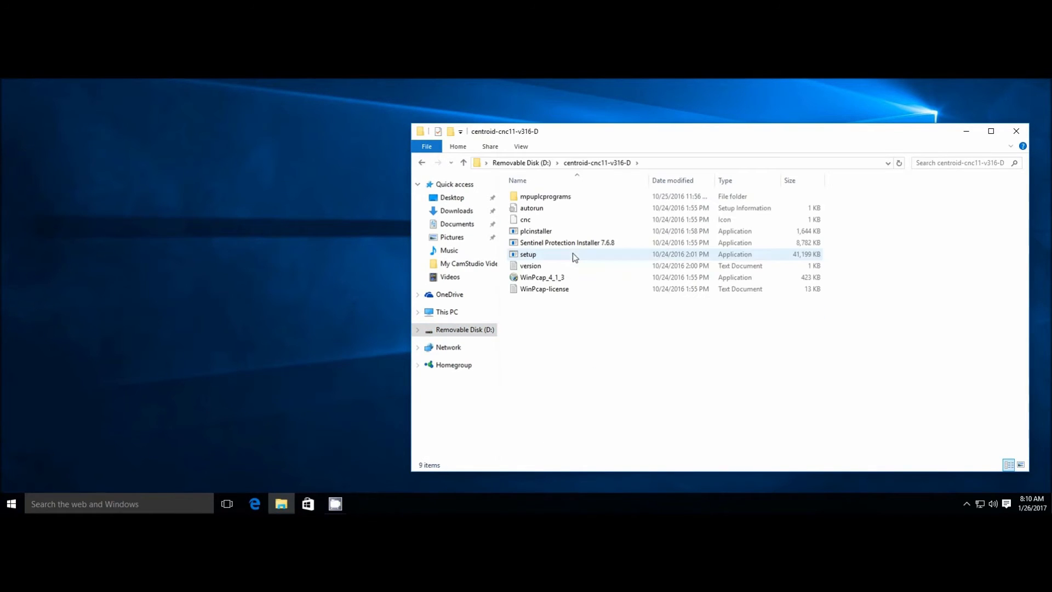
mouse_move(539, 255)
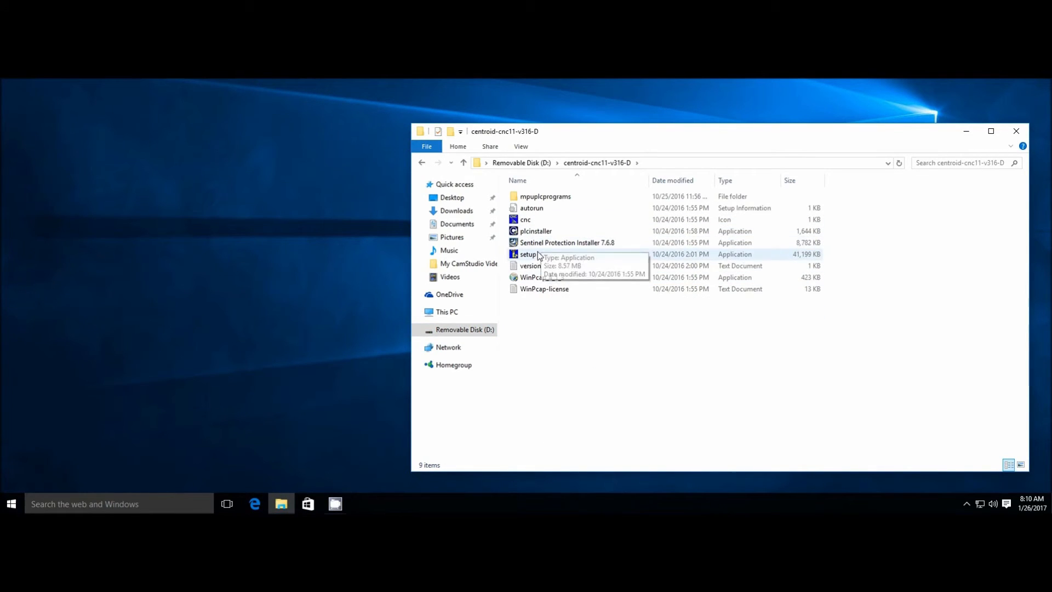
click(527, 254)
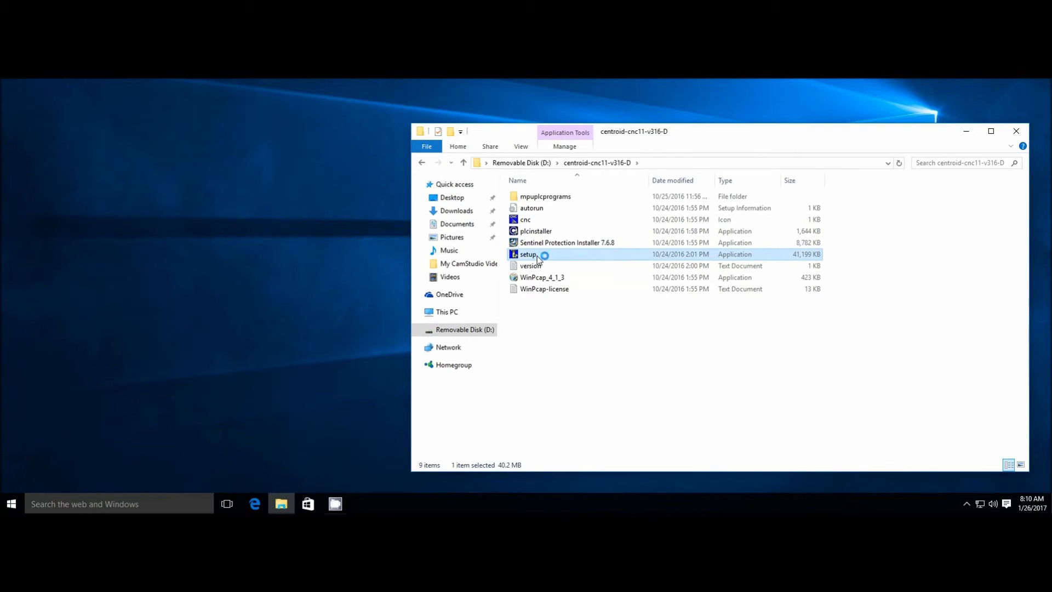
Launch setup, accept the license, select CNC11 Mill, and install it to C:
double_click(528, 254)
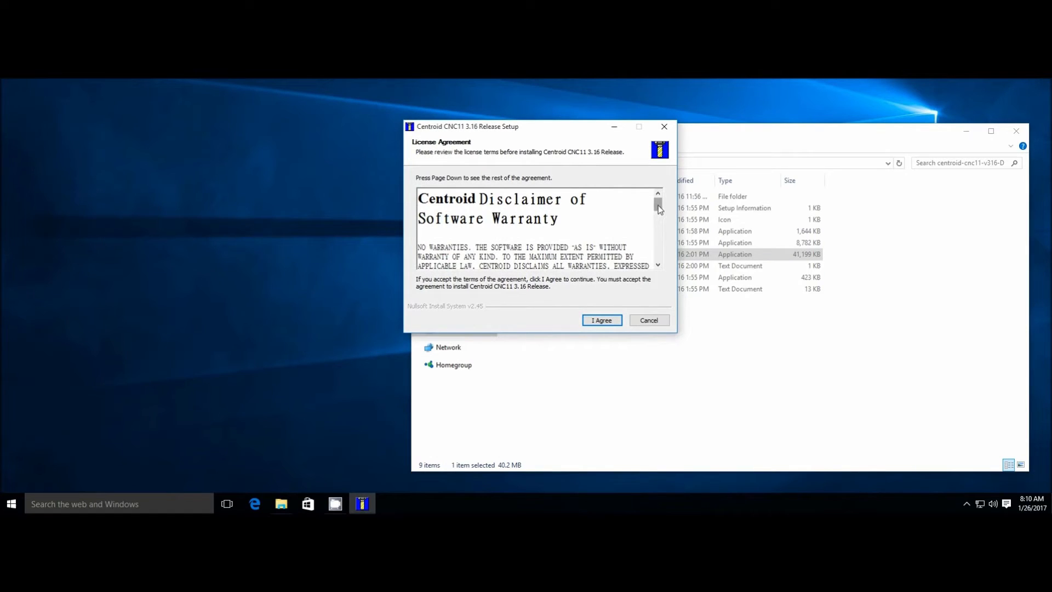
scroll(down, 3)
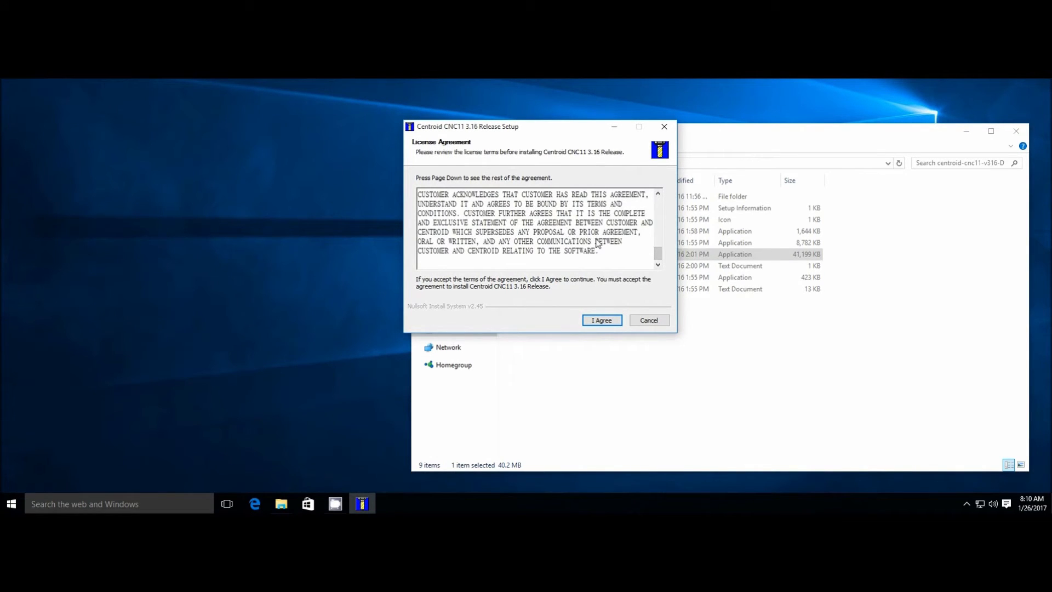
click(602, 320)
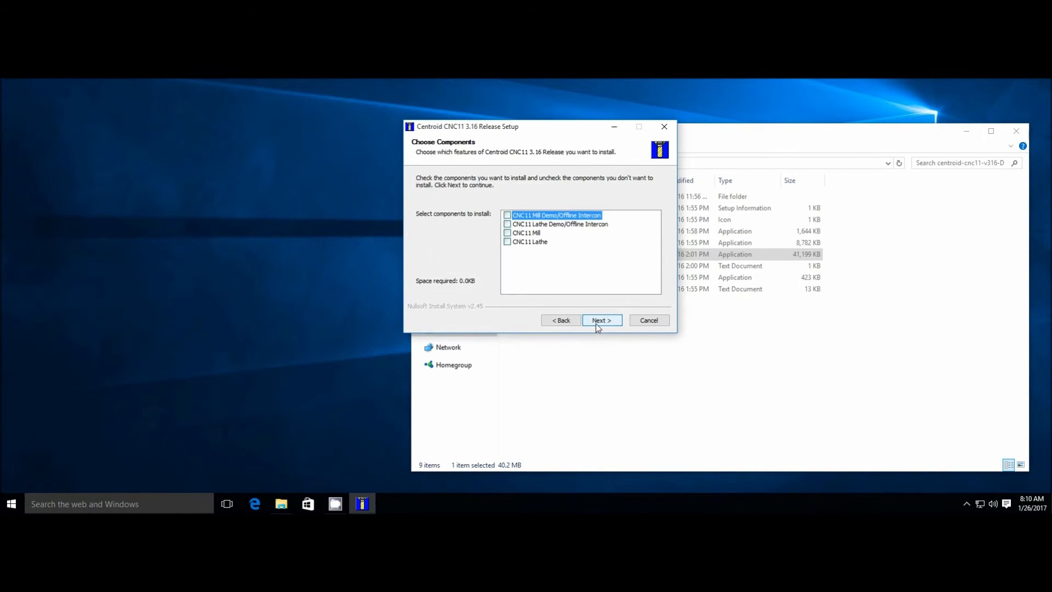
click(507, 233)
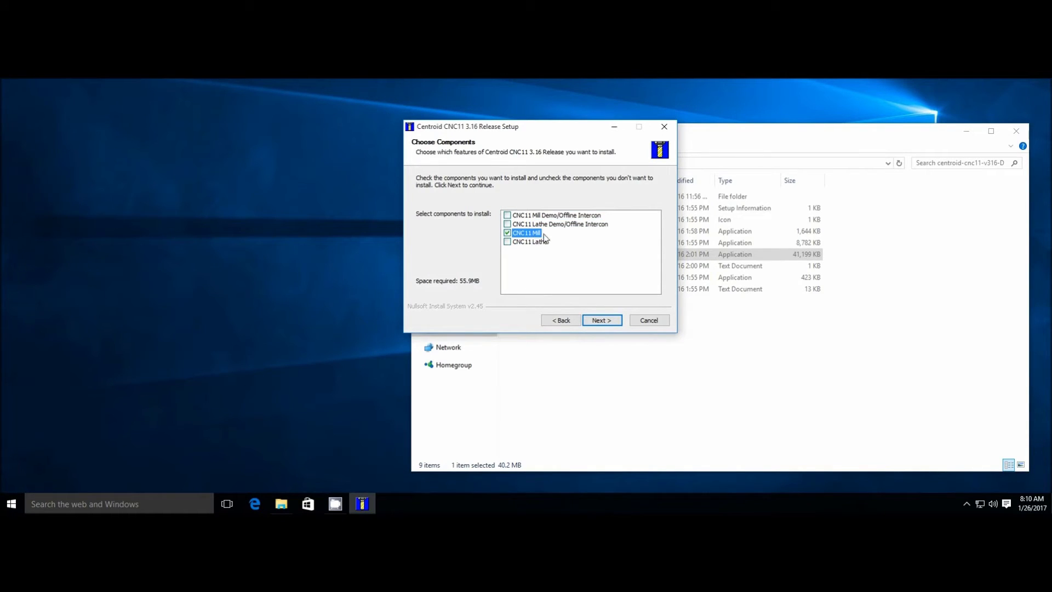
mouse_move(565, 214)
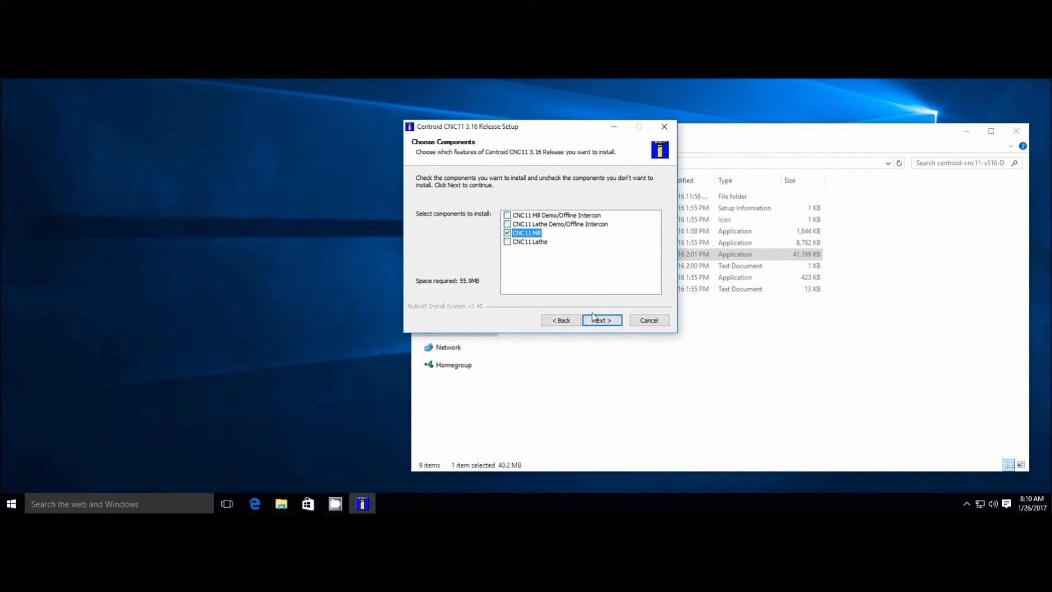
click(602, 320)
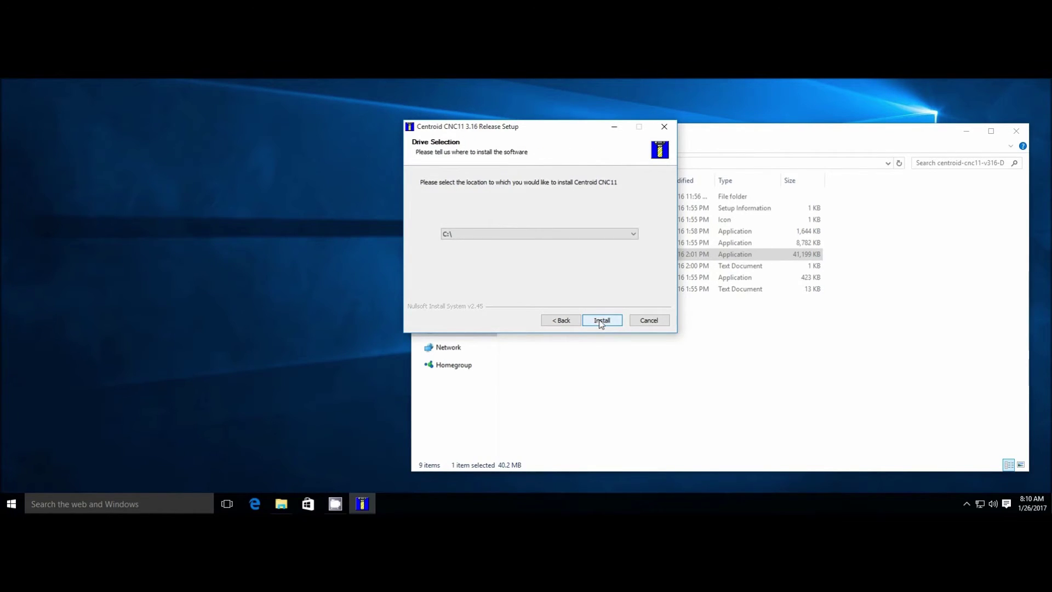
click(602, 320)
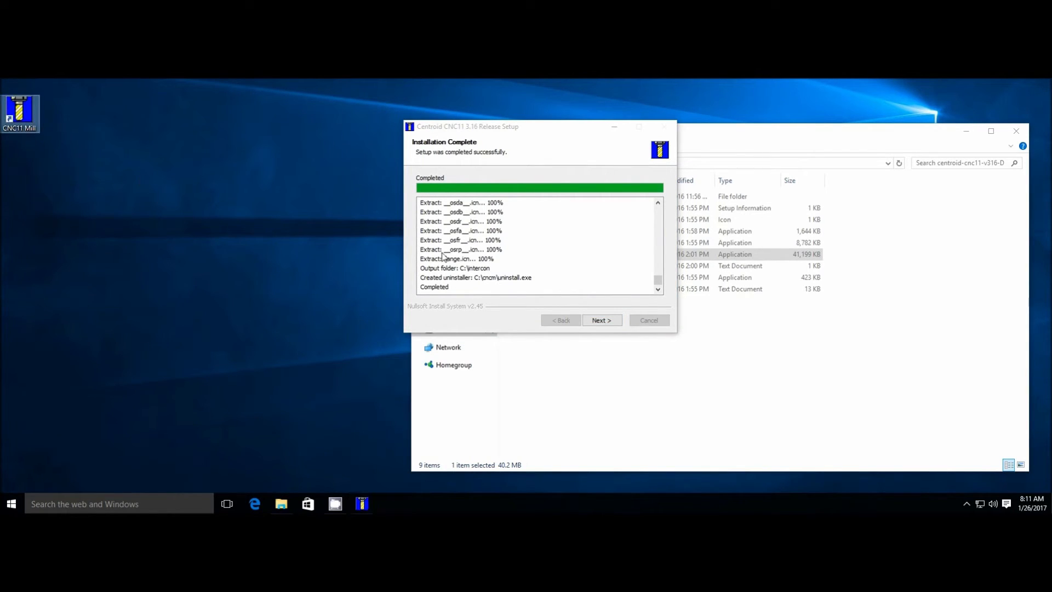
Get through the network adapter page to the completing page and click Finish
click(601, 320)
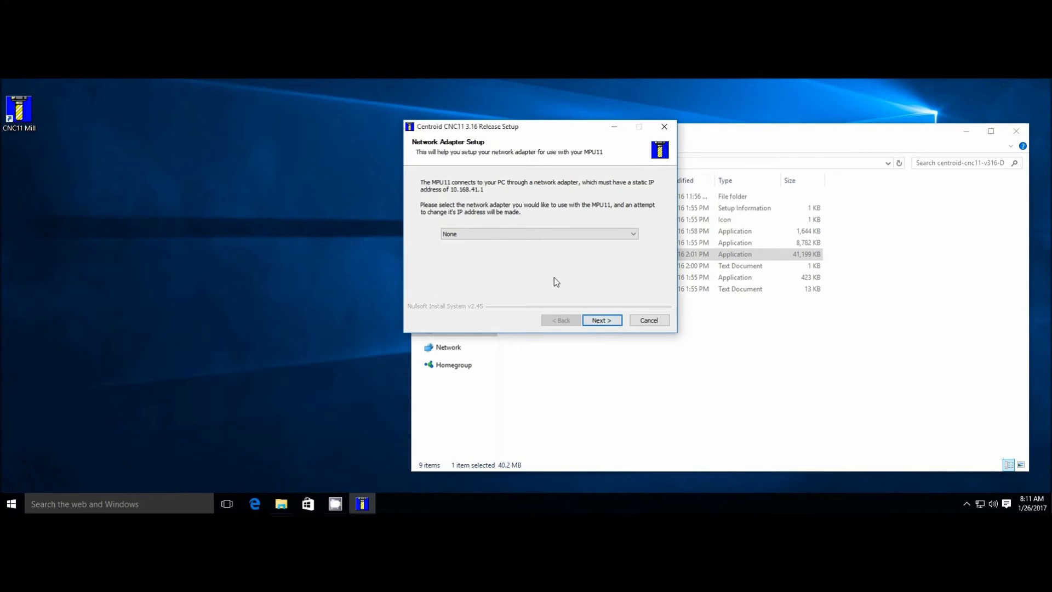
mouse_move(536, 277)
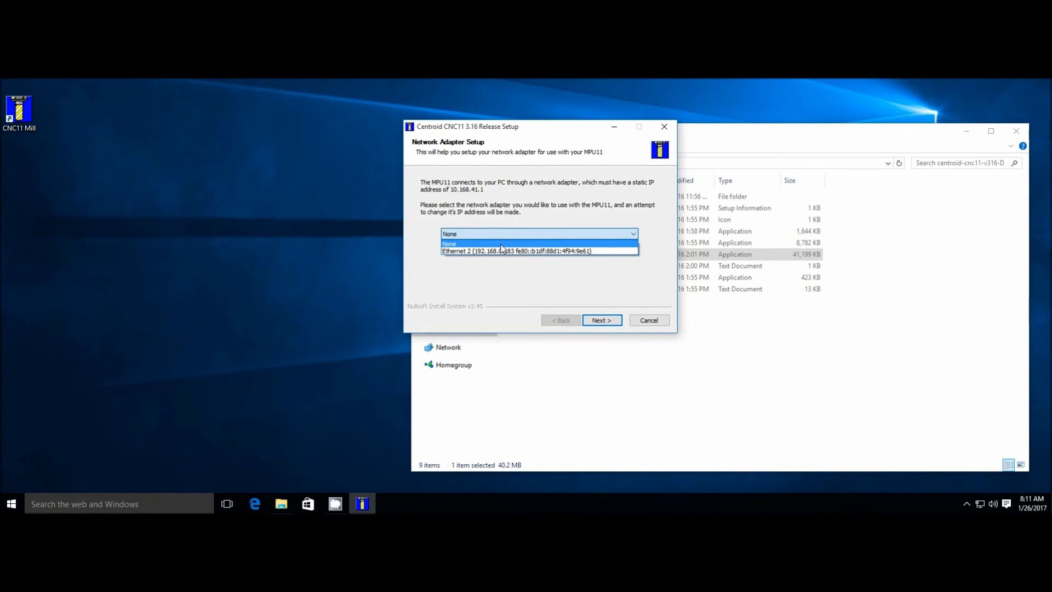
mouse_move(493, 257)
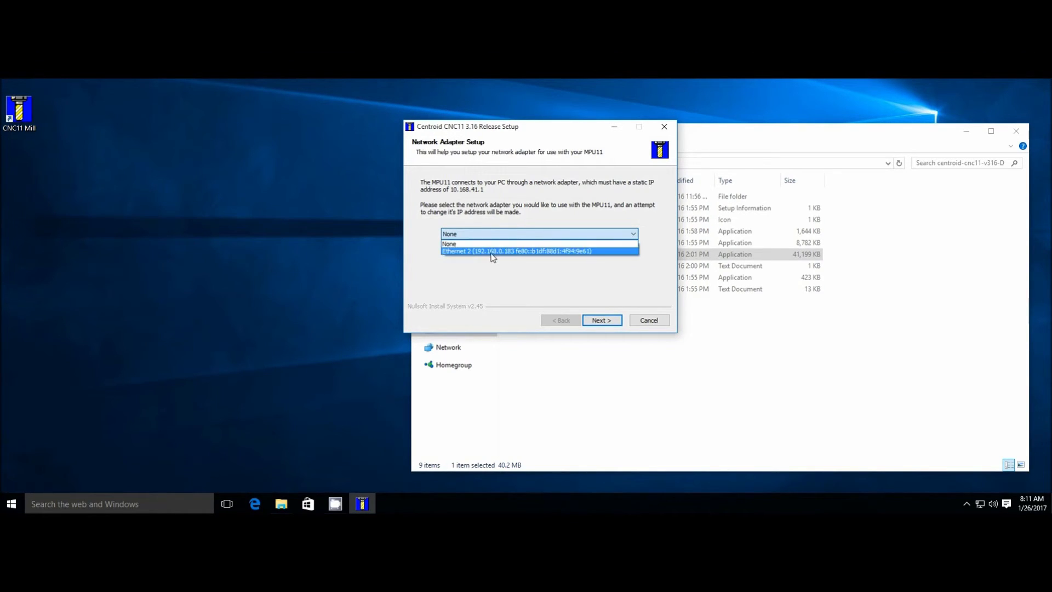
mouse_move(474, 243)
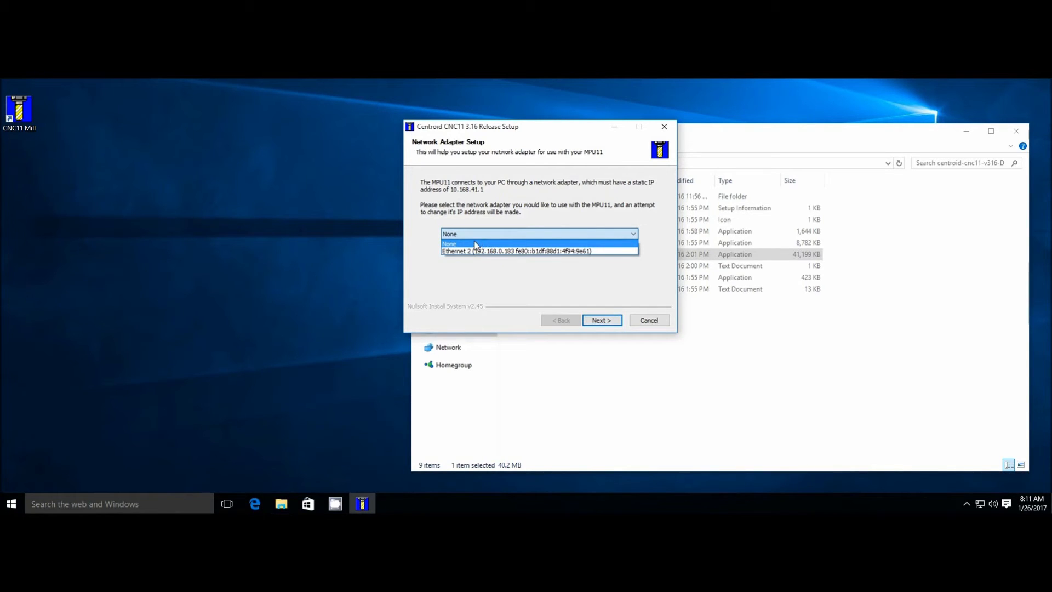
mouse_move(487, 251)
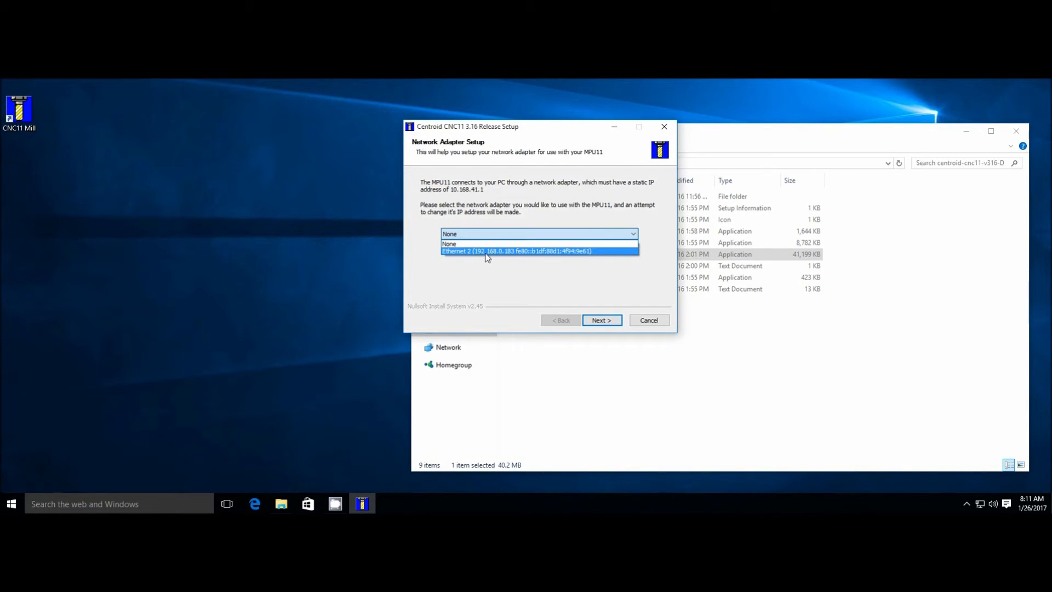
mouse_move(503, 255)
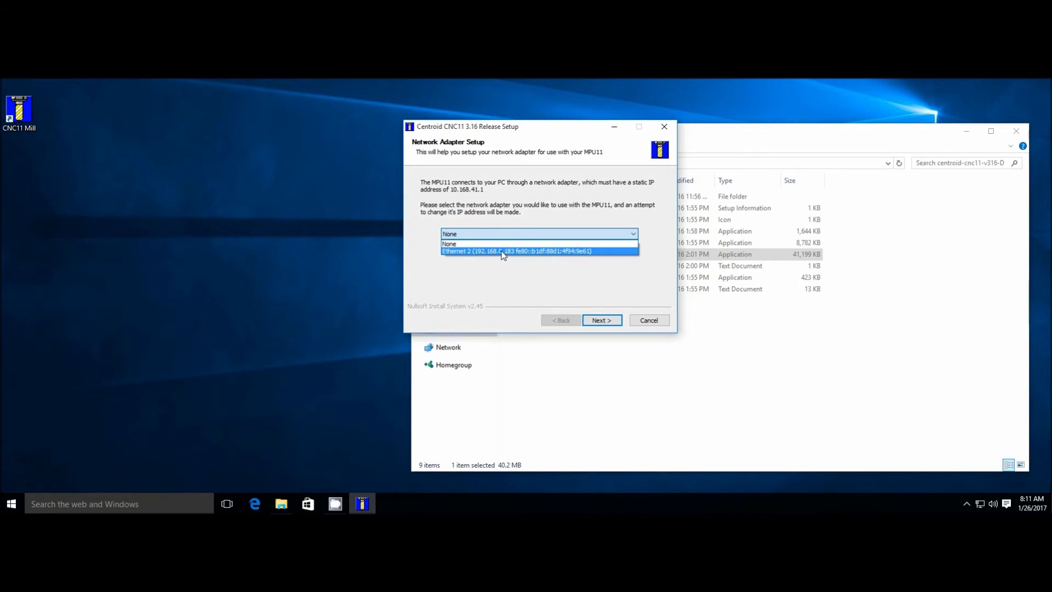
click(602, 320)
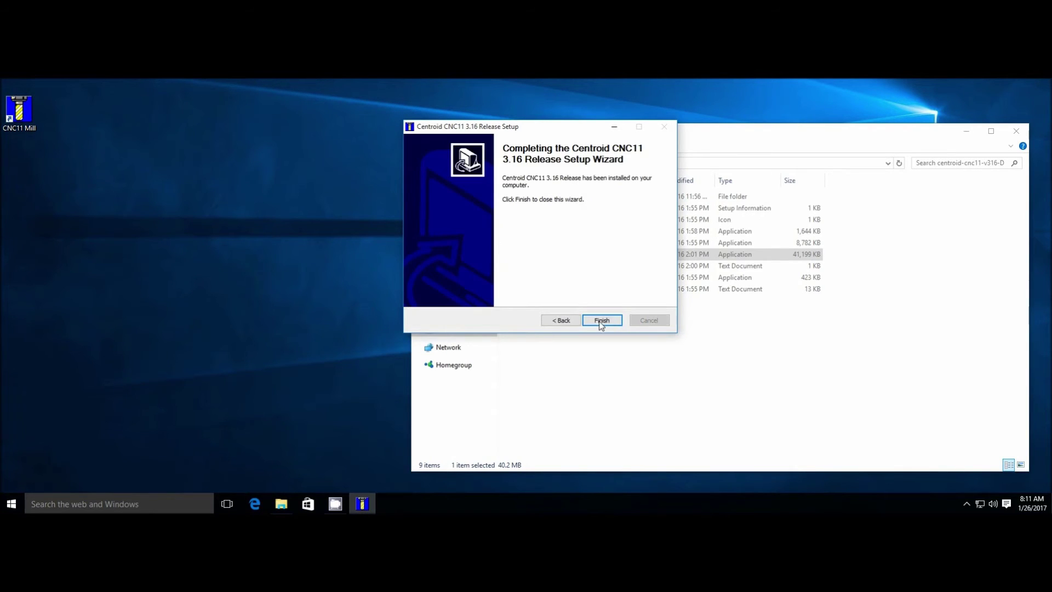
click(601, 320)
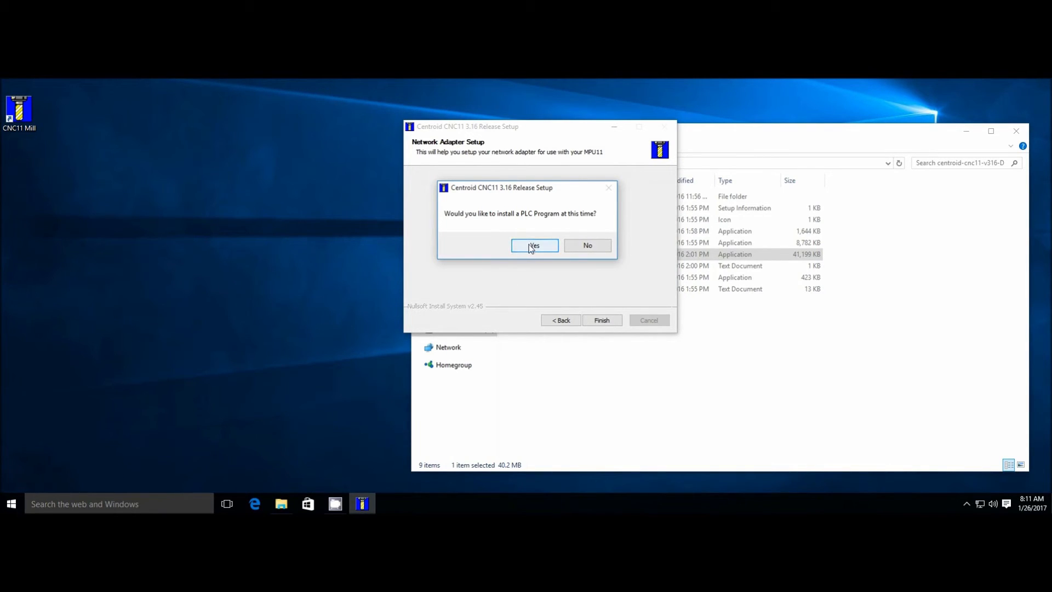
Install the _basic ALLIN1DC Mill PLC program, then close File Explorer
click(534, 245)
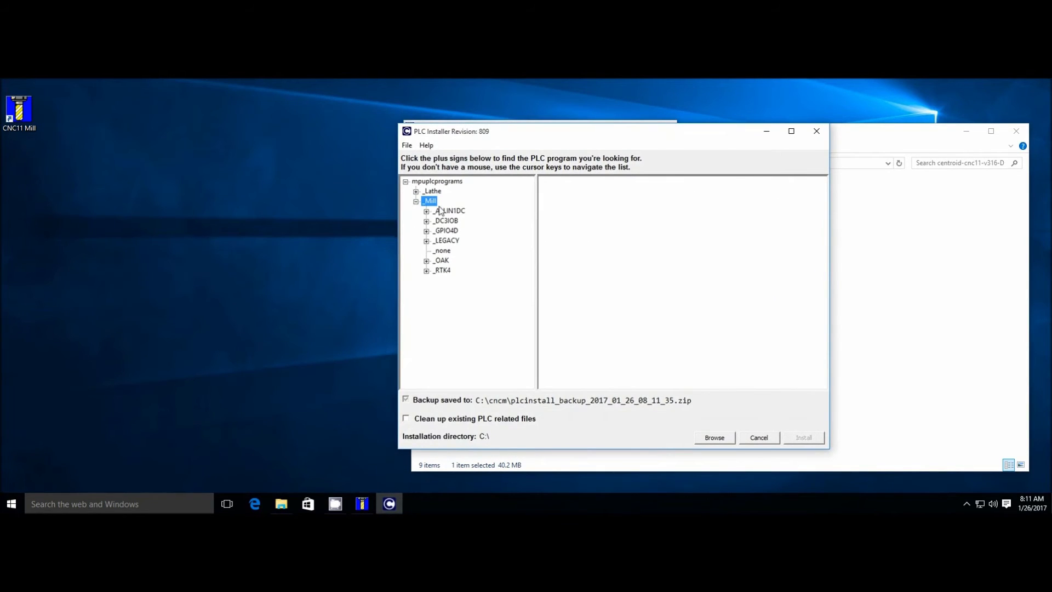
click(426, 210)
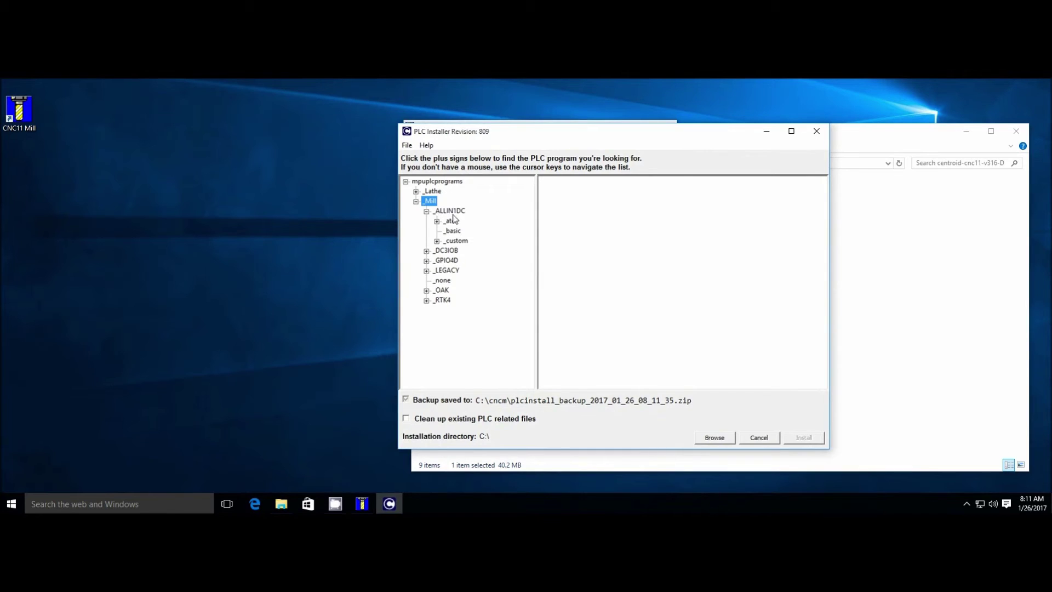
click(452, 230)
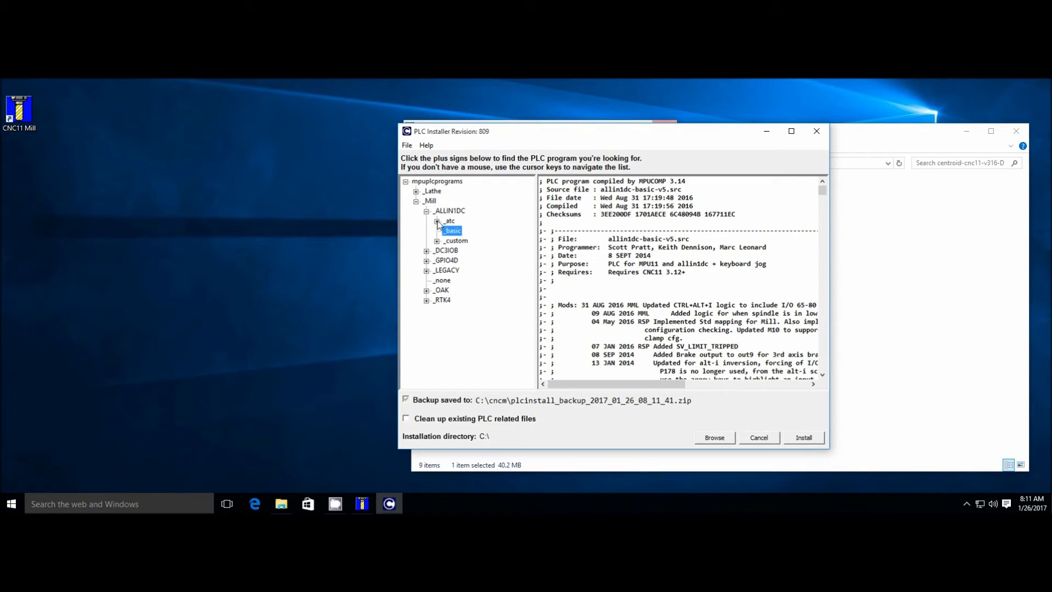
click(436, 220)
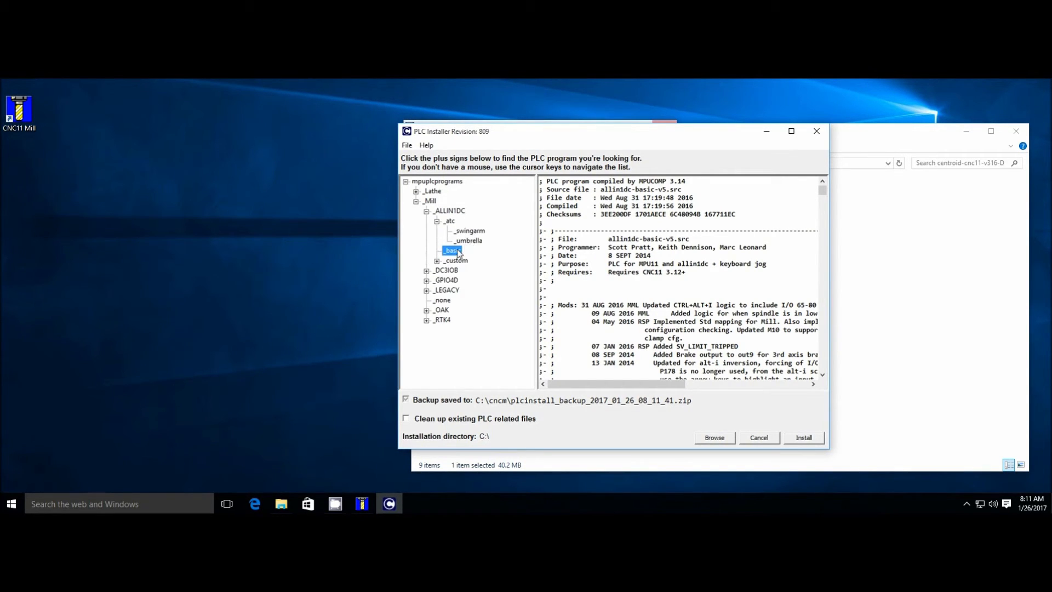
click(803, 437)
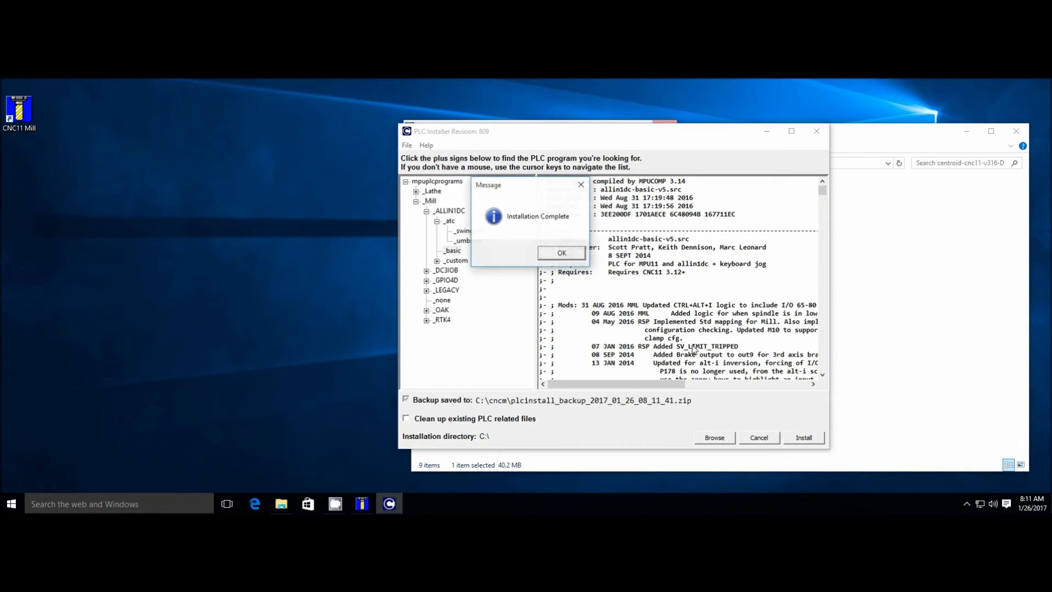
click(562, 253)
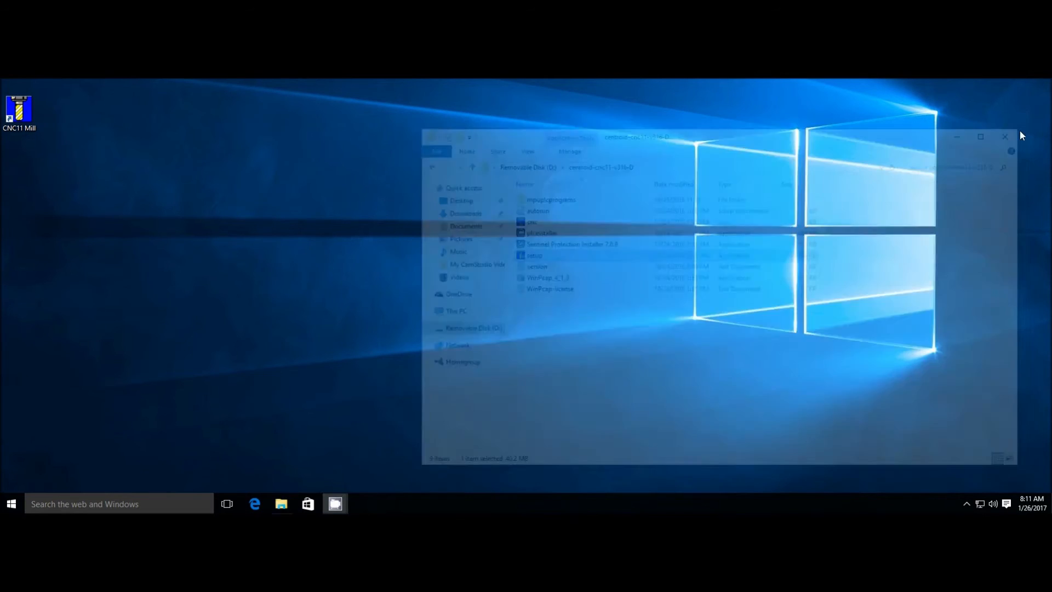
click(1004, 137)
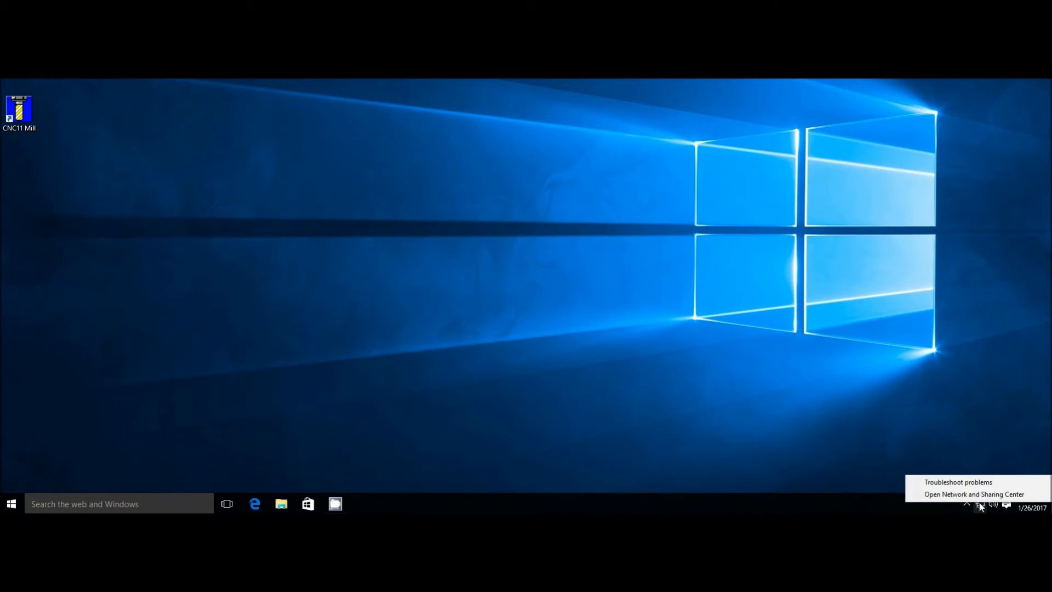
Open Network Connections from Network and Sharing Center and select the Ethernet adapter
click(973, 495)
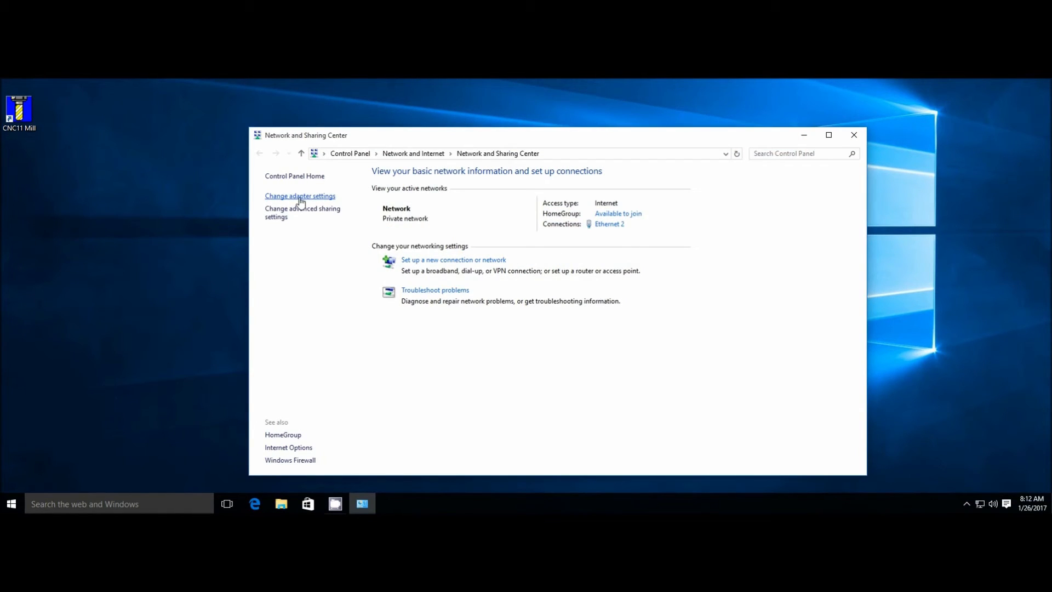
click(299, 195)
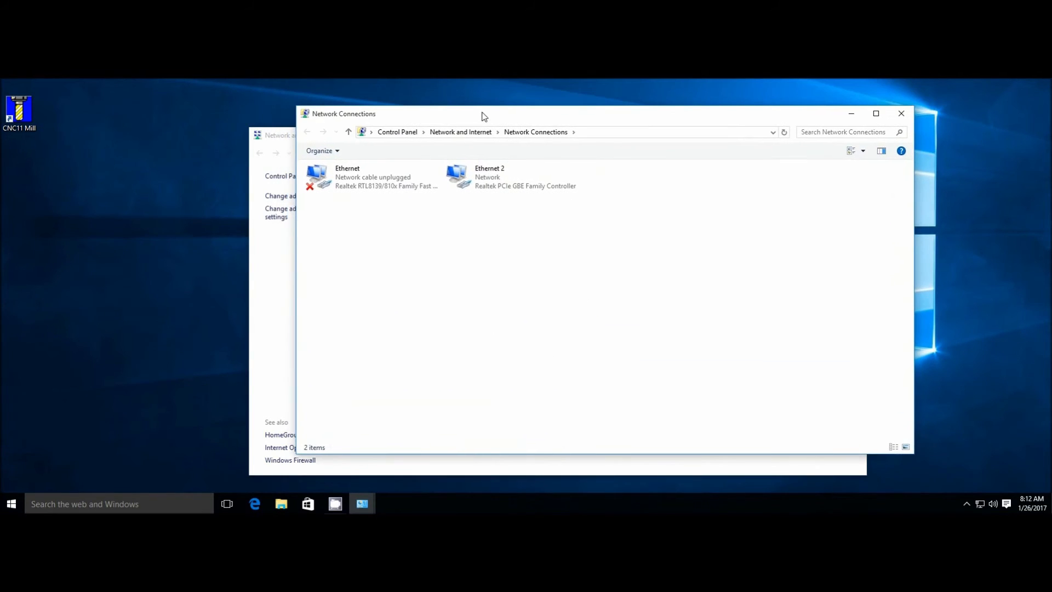
click(363, 176)
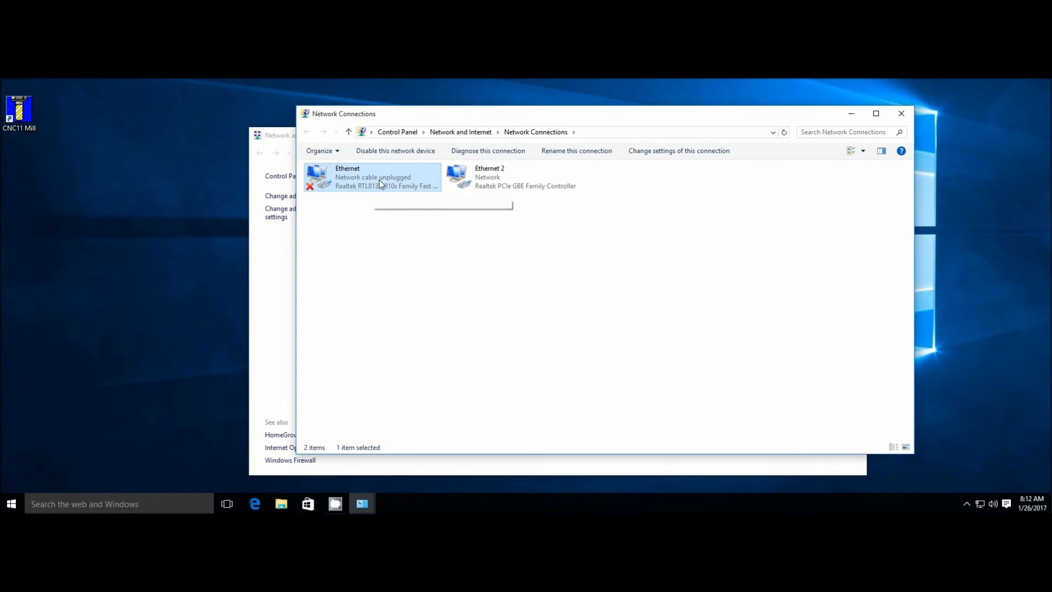
mouse_move(373, 186)
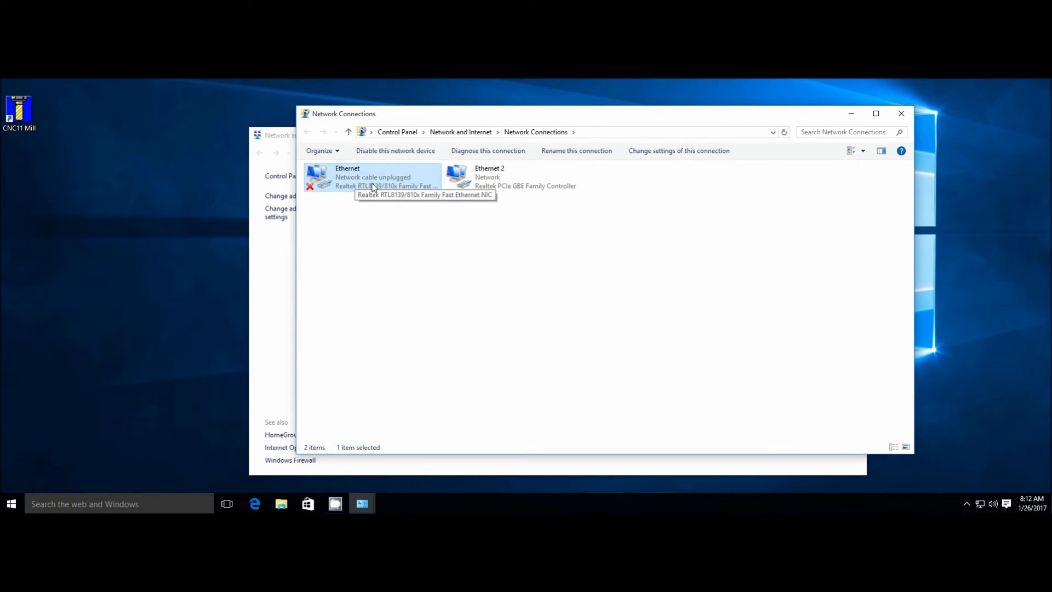
click(513, 177)
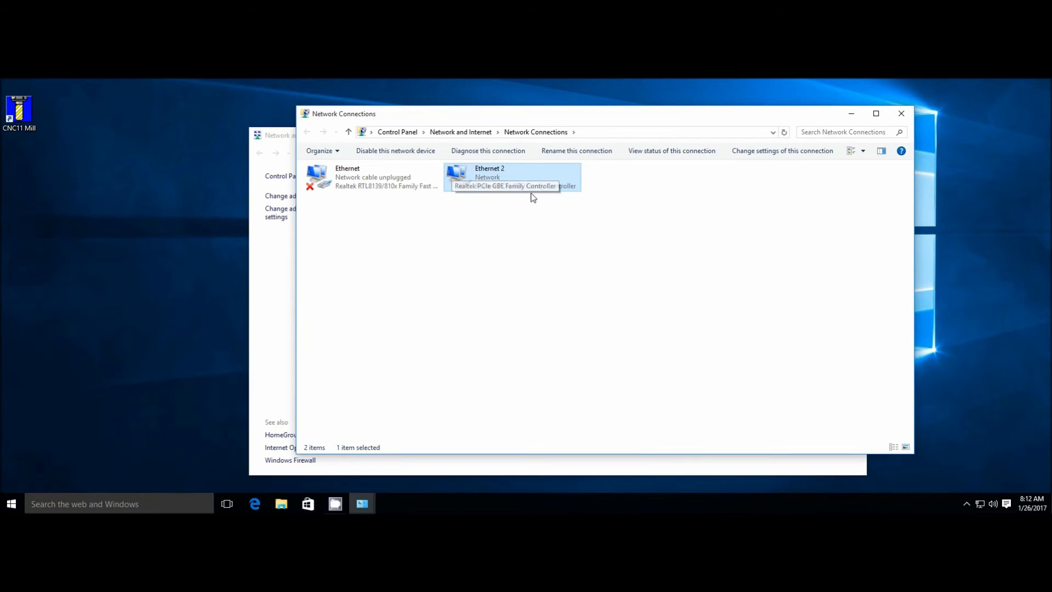
click(355, 181)
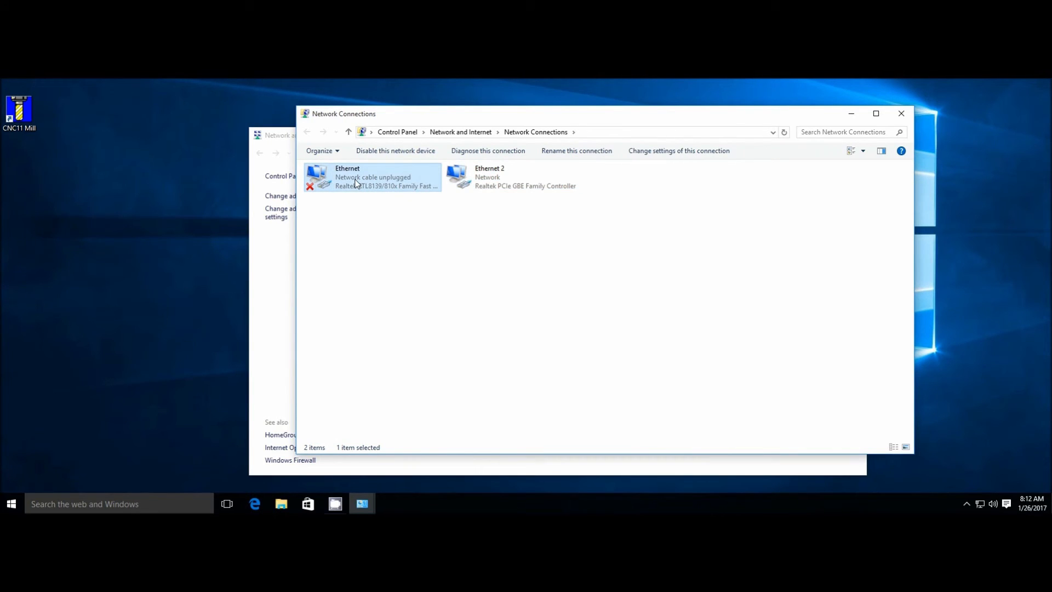
Set Ethernet's IPv4 to 10.168.41.1, mask 255.255.255.0, and close Network Connections
right_click(355, 177)
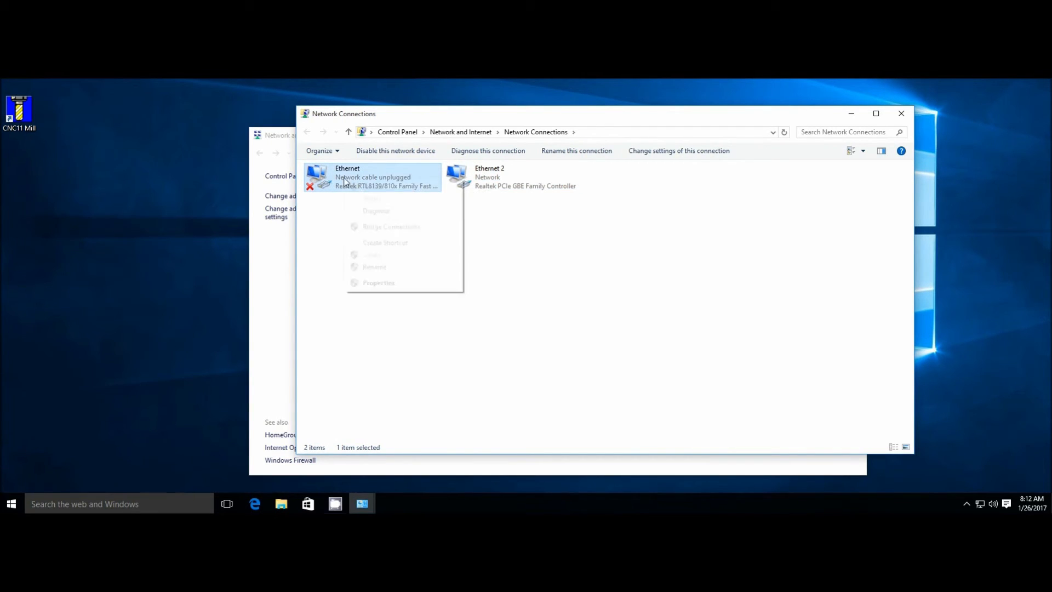
click(378, 282)
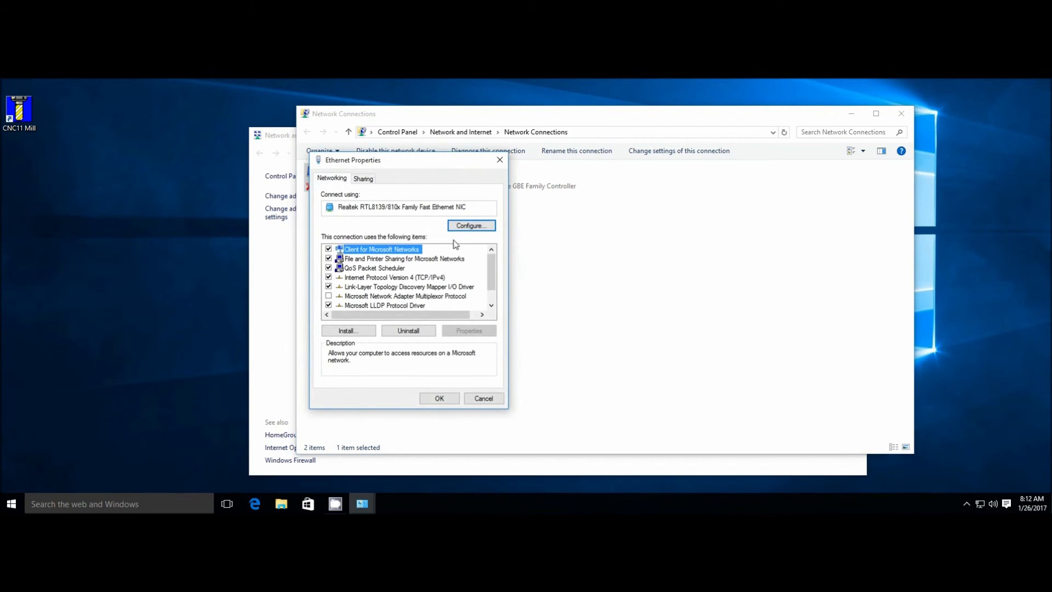
click(386, 276)
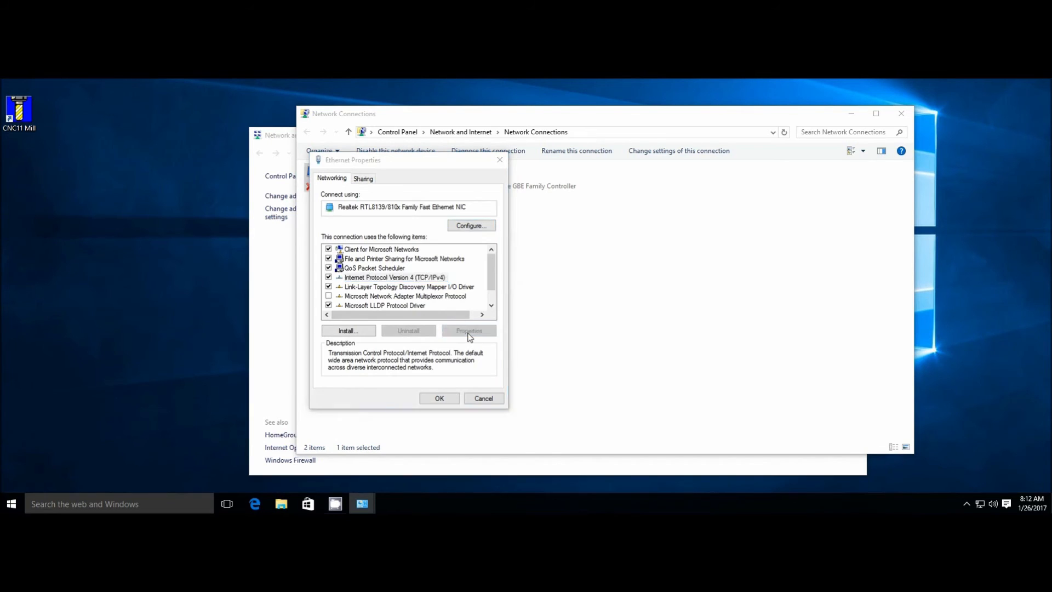
click(469, 330)
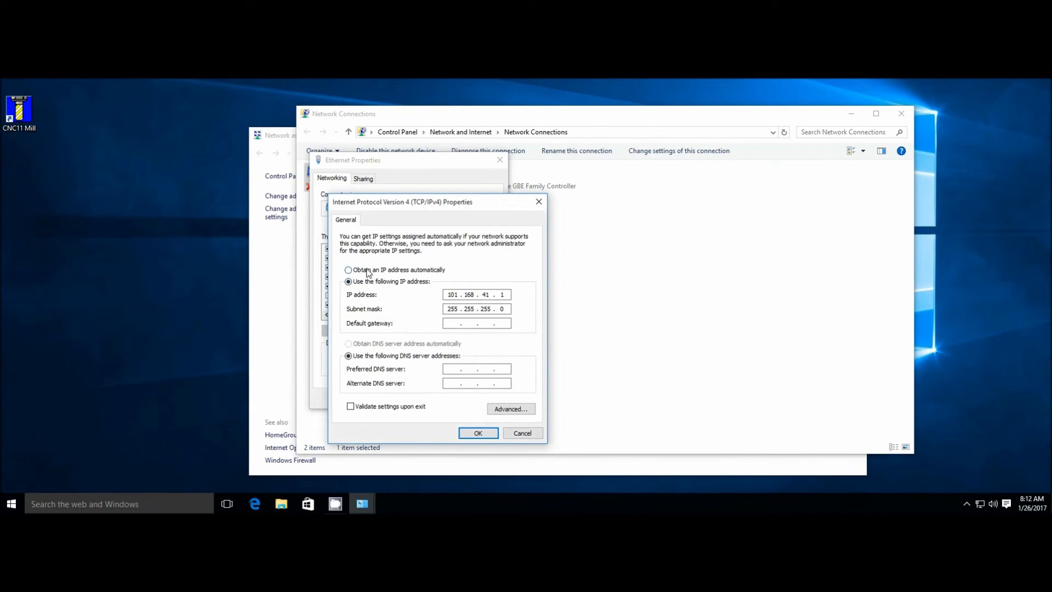
mouse_move(422, 278)
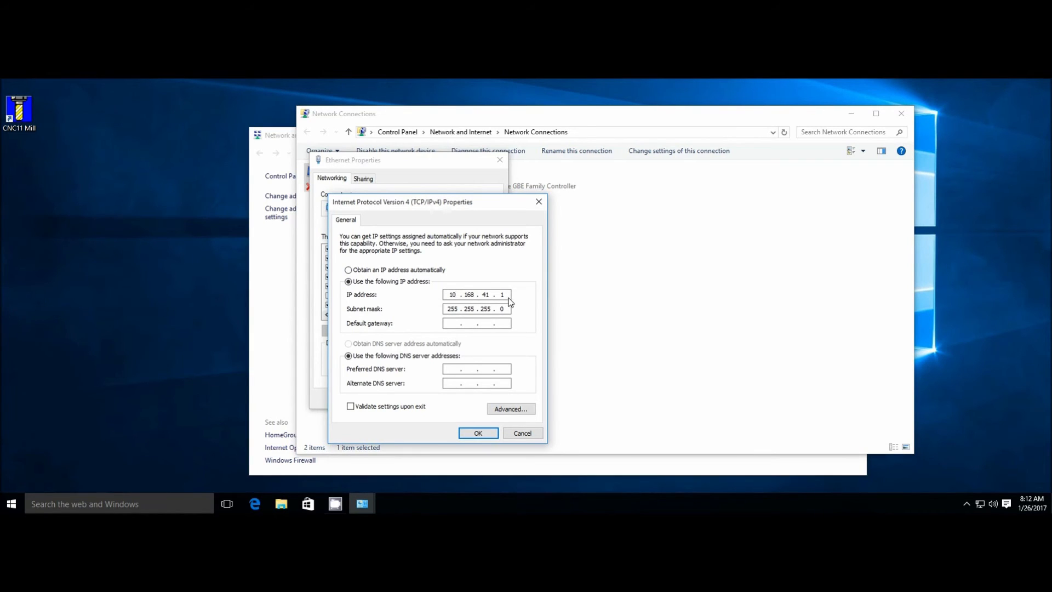
mouse_move(510, 317)
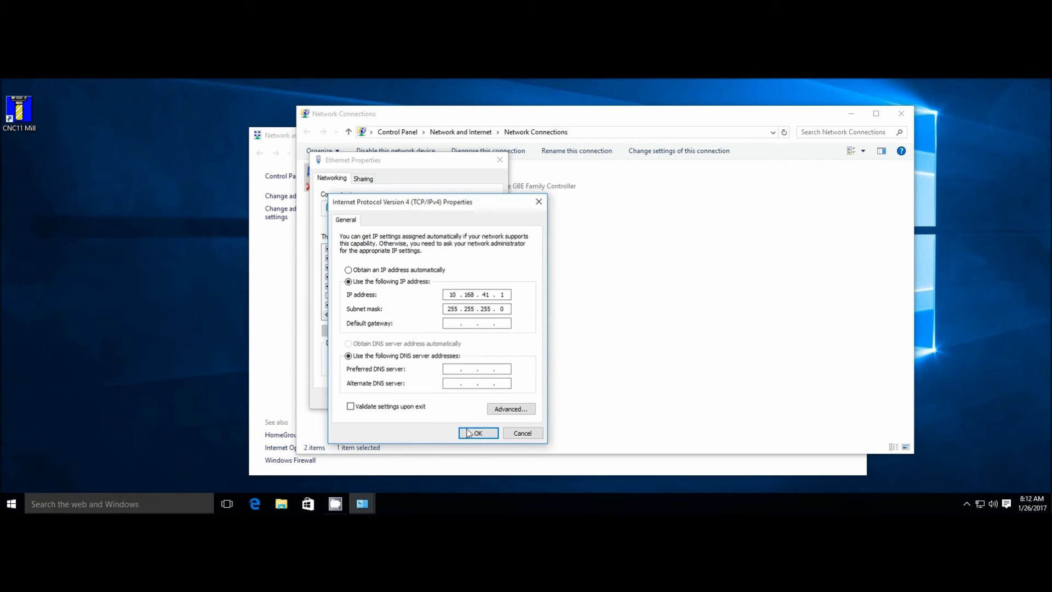
click(479, 433)
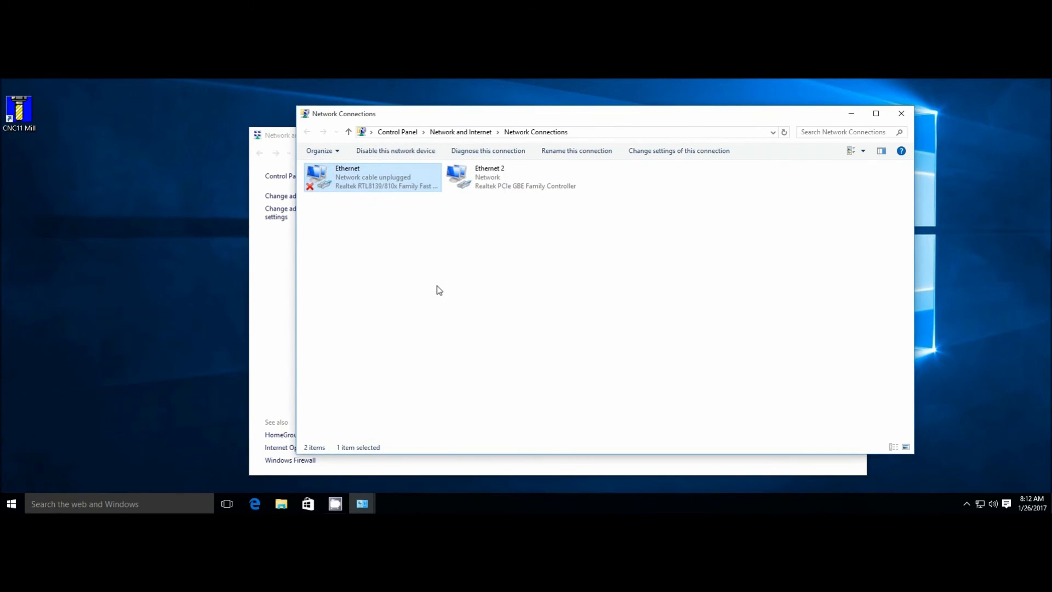
click(902, 114)
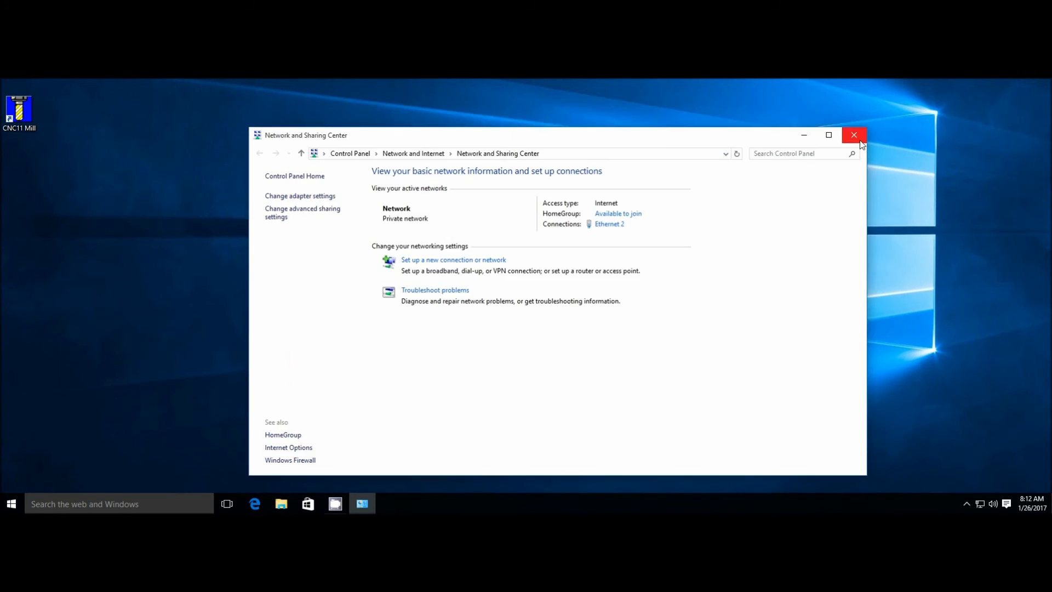
Close the Network and Sharing Center window
click(854, 134)
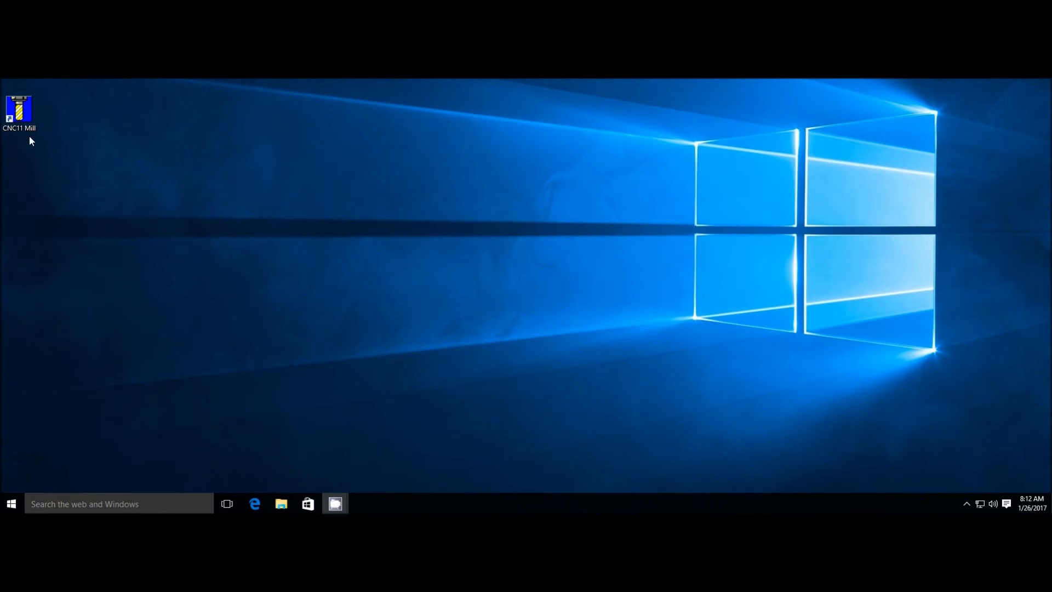
mouse_move(558, 339)
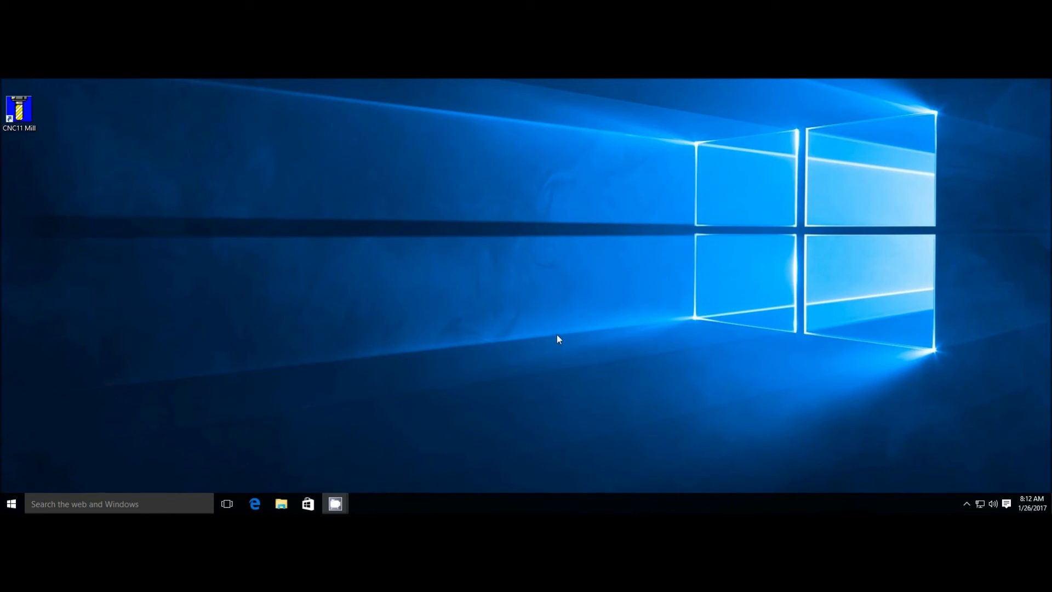
mouse_move(563, 363)
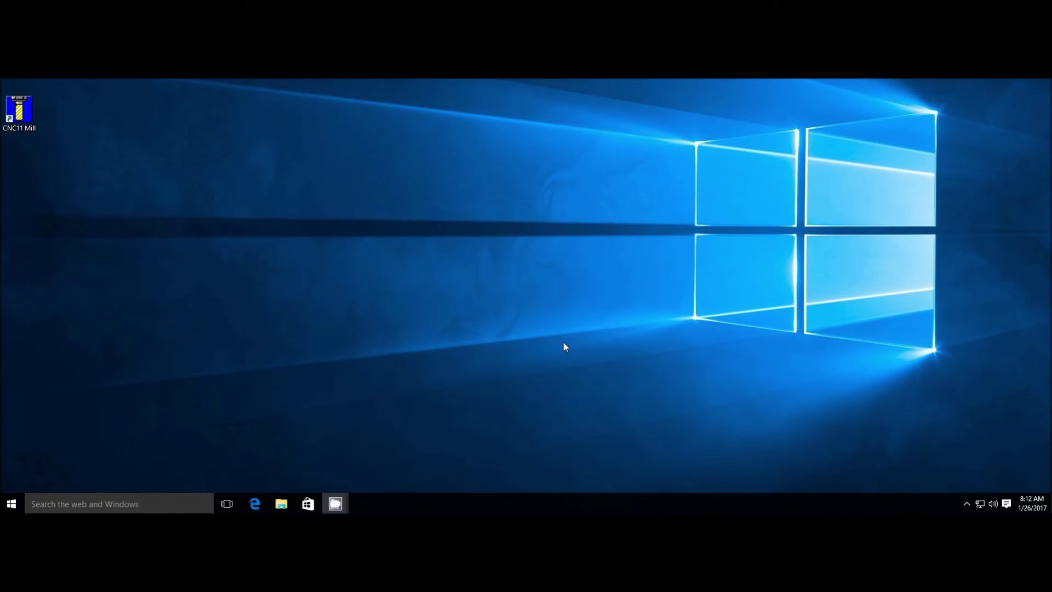
mouse_move(173, 446)
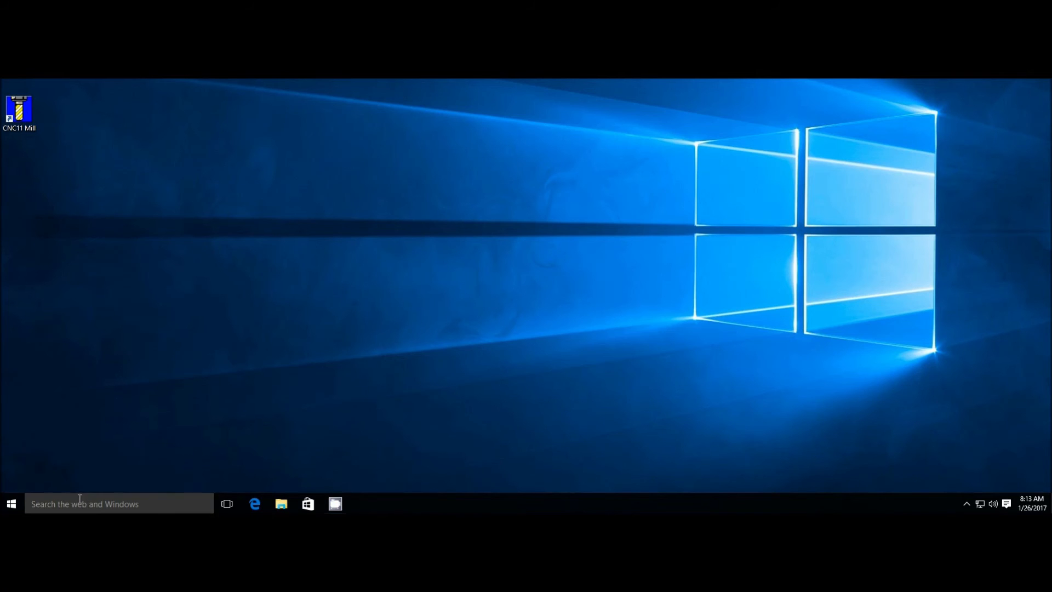
Search the taskbar for 'winder' and launch Windows Defender from the results
click(85, 503)
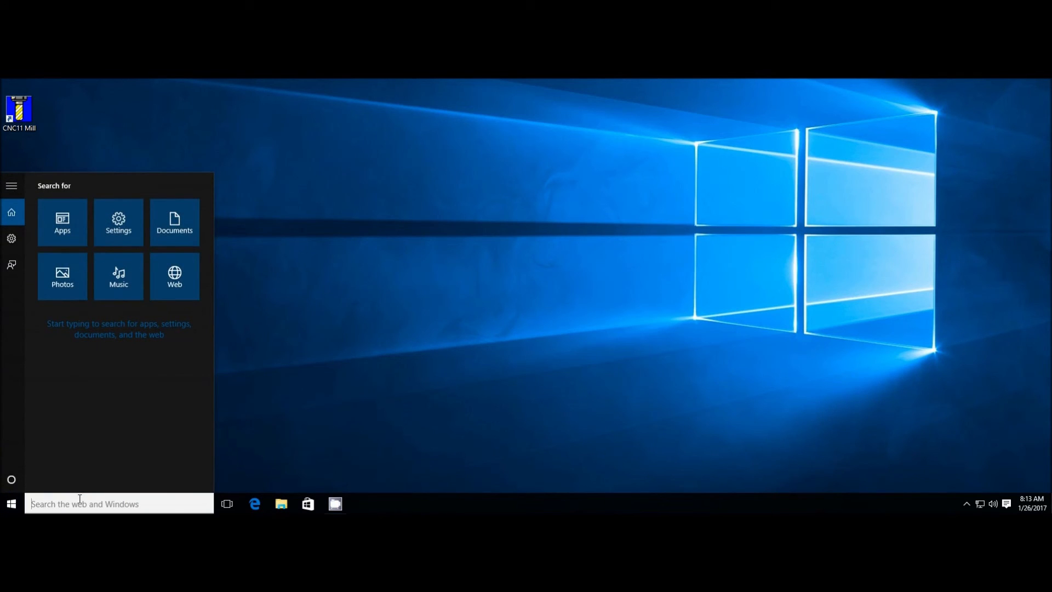
text(winder)
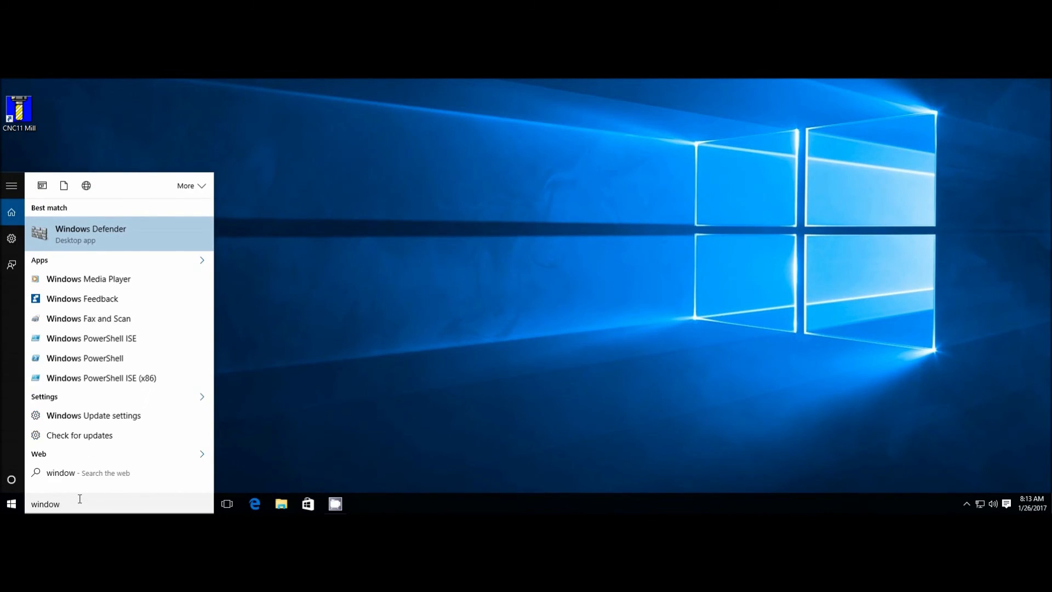
click(90, 234)
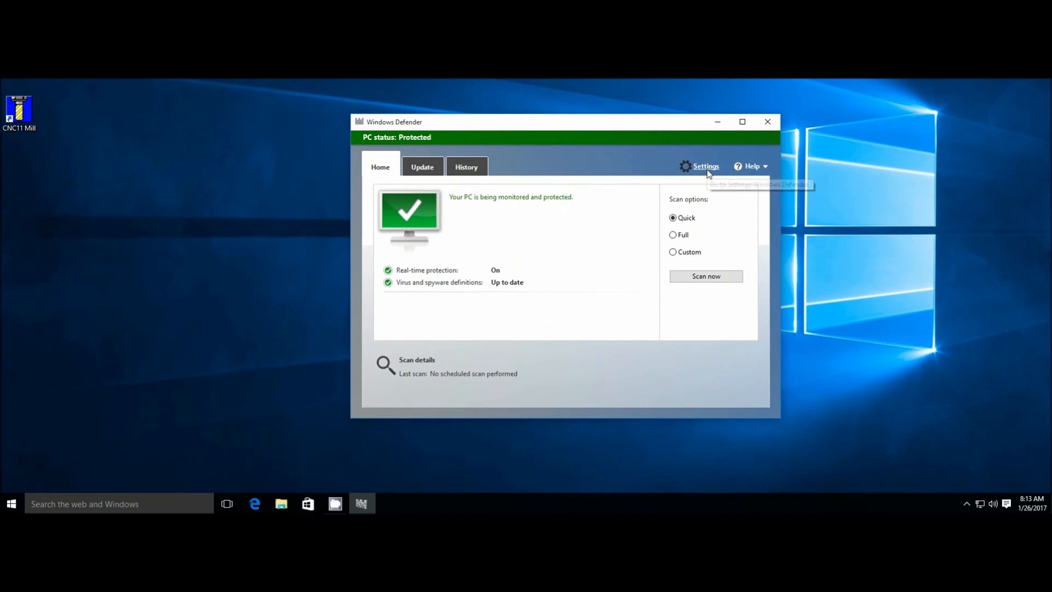
Turn Real-time protection off in Defender Settings and close Windows Defender
click(705, 166)
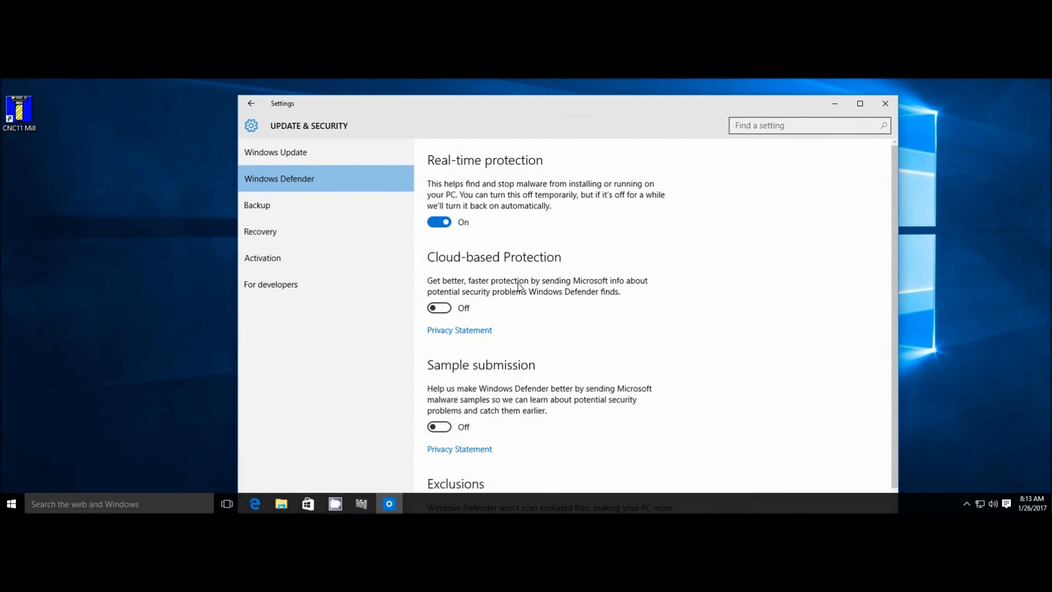
mouse_move(510, 313)
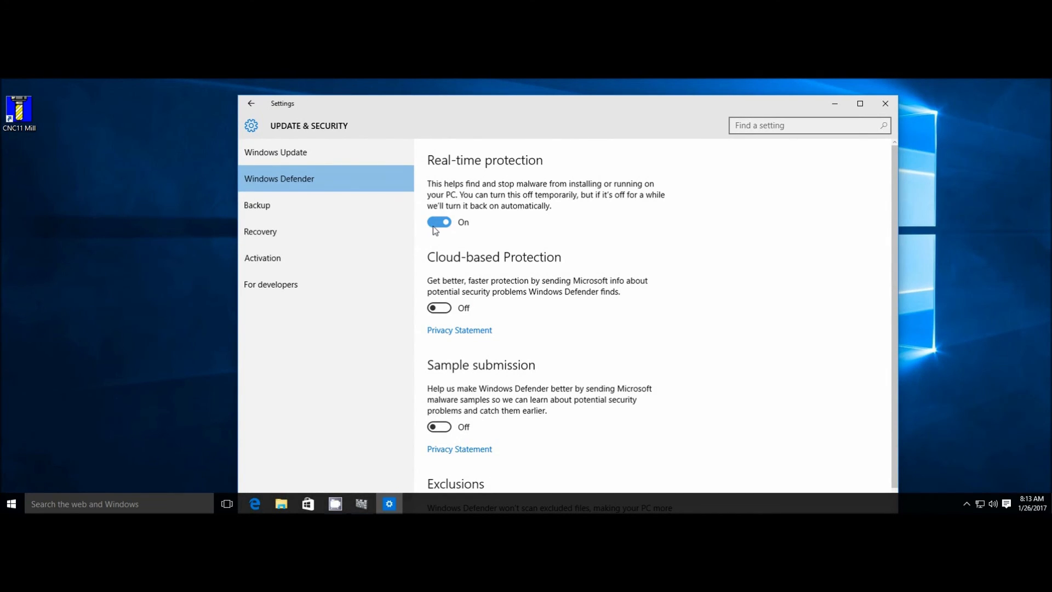
click(439, 222)
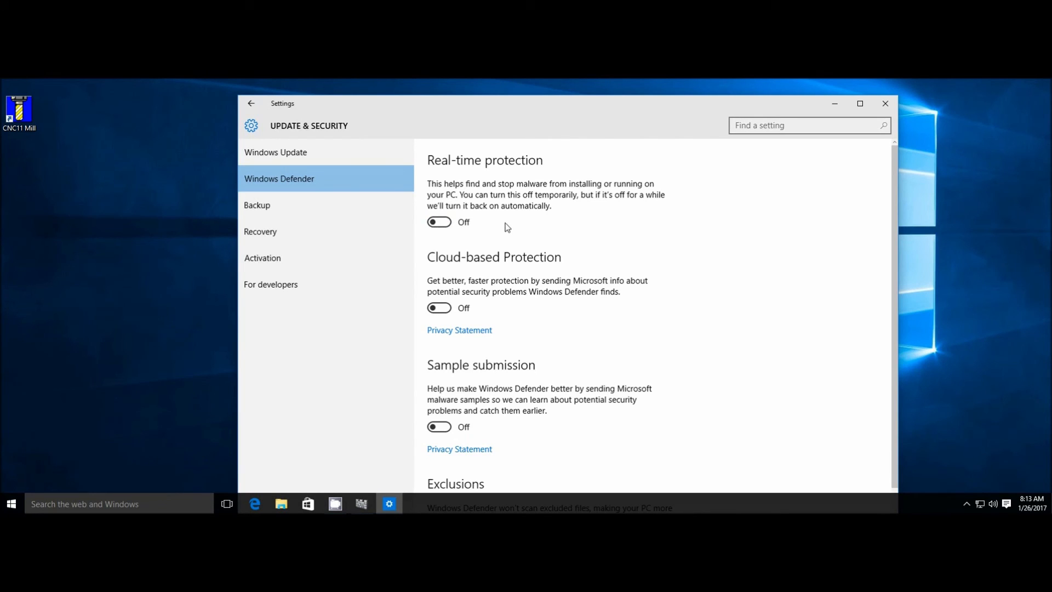
mouse_move(548, 231)
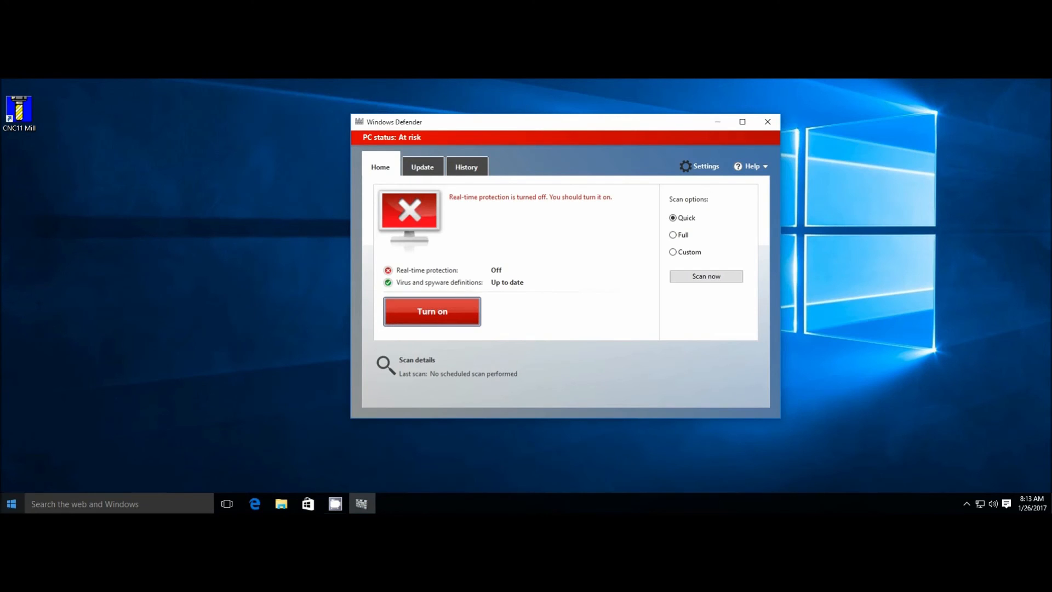
click(768, 121)
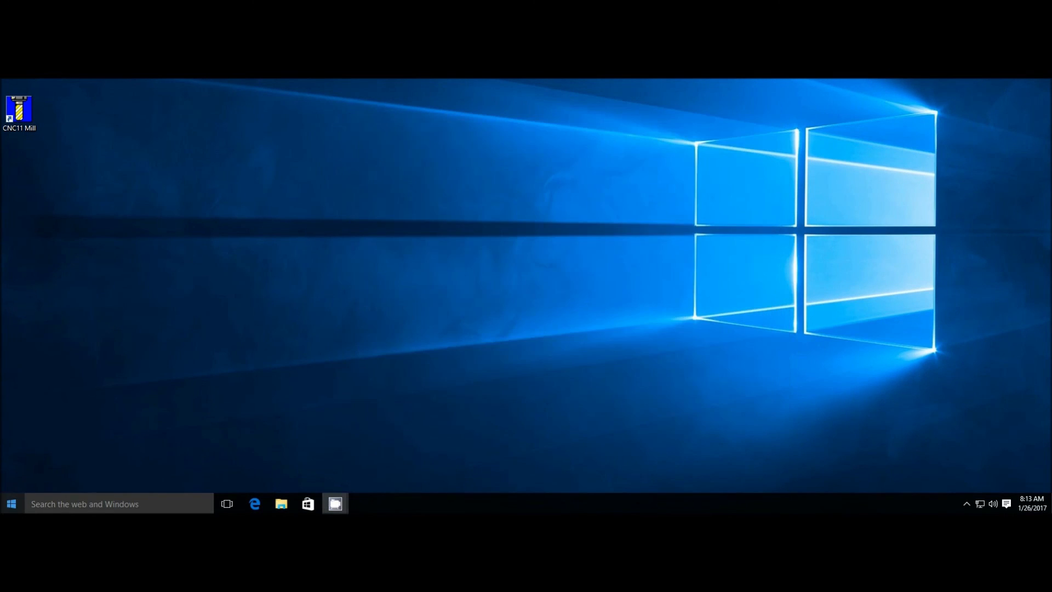
Open Windows Settings from the Start menu
click(10, 504)
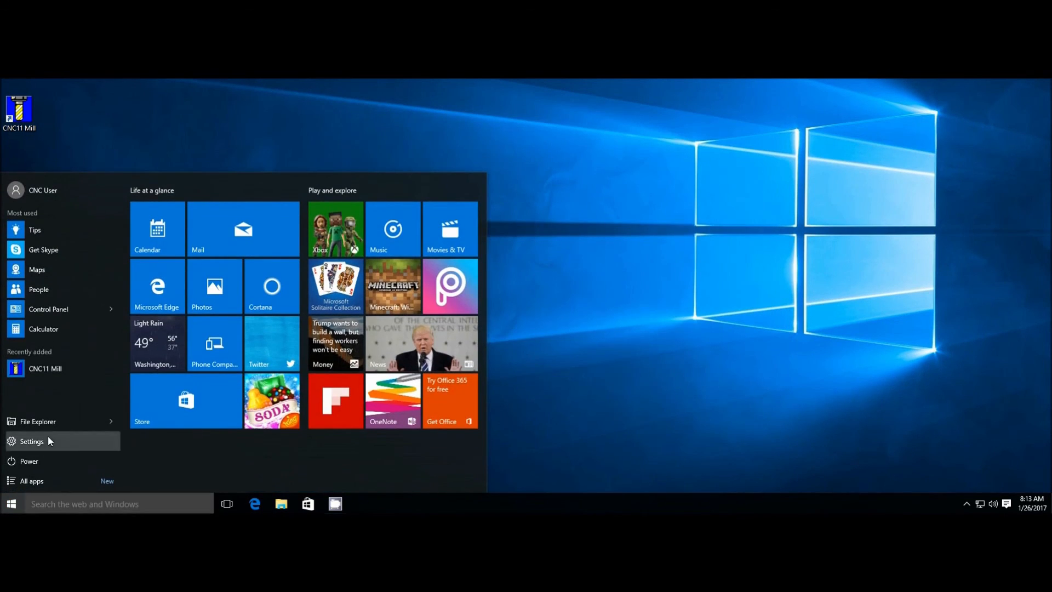
click(32, 442)
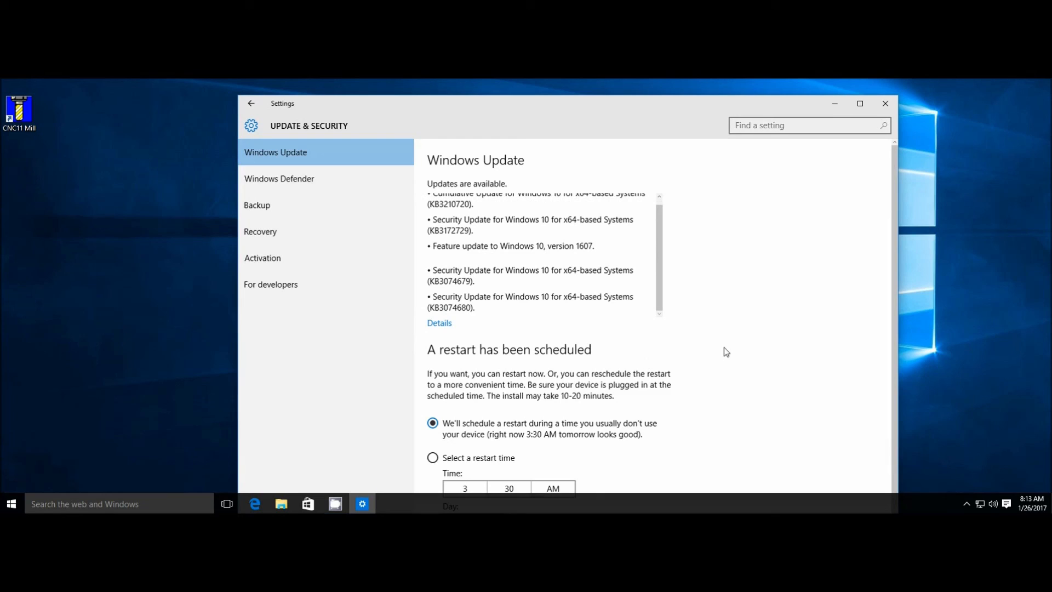
mouse_move(532, 438)
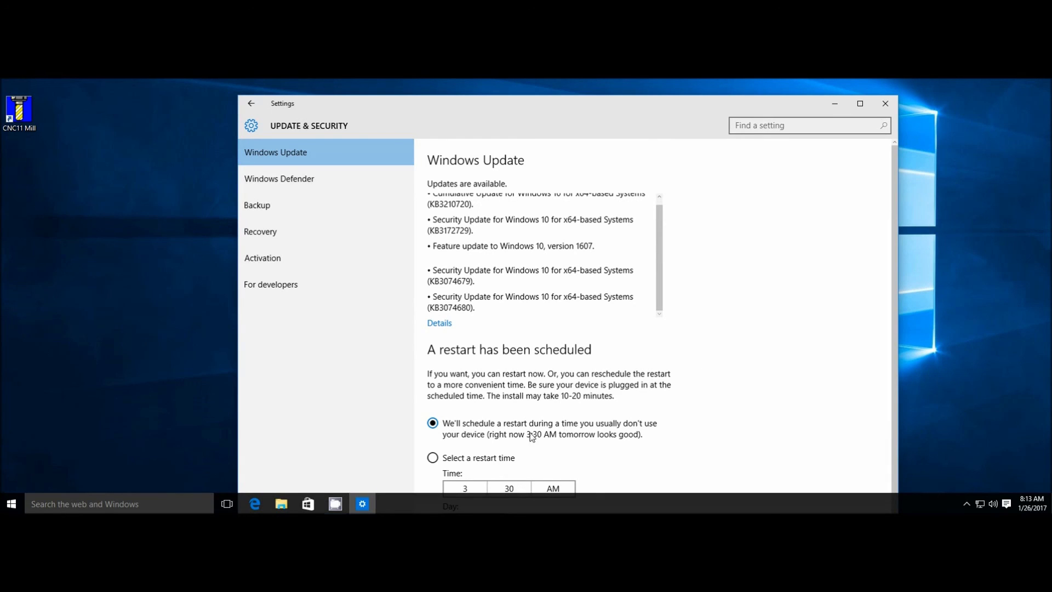
mouse_move(649, 449)
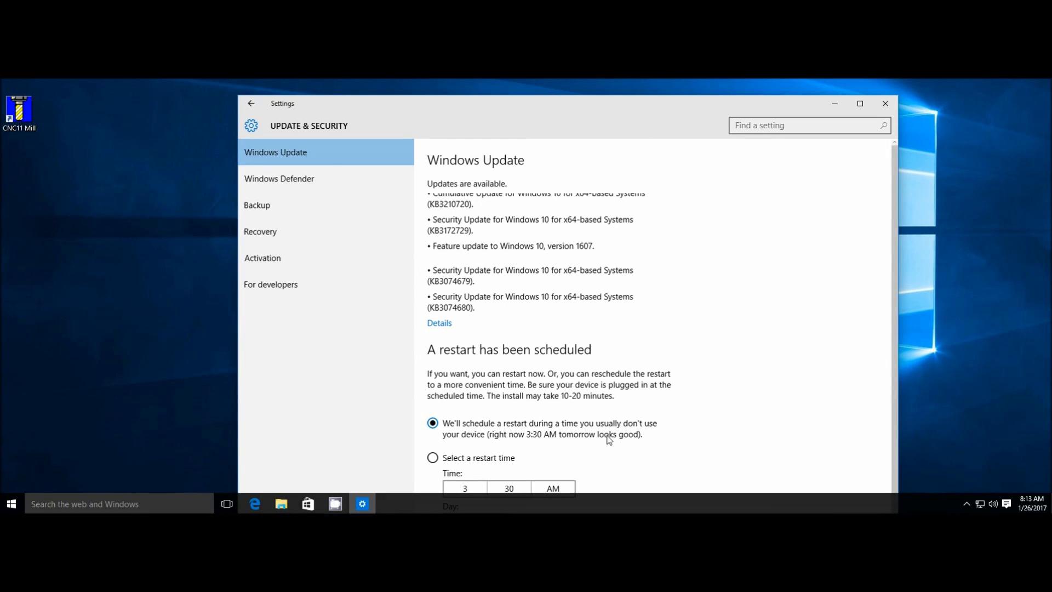
mouse_move(603, 446)
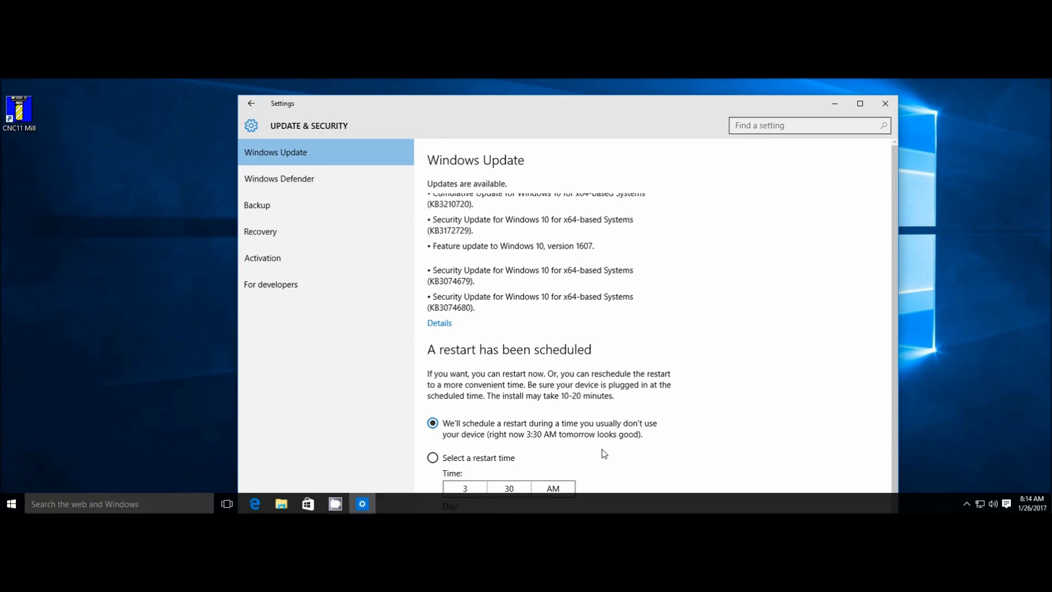
mouse_move(545, 444)
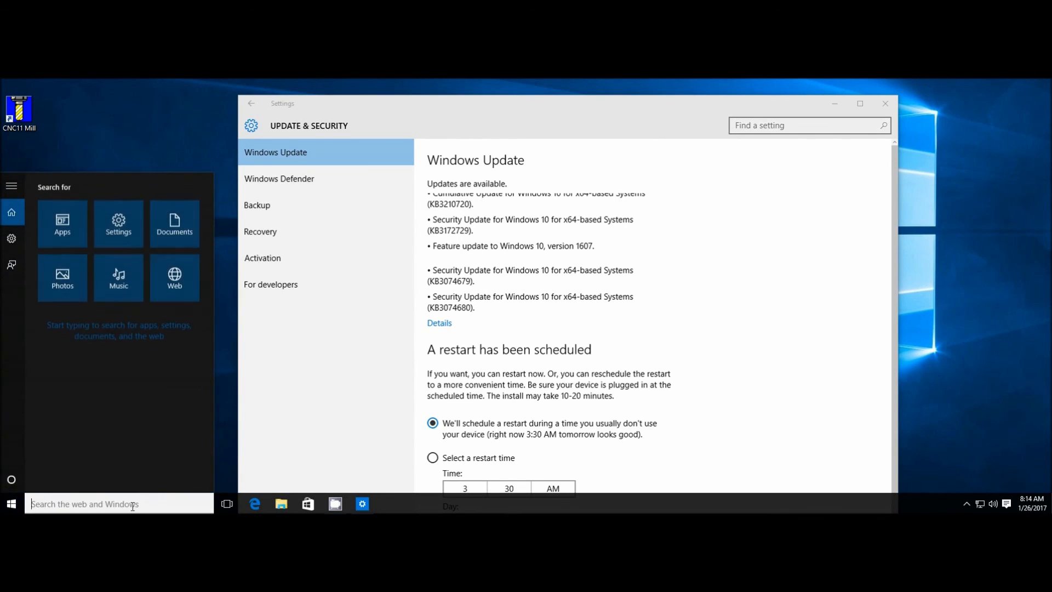
Search 'serv', open Services, and scroll down to the Windows Update service
text(s)
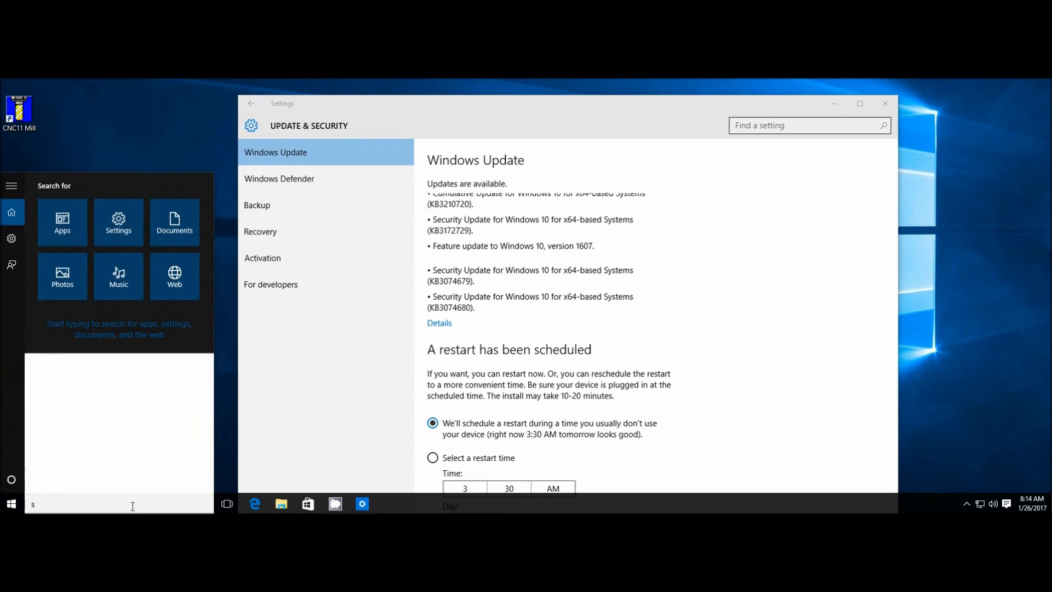
text(erv)
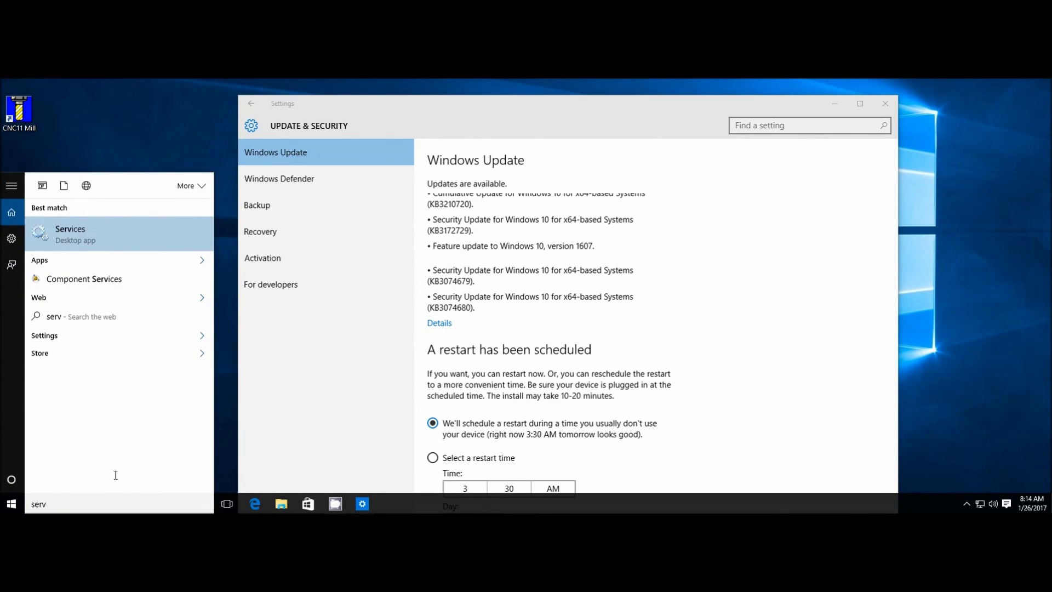
click(70, 234)
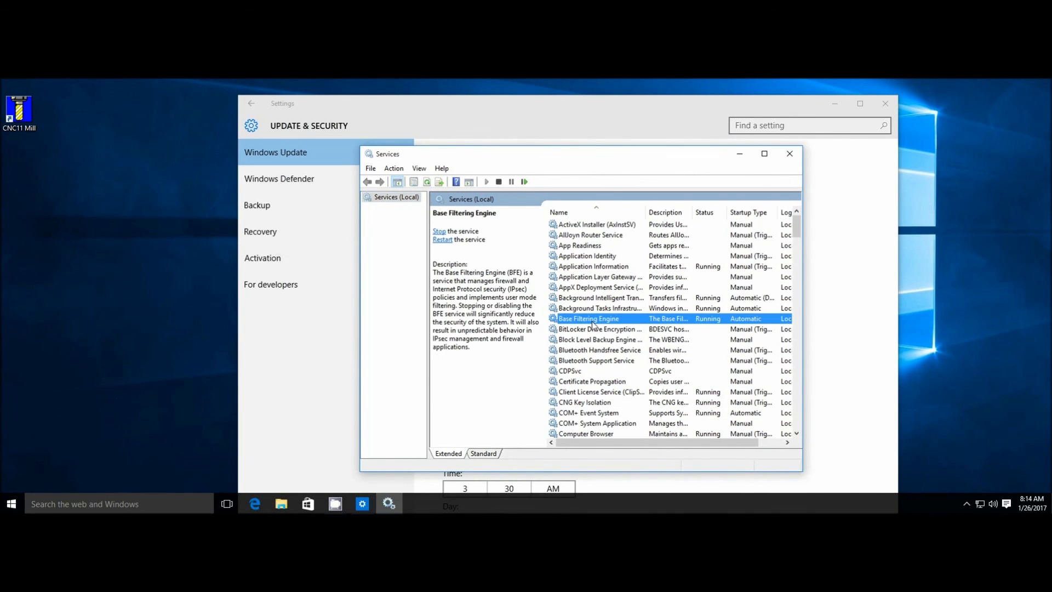
scroll(down, 3)
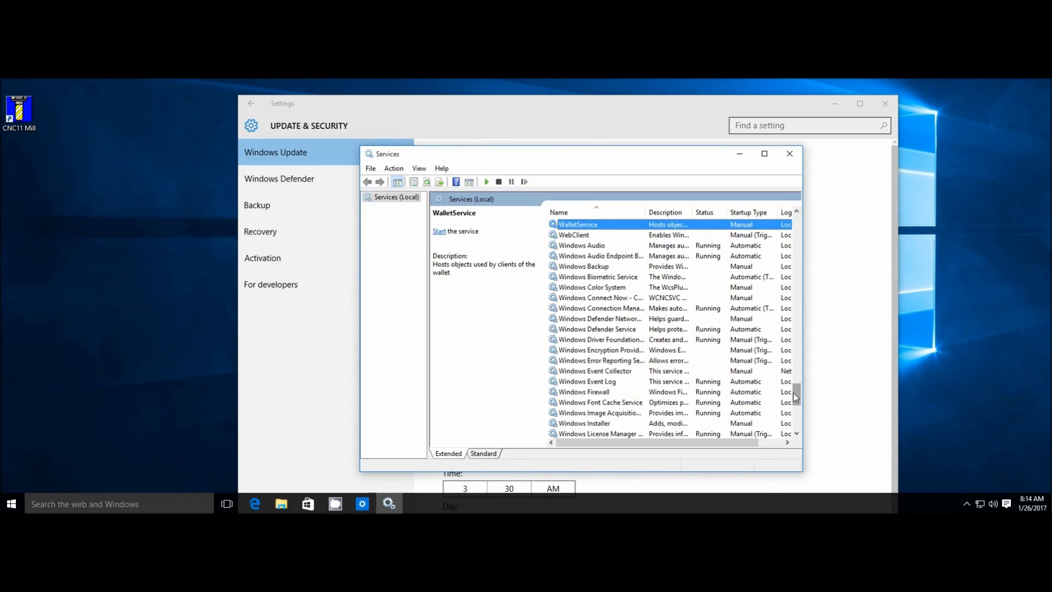
scroll(down, 3)
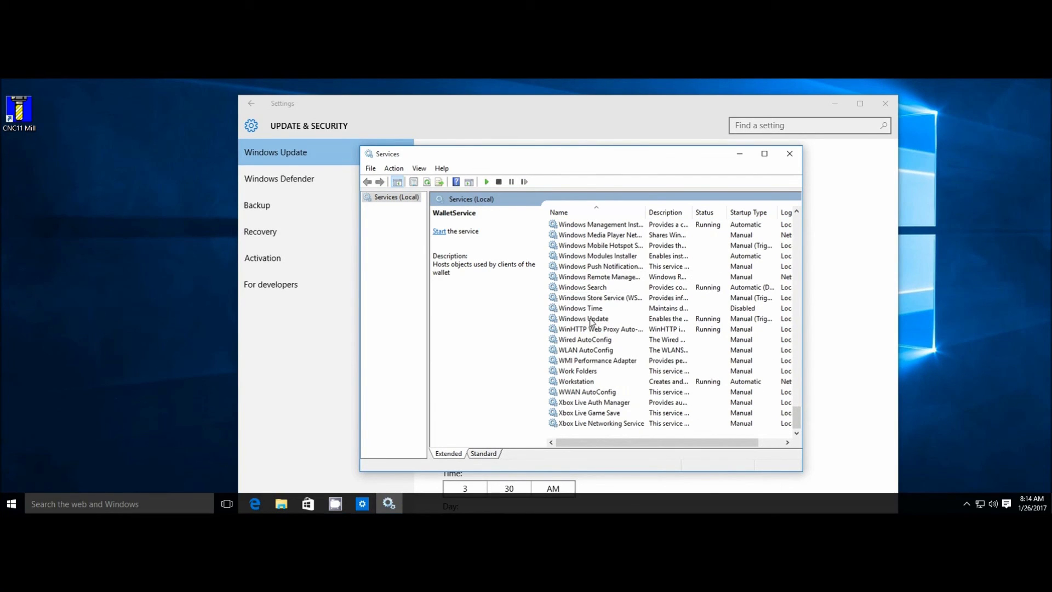
Apply a Disabled startup type to the Windows Update service and close Services
double_click(581, 318)
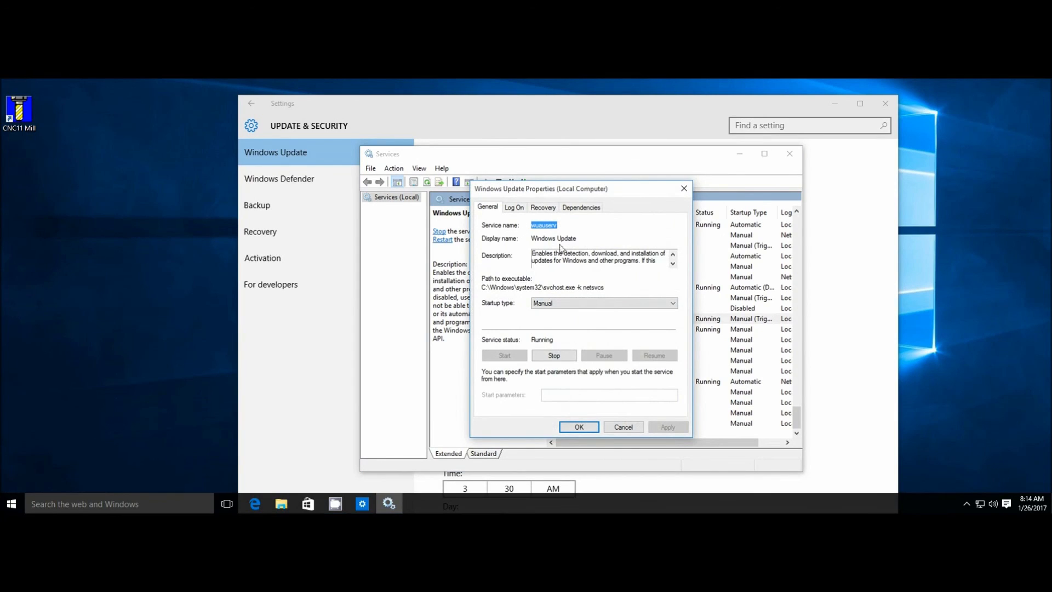
click(672, 303)
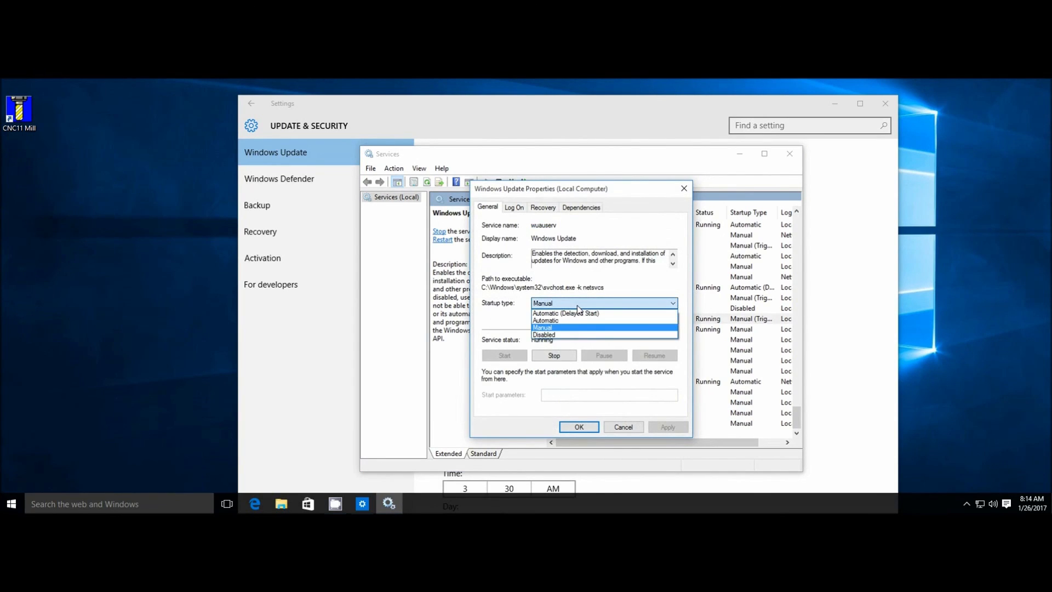
click(544, 334)
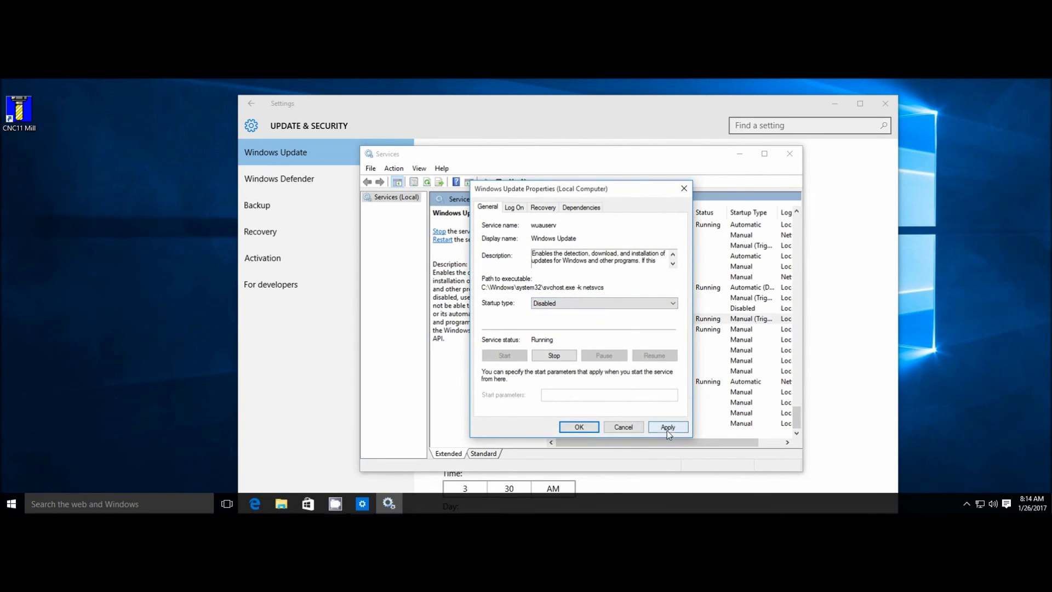
click(667, 427)
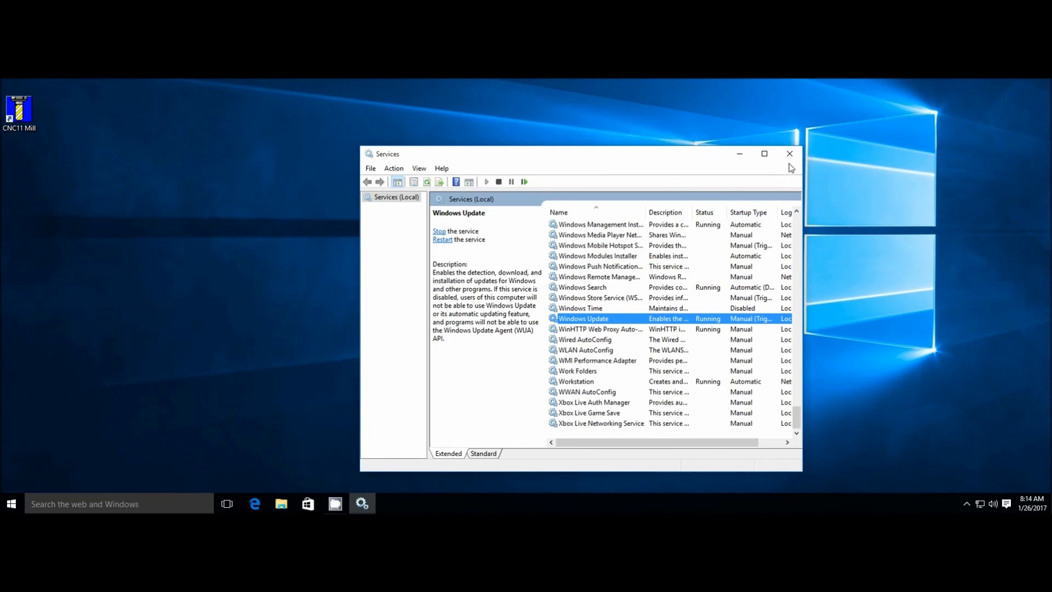
click(790, 154)
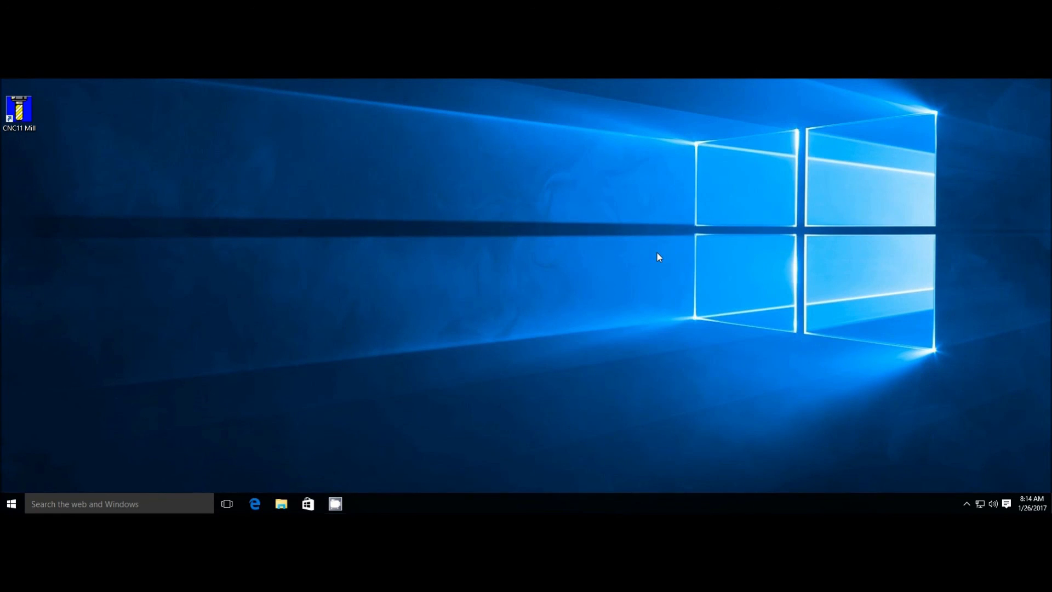